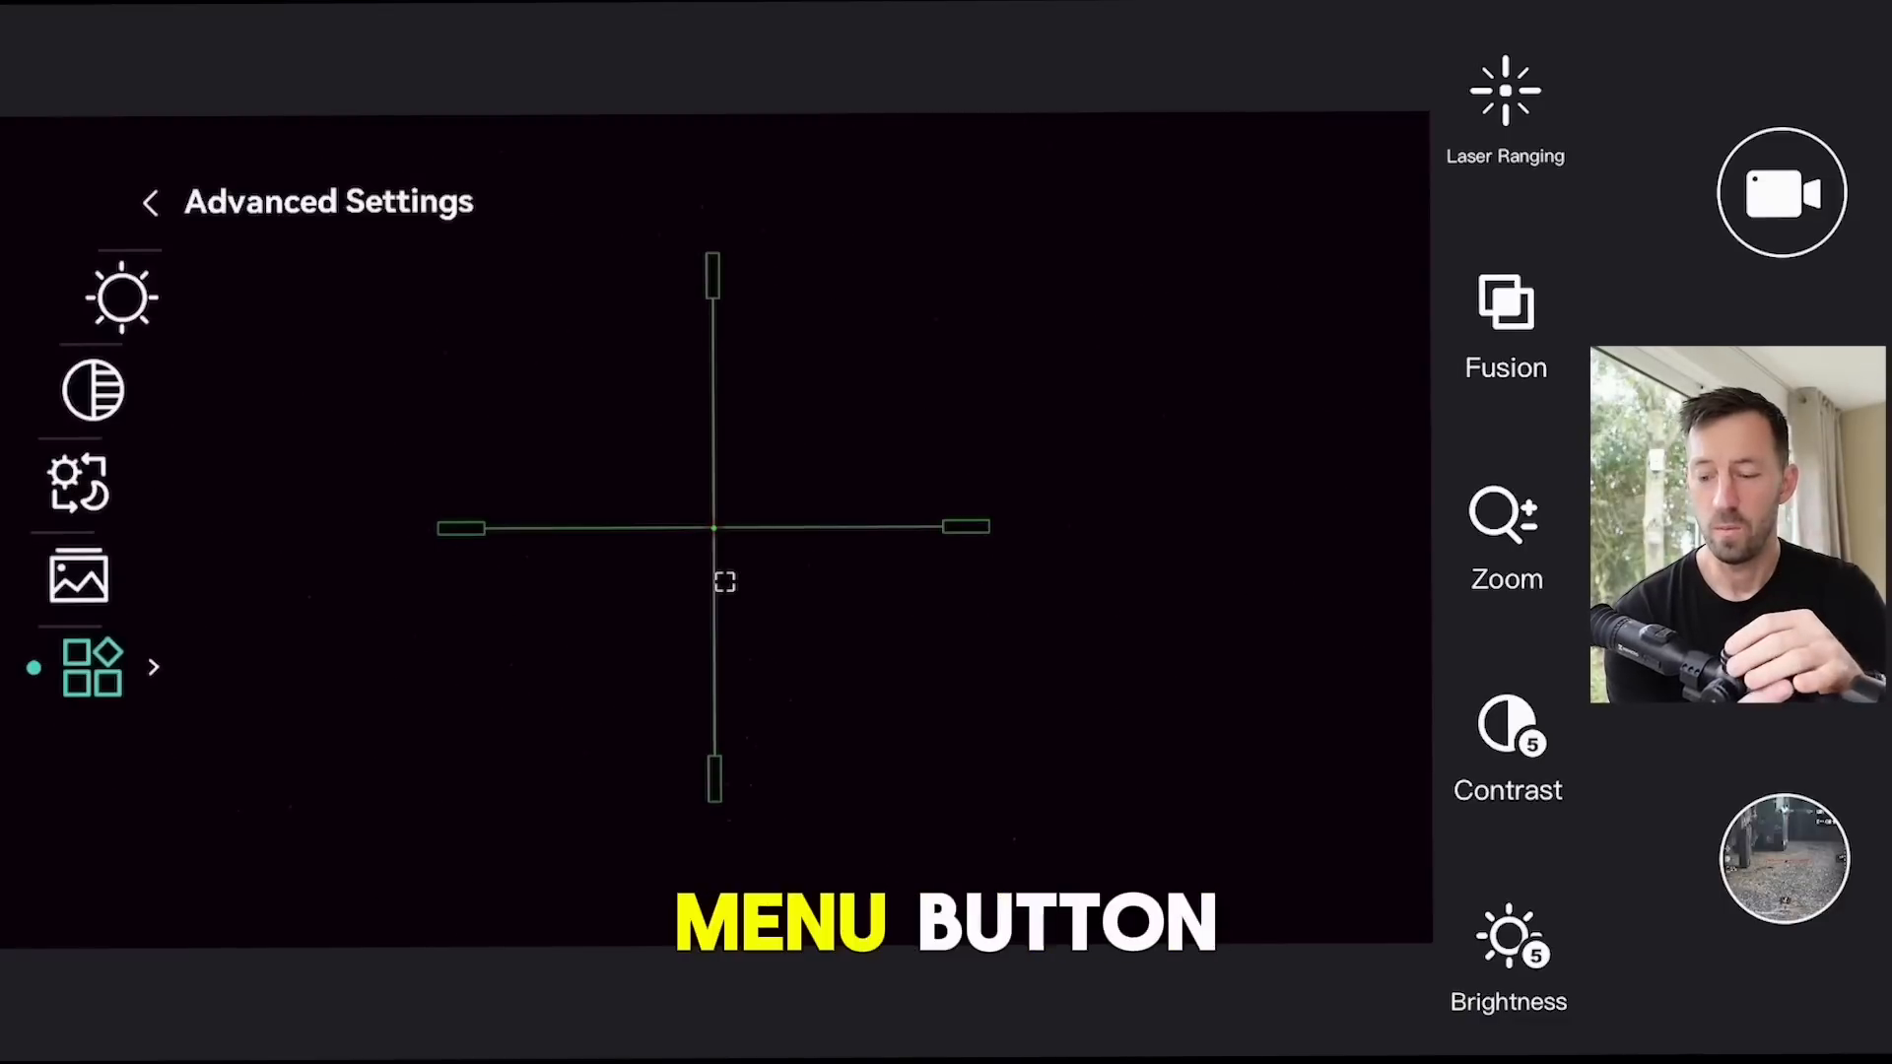
- Try the Night, Green, Yellow, Auto and Night modes, then settle on Day mode
{"action": "left_click", "coordinate": [77, 481]}
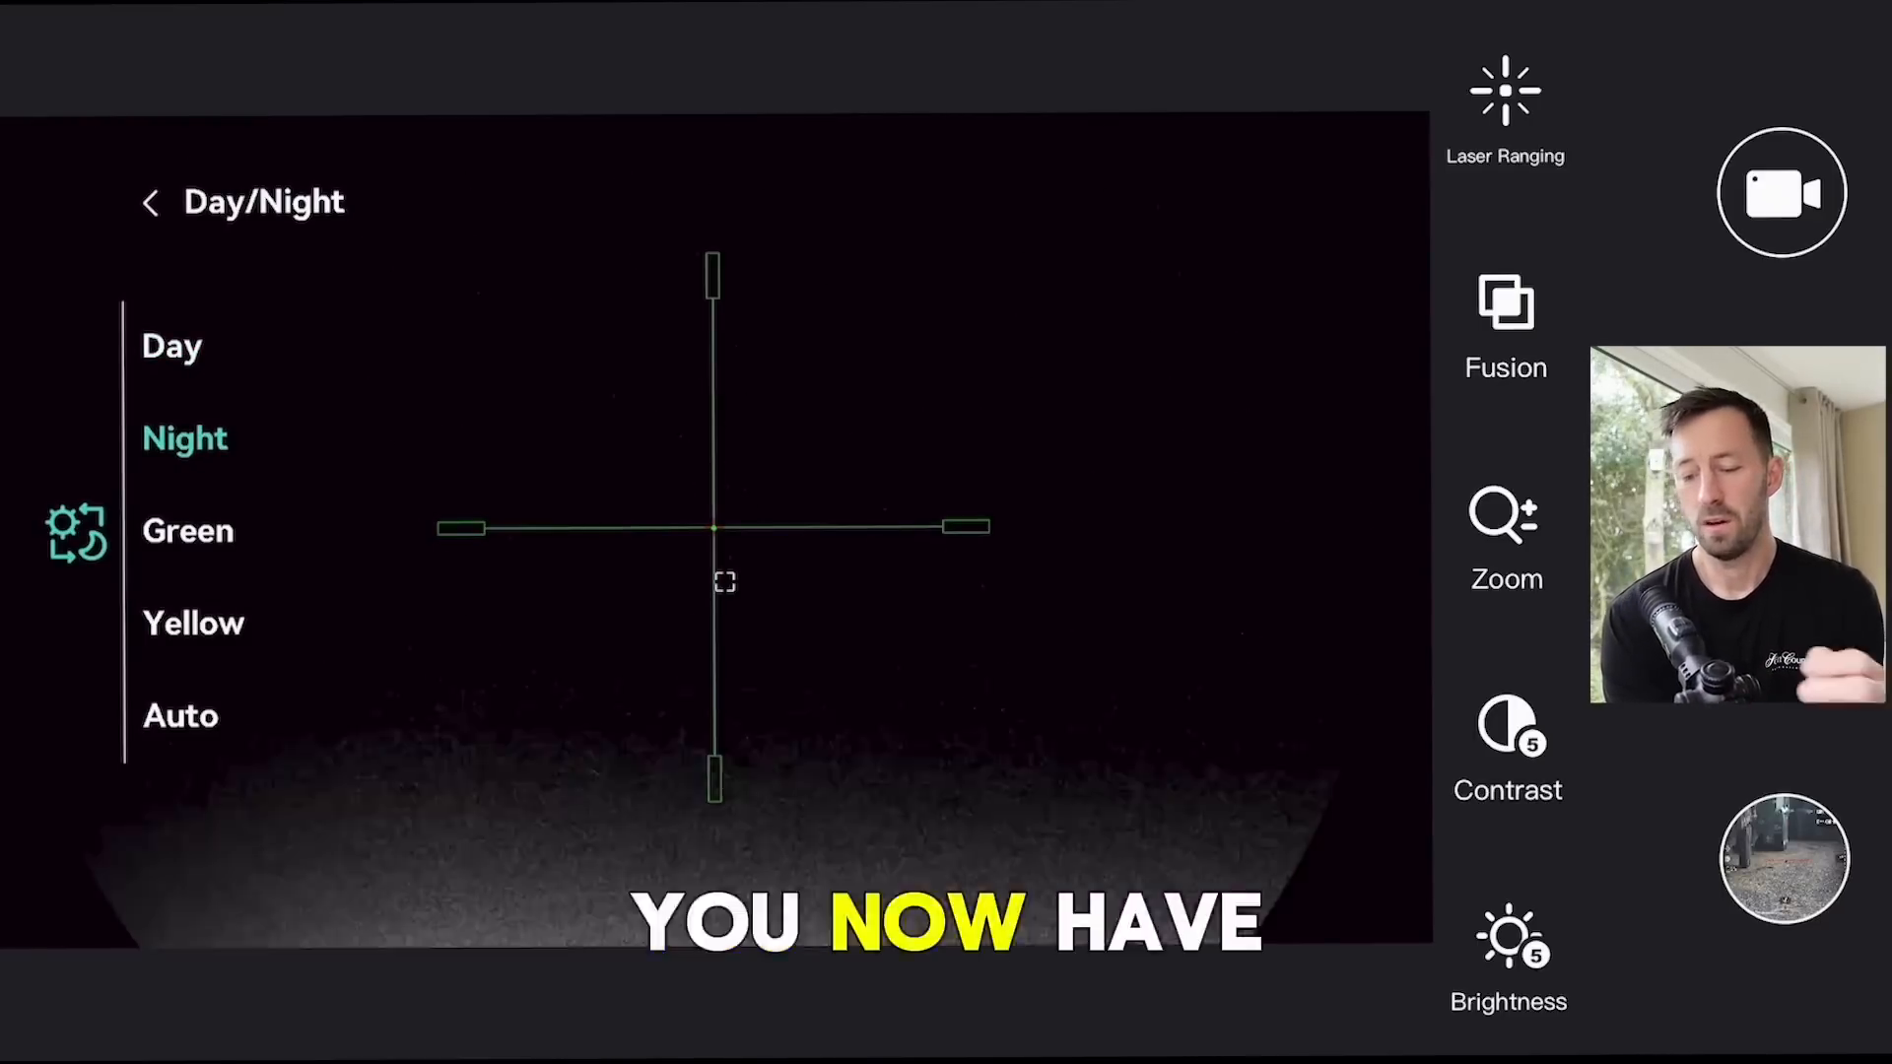
{"action": "left_click", "coordinate": [188, 531]}
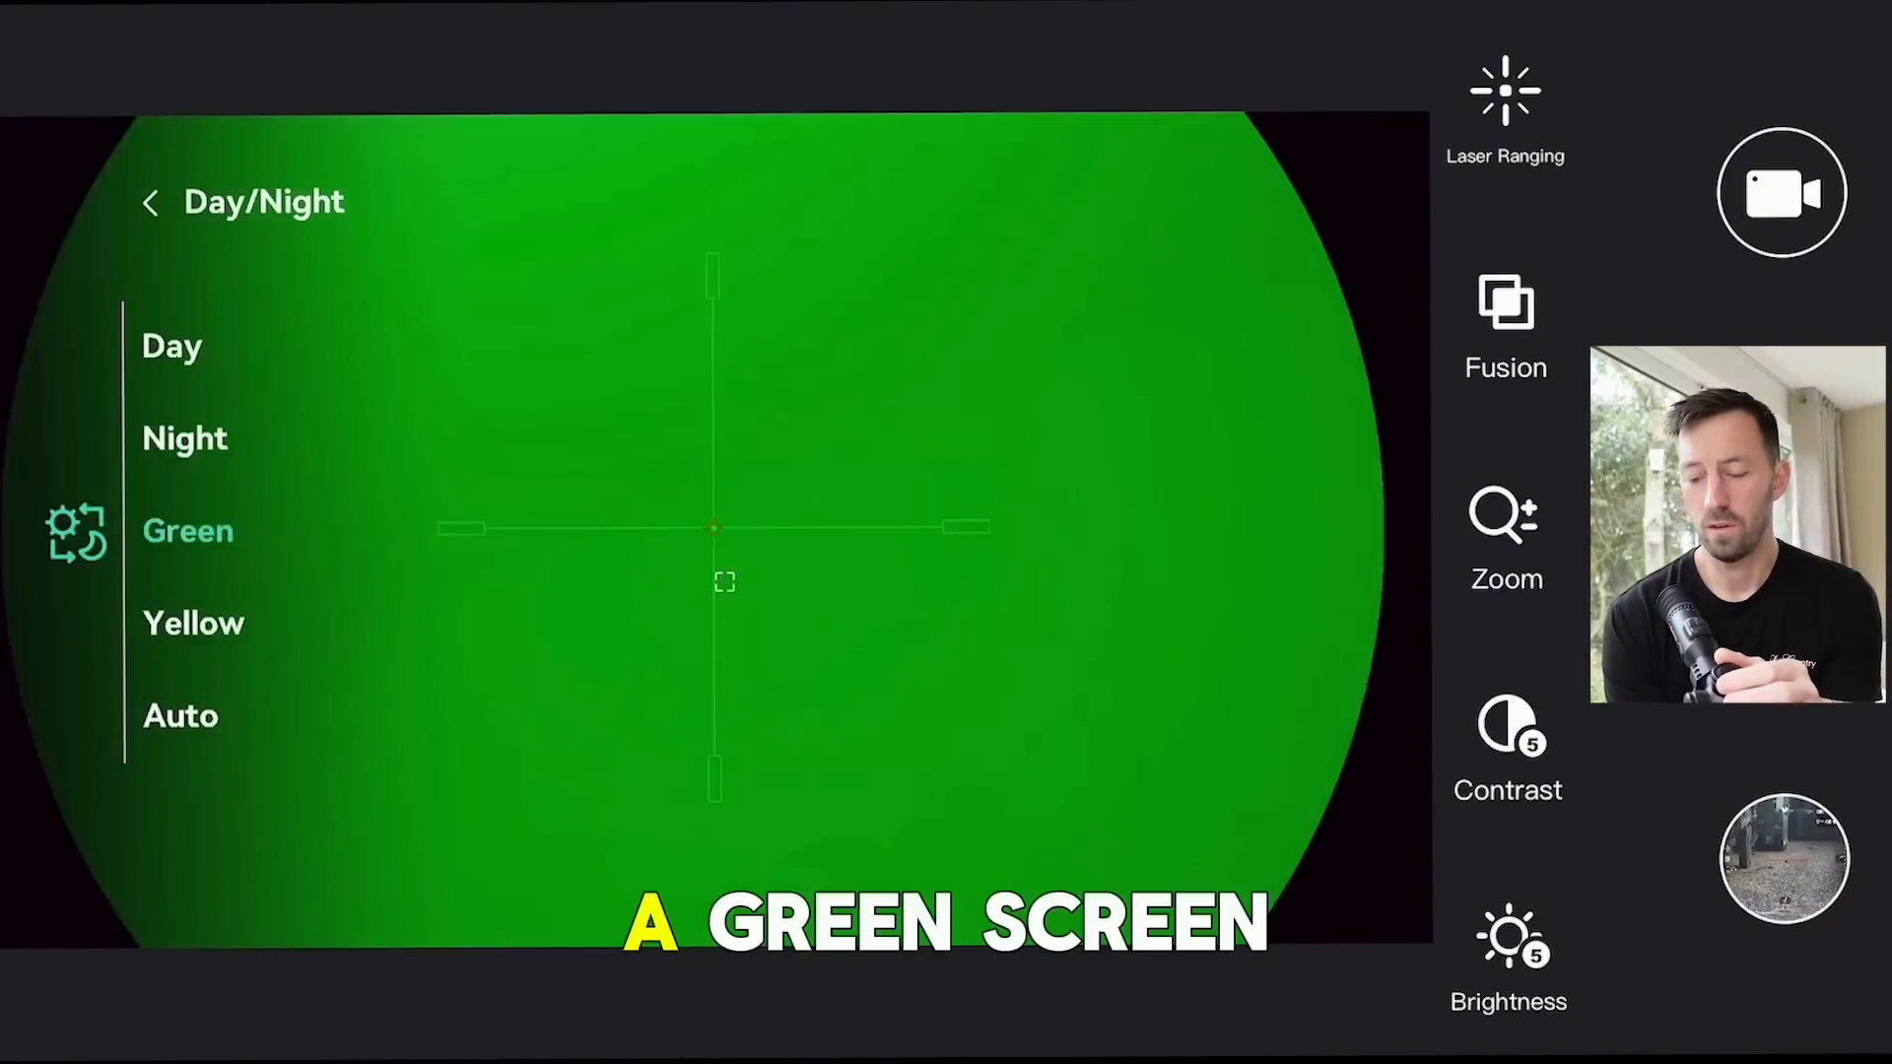
{"action": "left_click", "coordinate": [193, 623]}
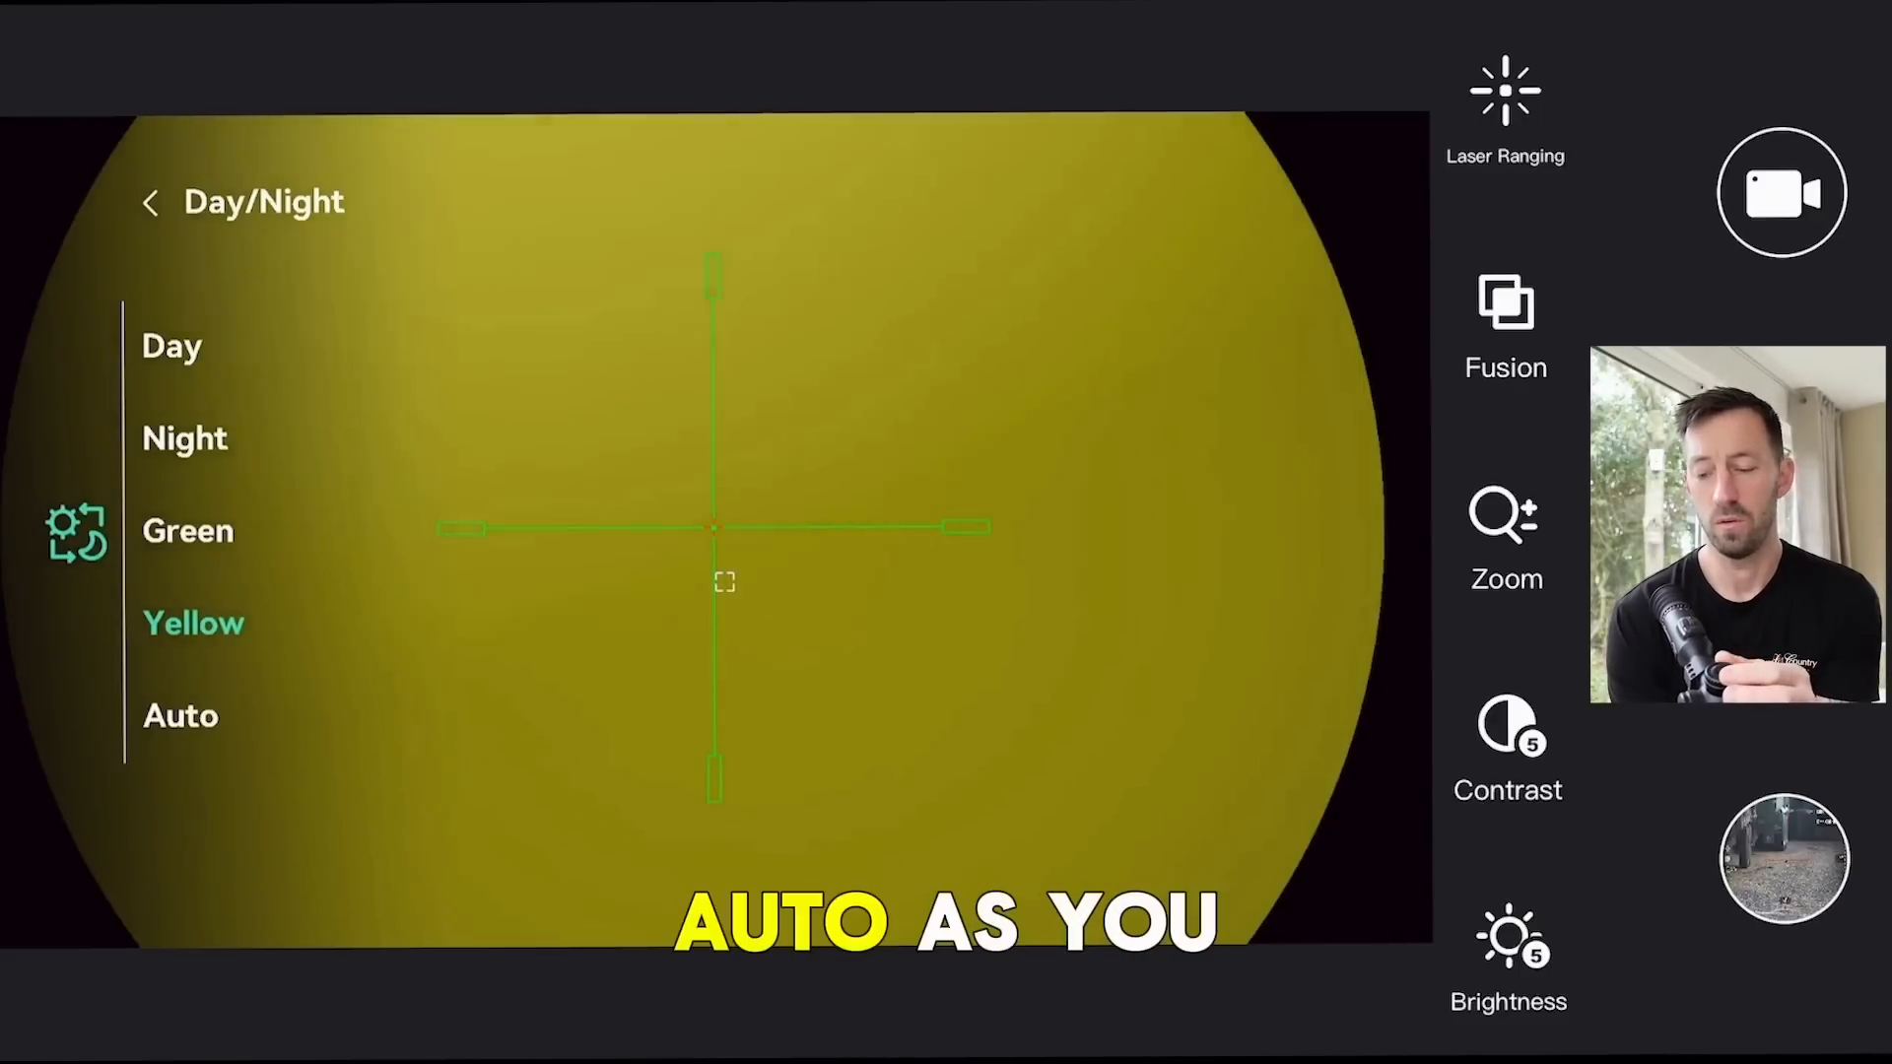
{"action": "left_click", "coordinate": [179, 715]}
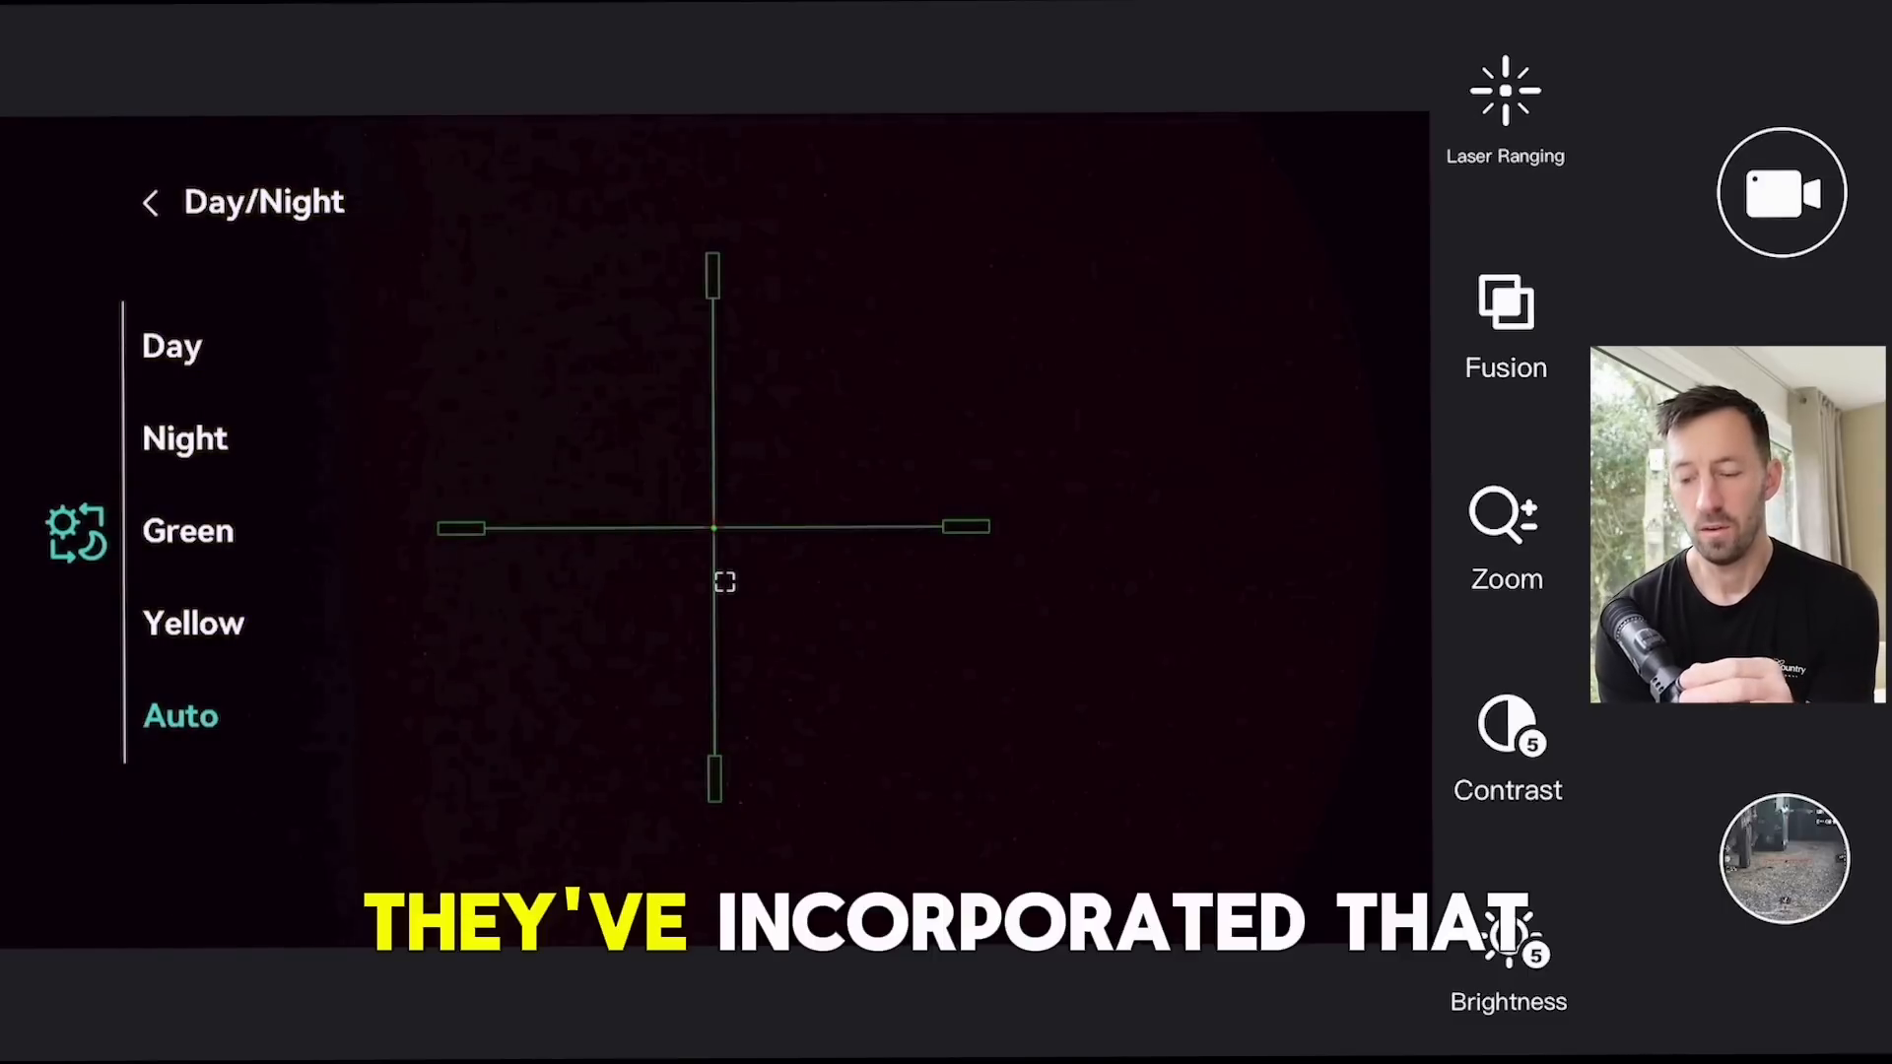
{"action": "left_click", "coordinate": [185, 436]}
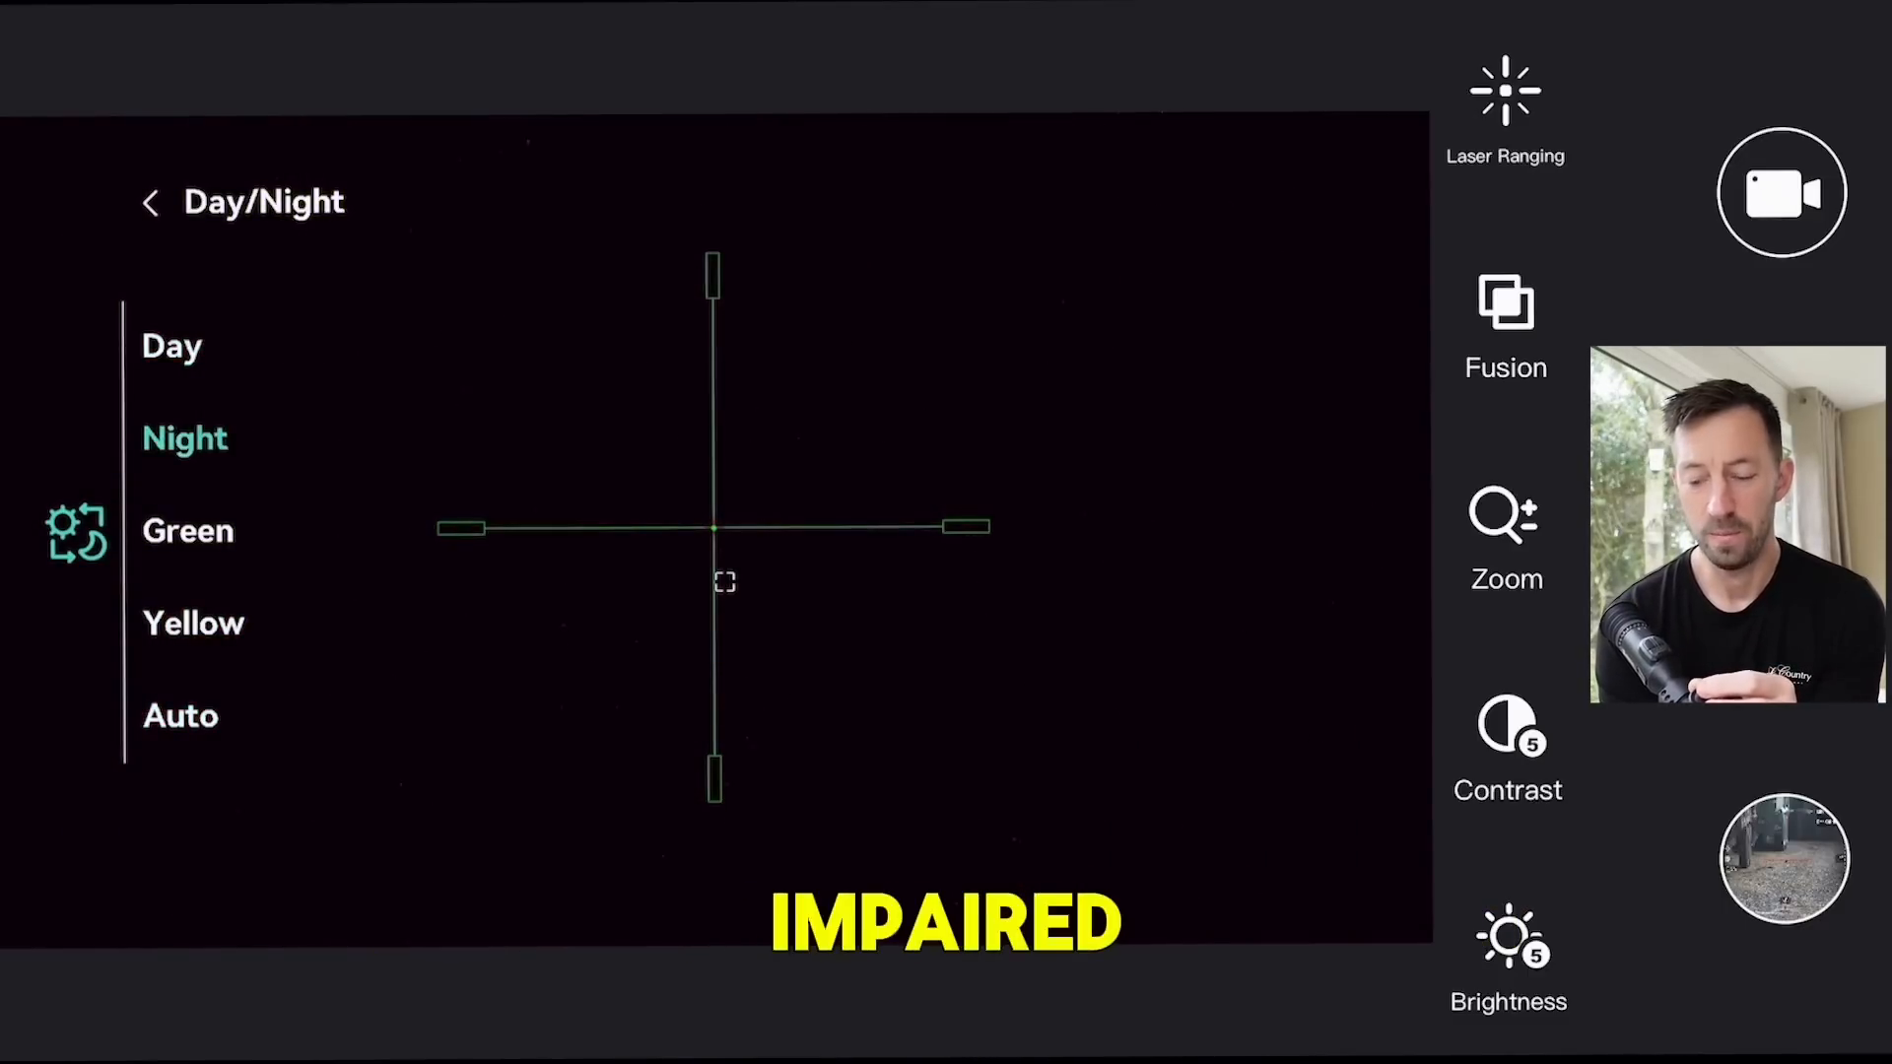
{"action": "left_click", "coordinate": [172, 346]}
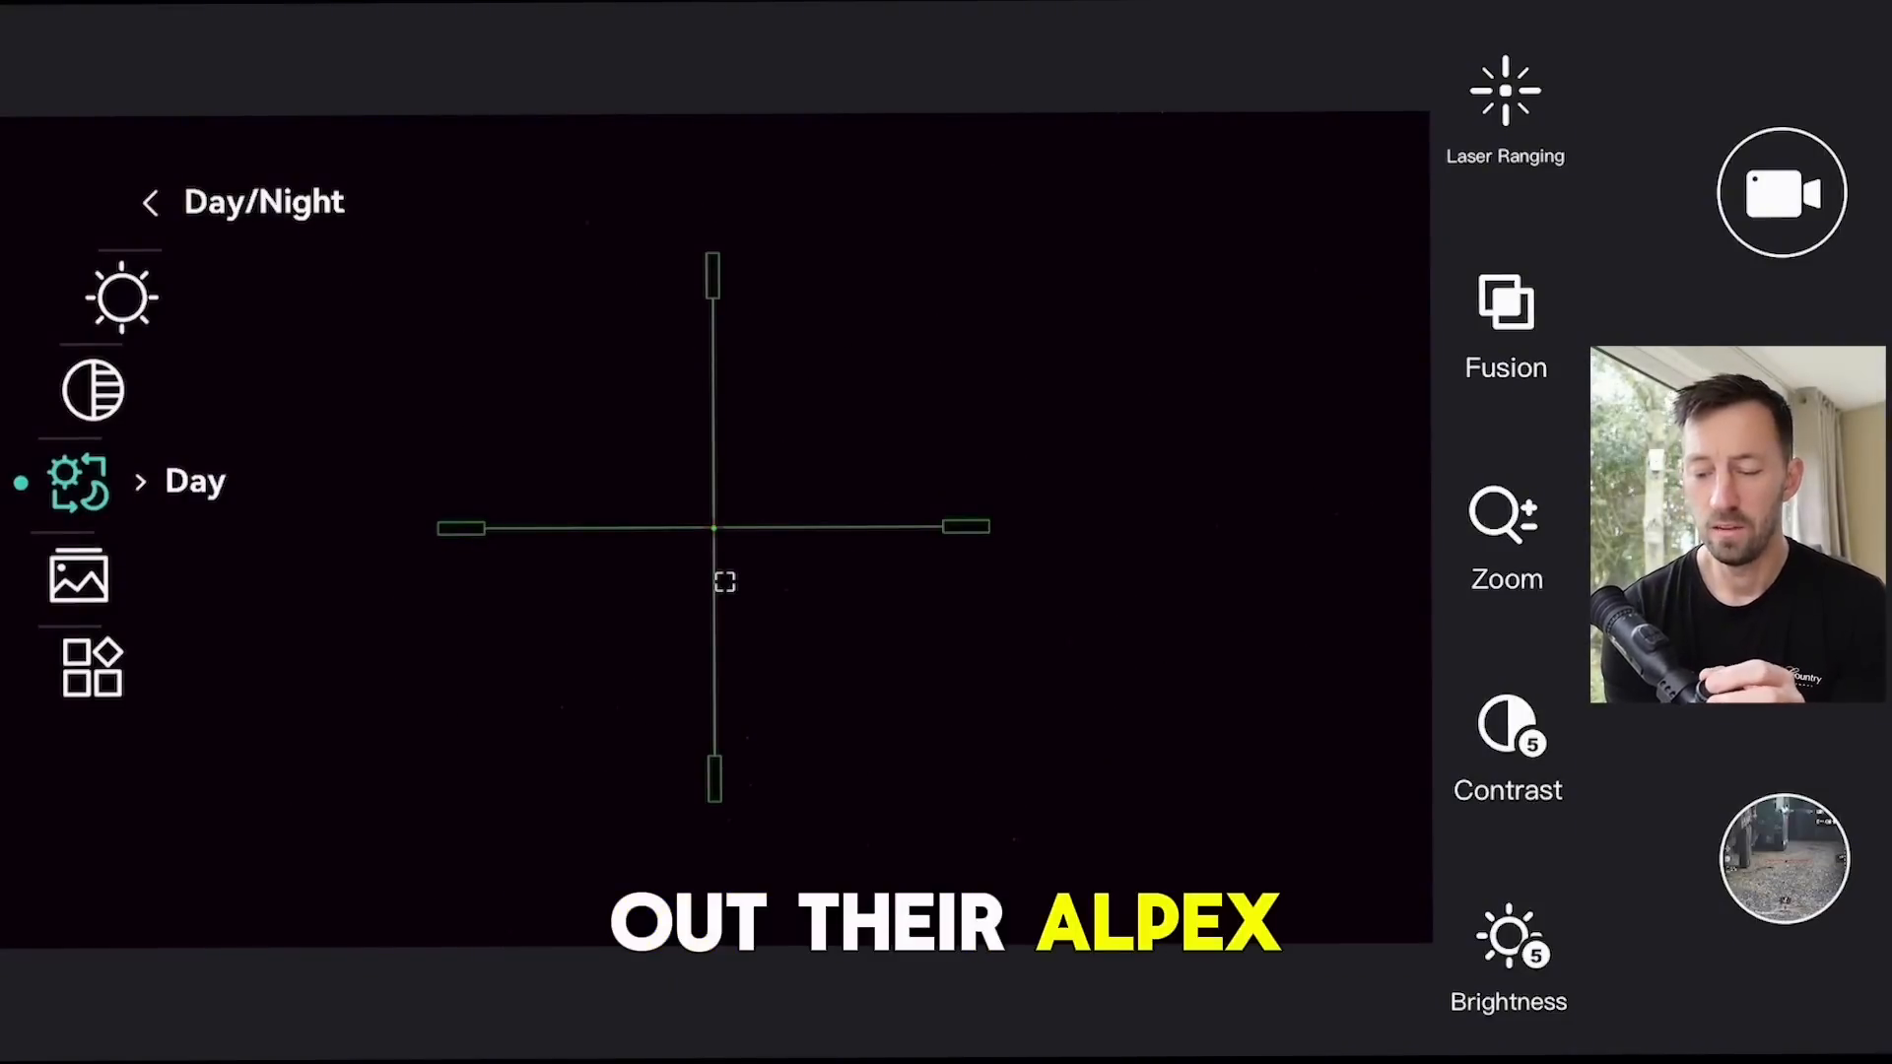
- Go past Albums to Advanced Settings, close and reopen the menu, then enter Advanced Settings
{"action": "left_click", "coordinate": [79, 575]}
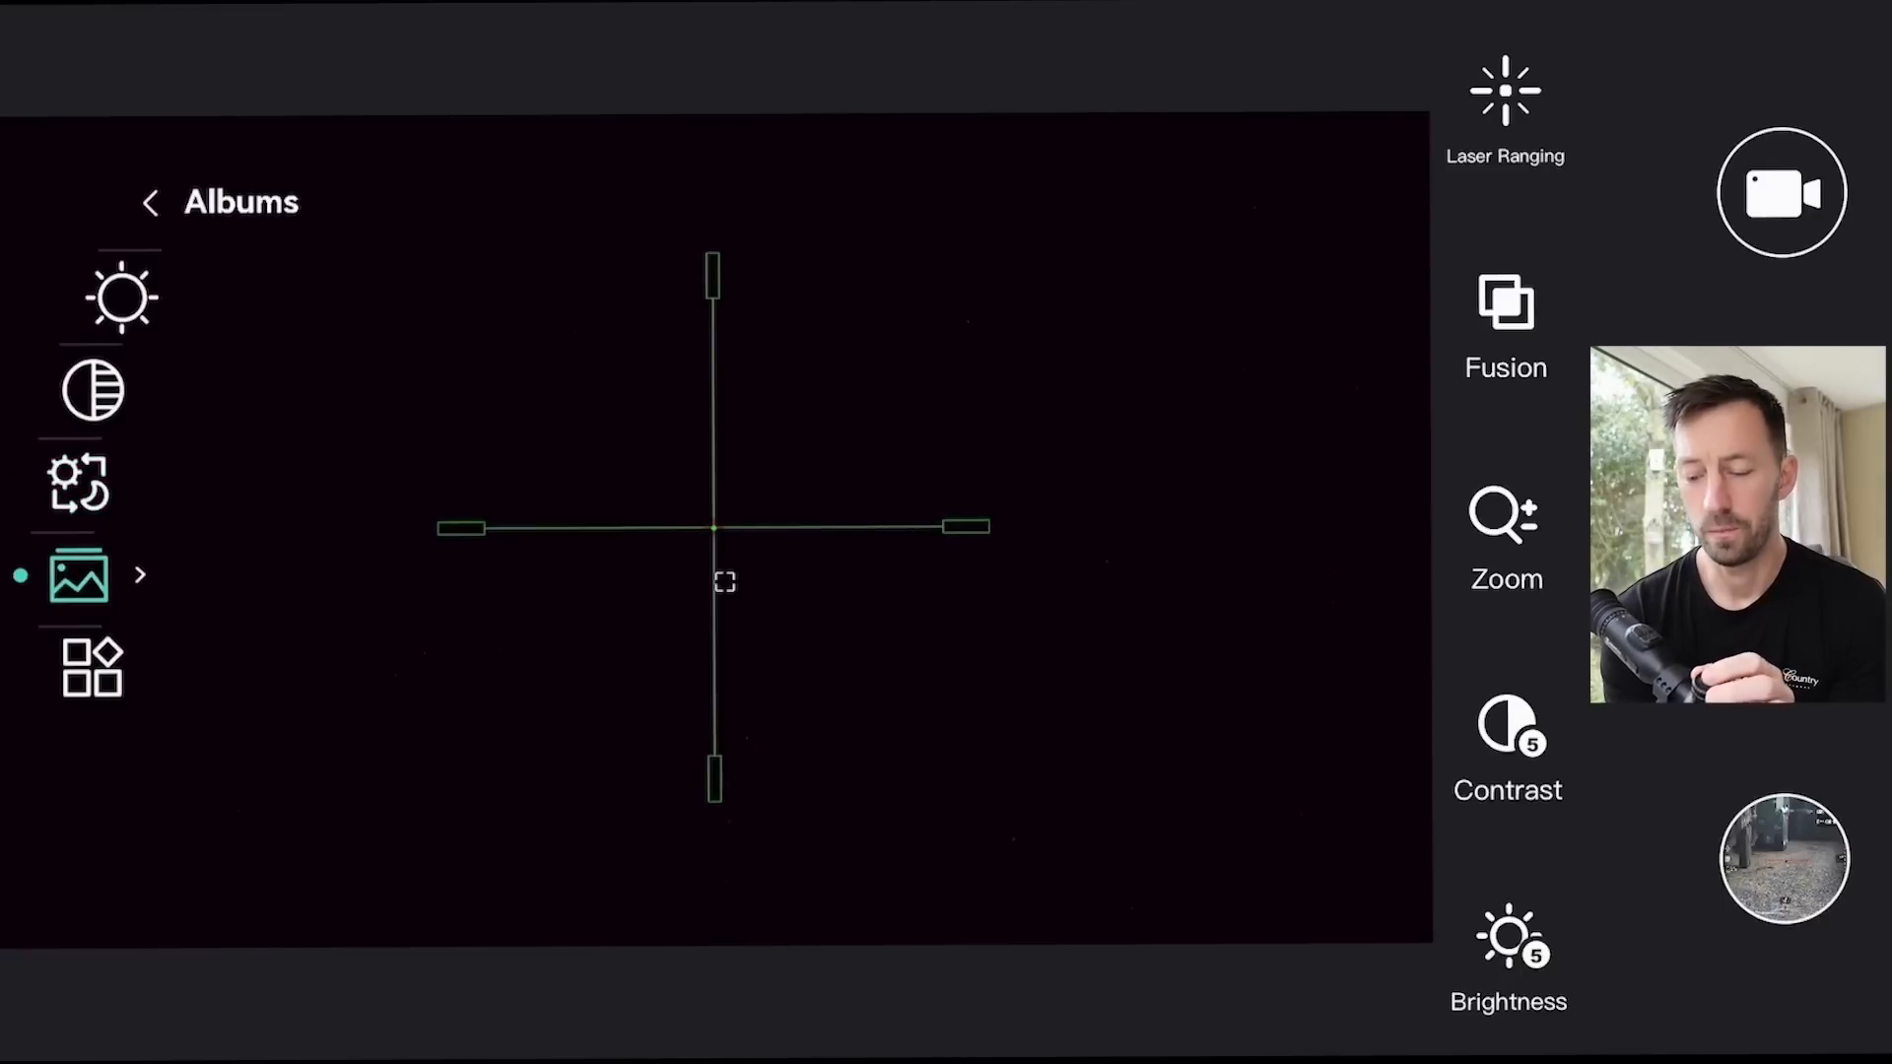
{"action": "left_click", "coordinate": [92, 667]}
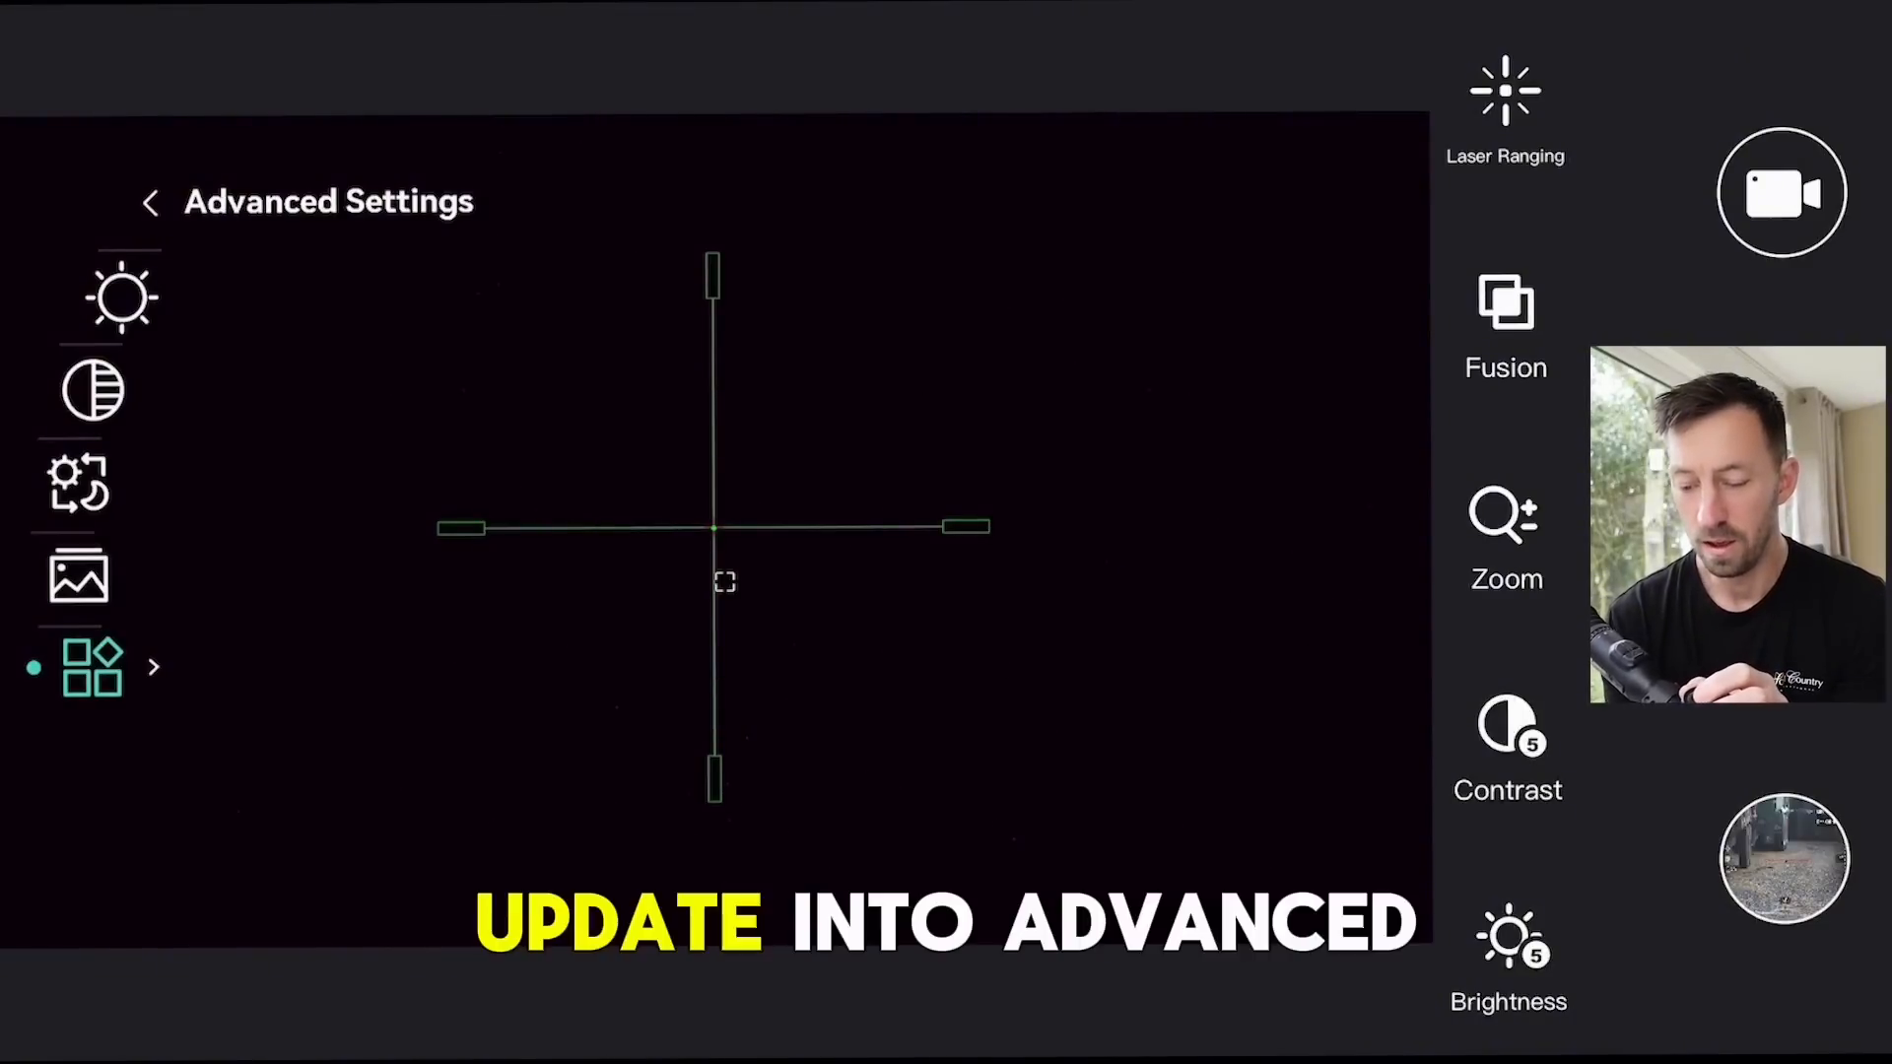
{"action": "left_click", "coordinate": [150, 201]}
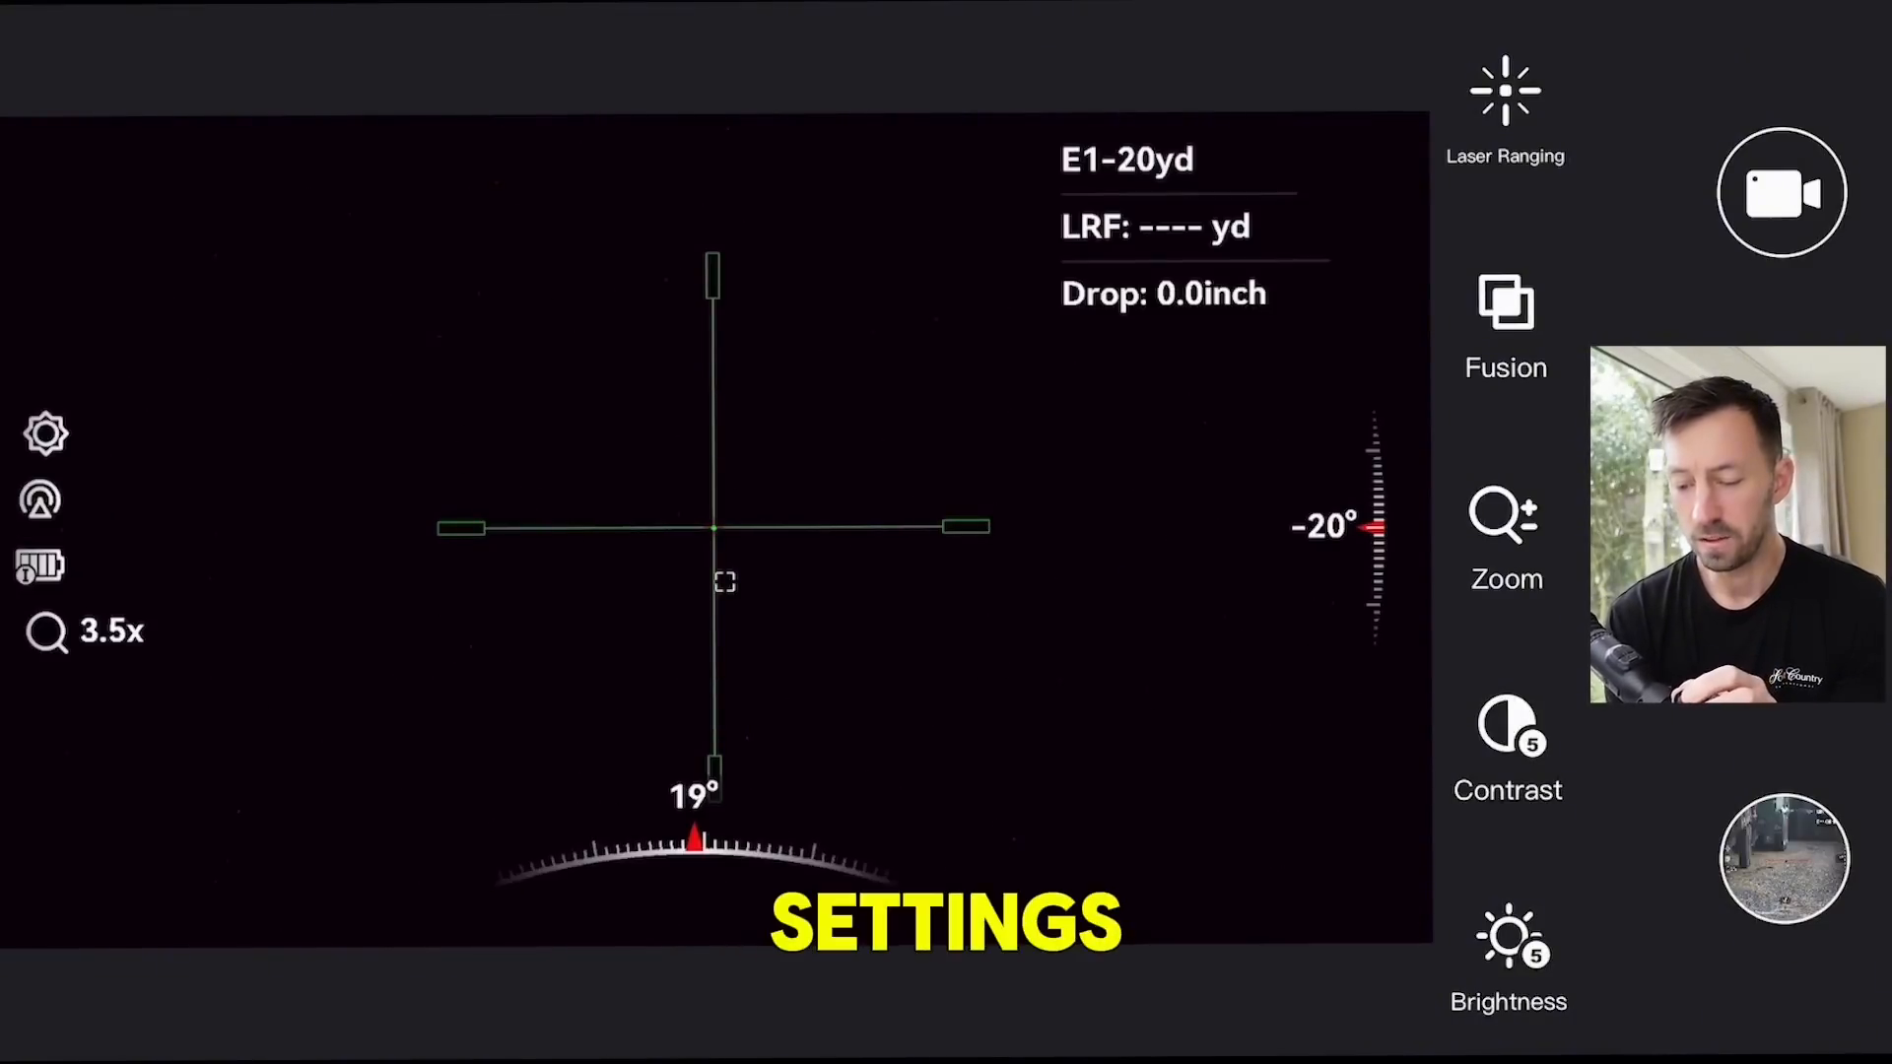
{"action": "left_click", "coordinate": [44, 433]}
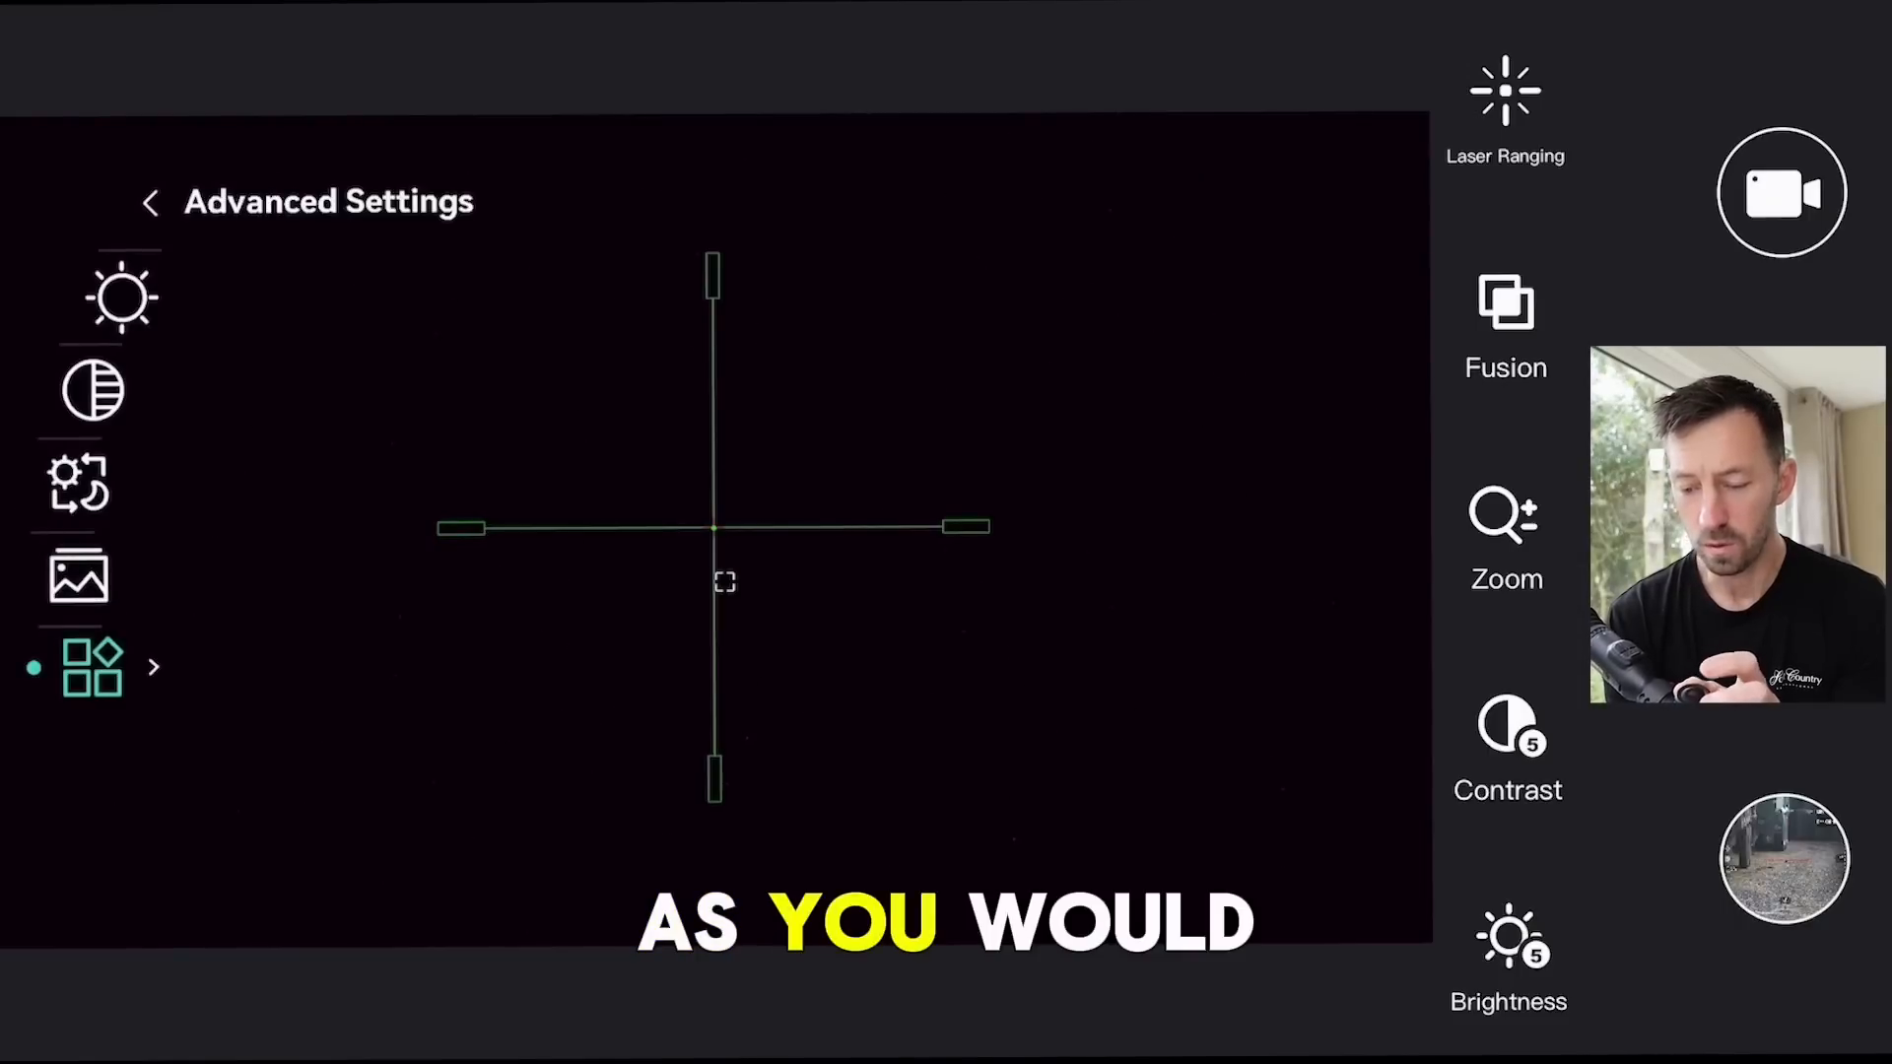
{"action": "left_click", "coordinate": [92, 666]}
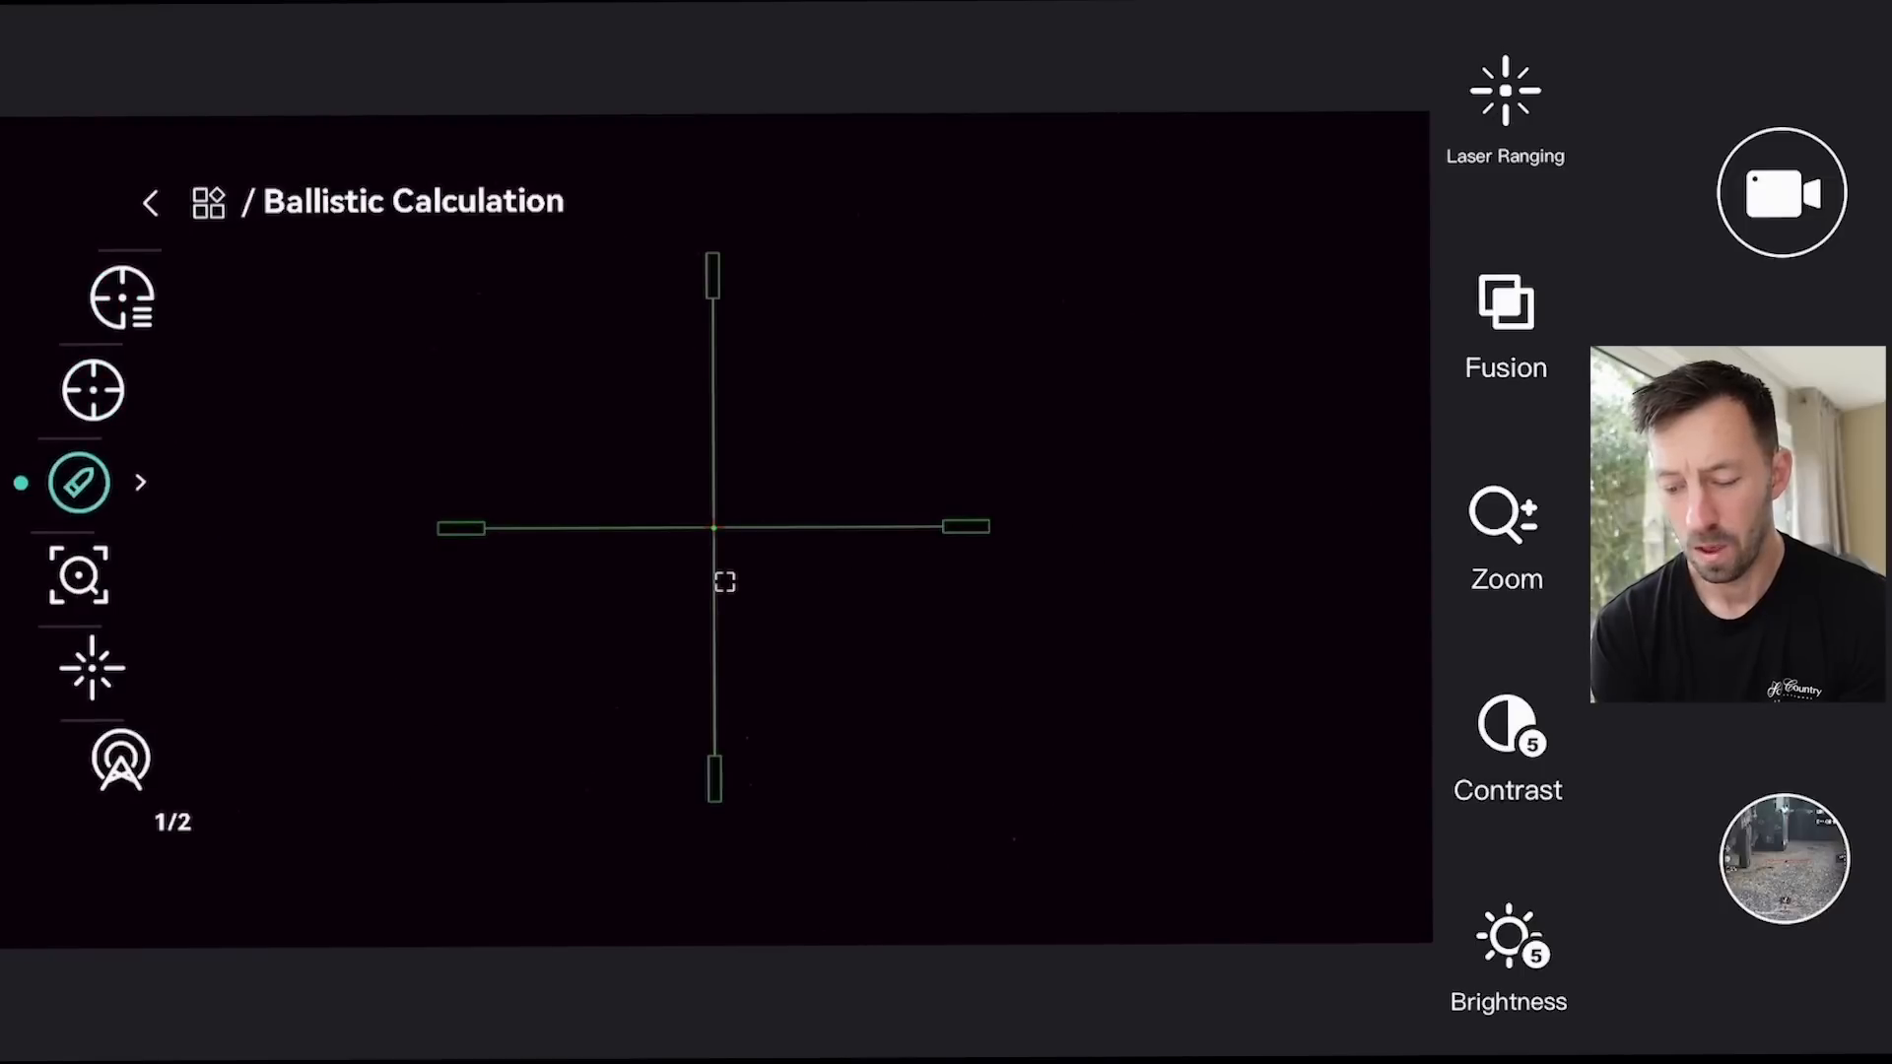
- Open Ballistic Calculation, showing profile 4, aim point style 1, G1 bullet, 810fps
{"action": "left_click", "coordinate": [79, 482]}
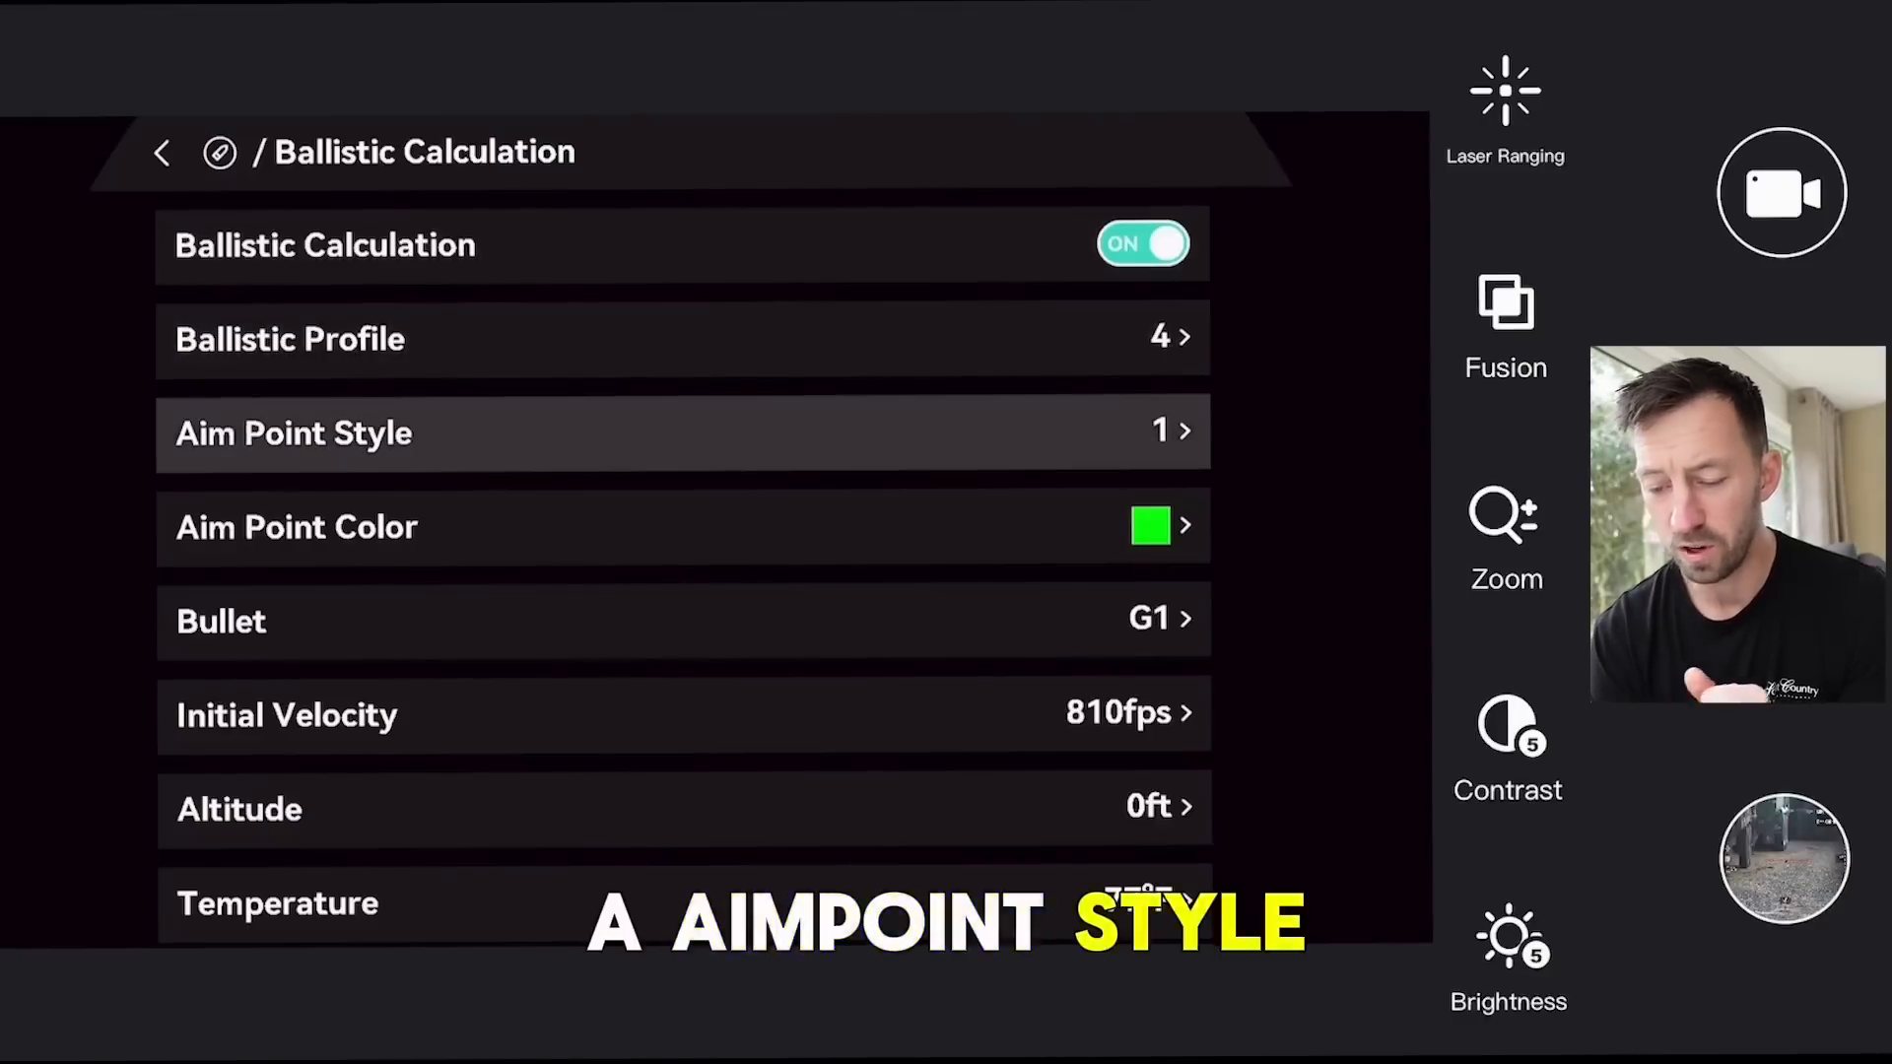
- Change the aim point style to 3, the two-chevron design
{"action": "left_click", "coordinate": [682, 434]}
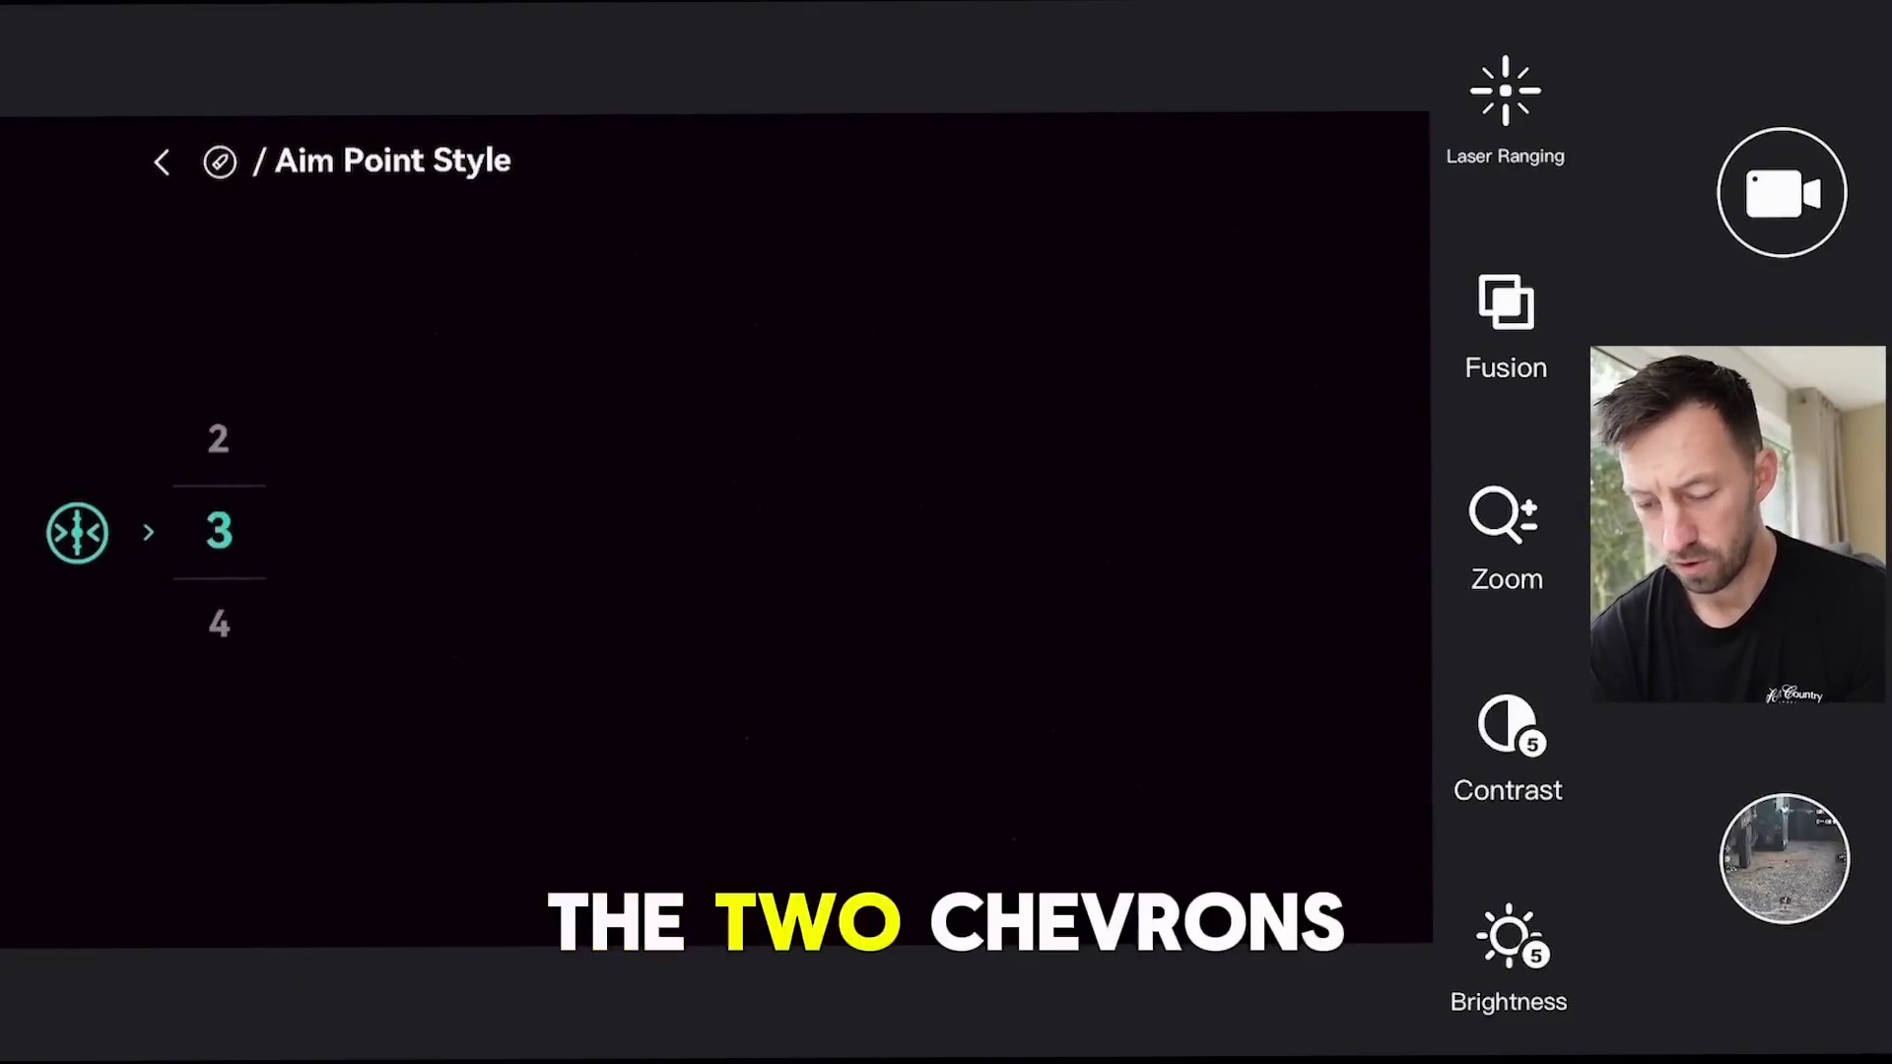
{"action": "left_click", "coordinate": [160, 161]}
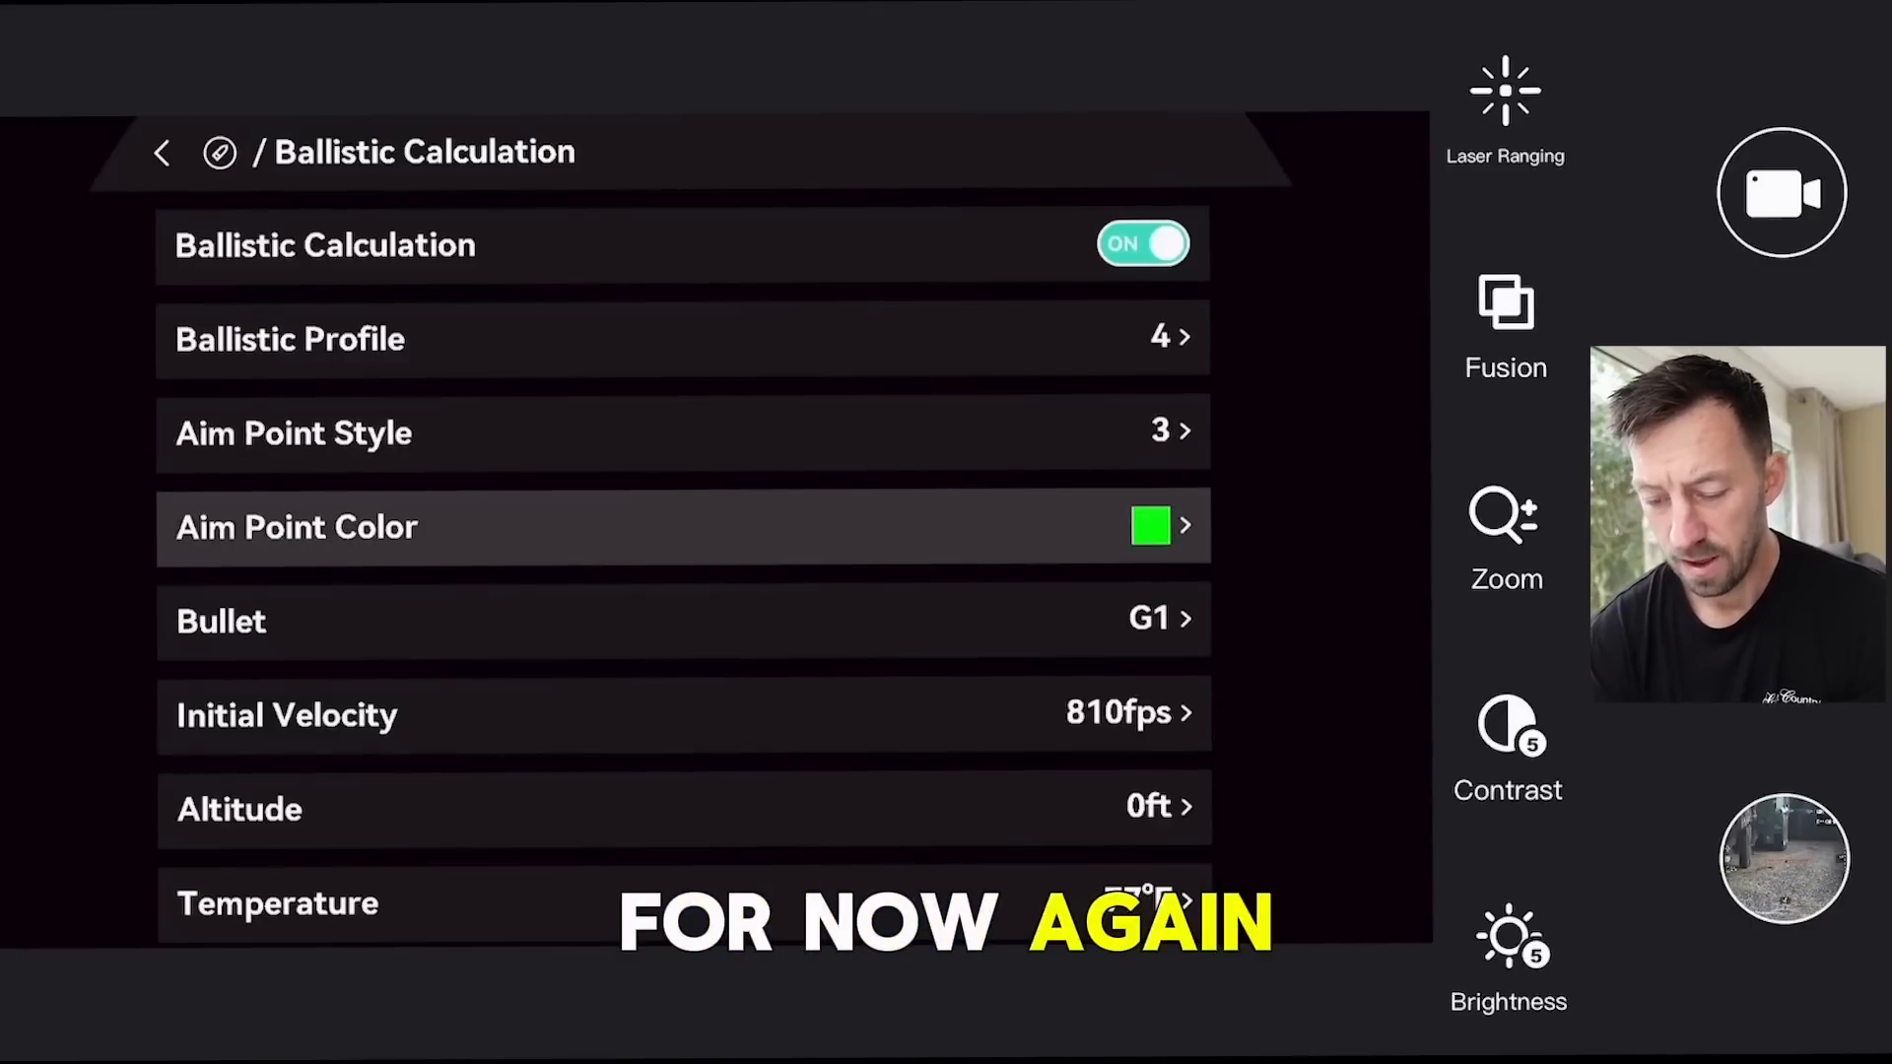
{"action": "left_click", "coordinate": [682, 526]}
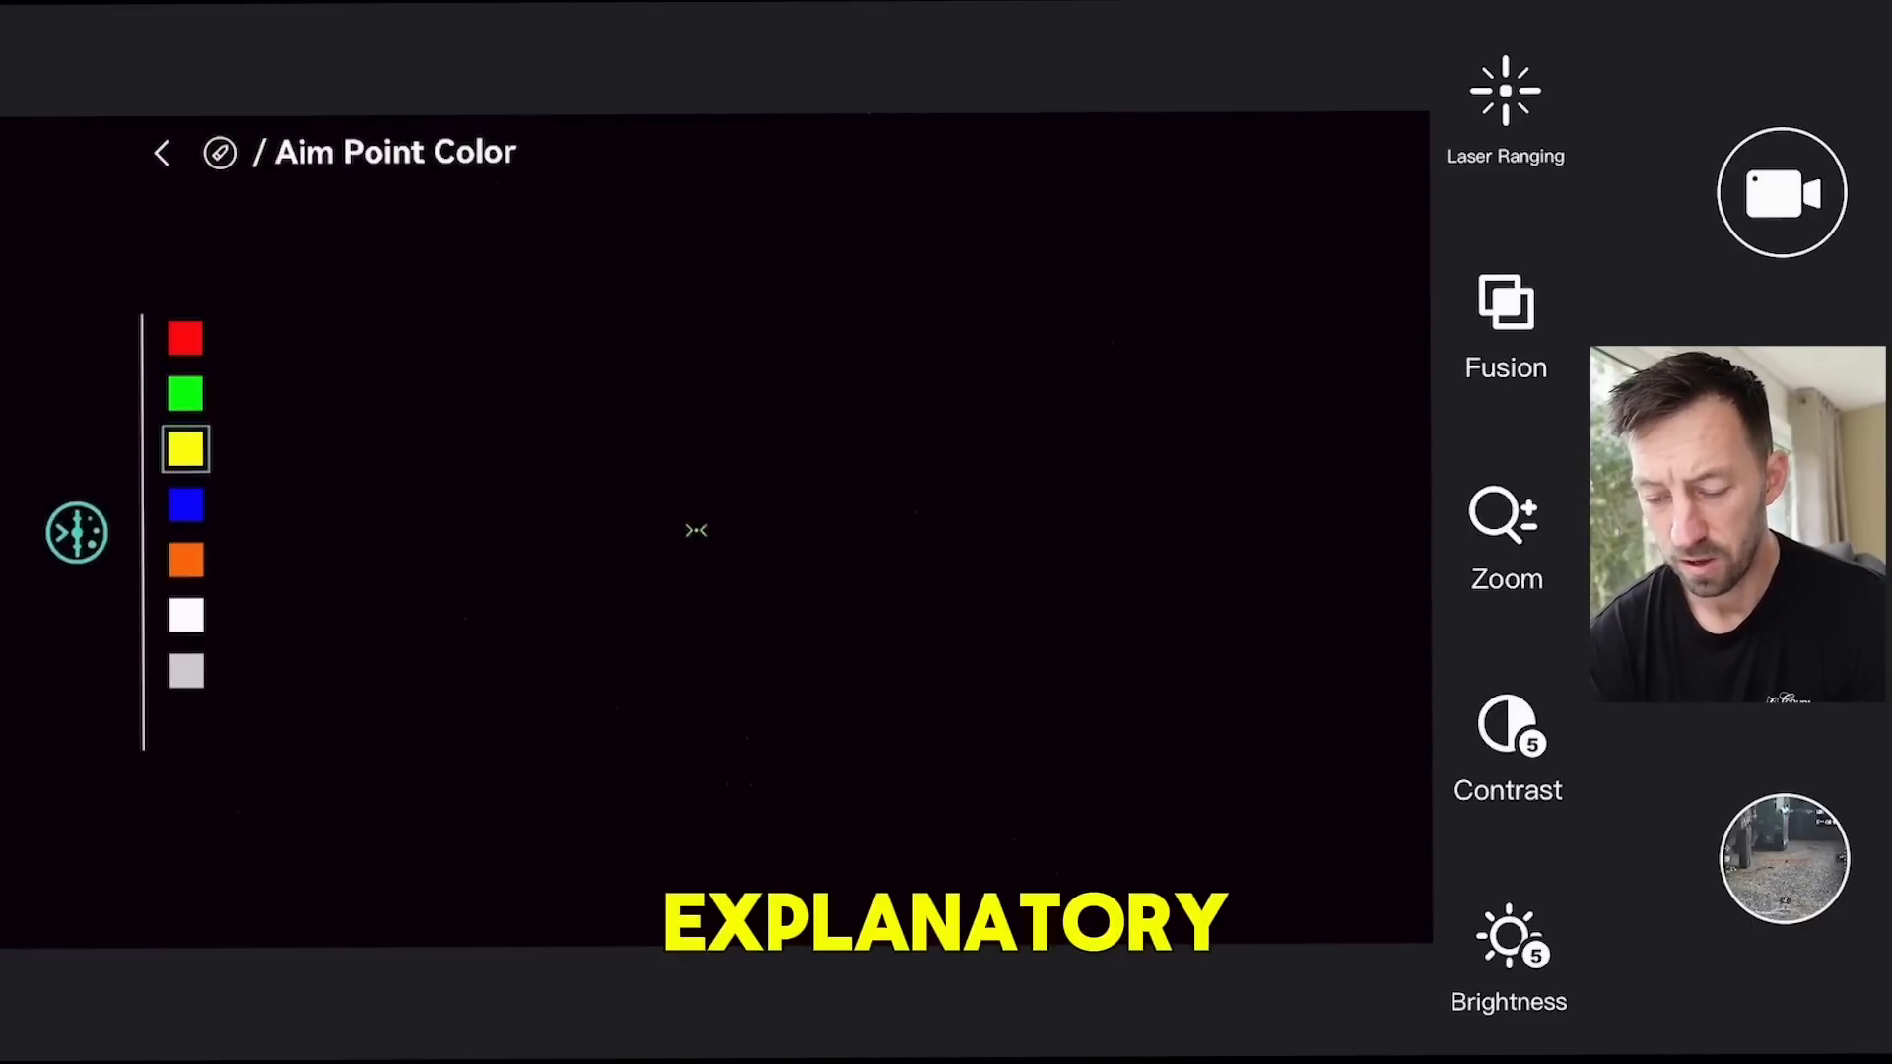
{"action": "left_click", "coordinate": [186, 617]}
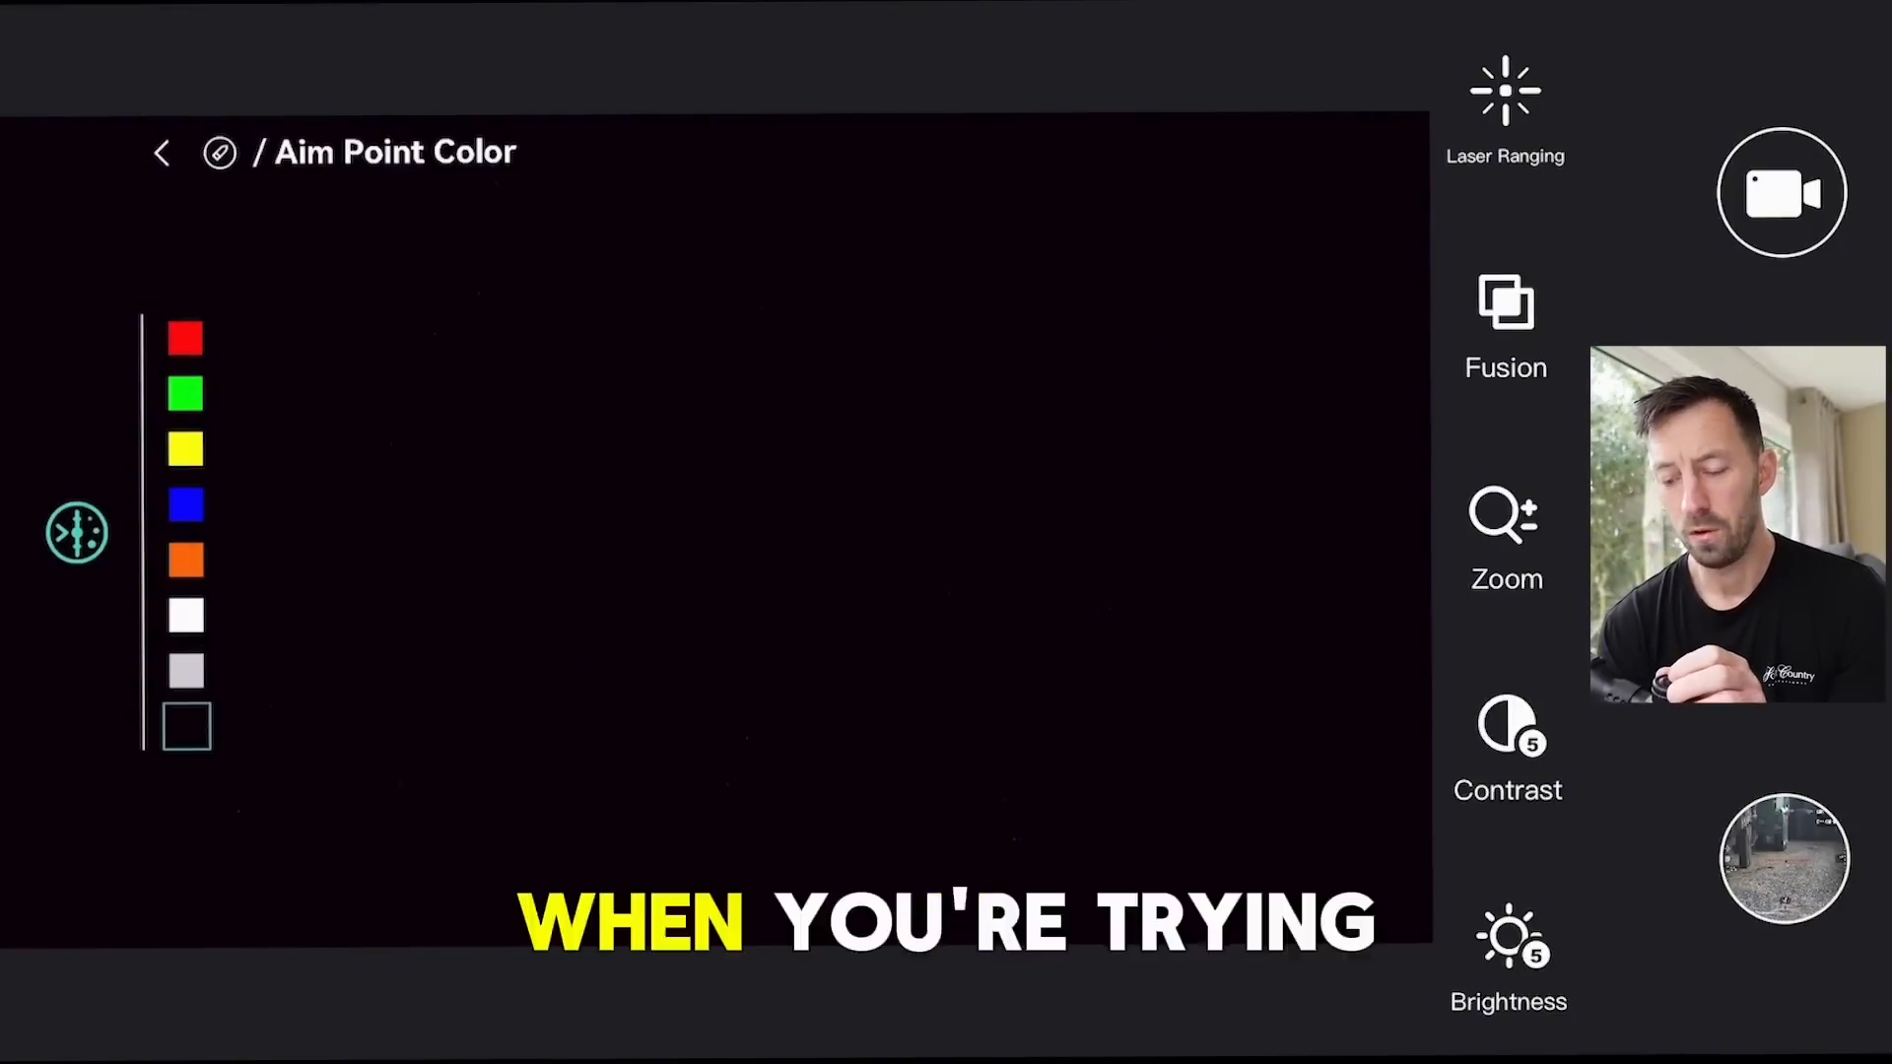
{"action": "left_click", "coordinate": [185, 338]}
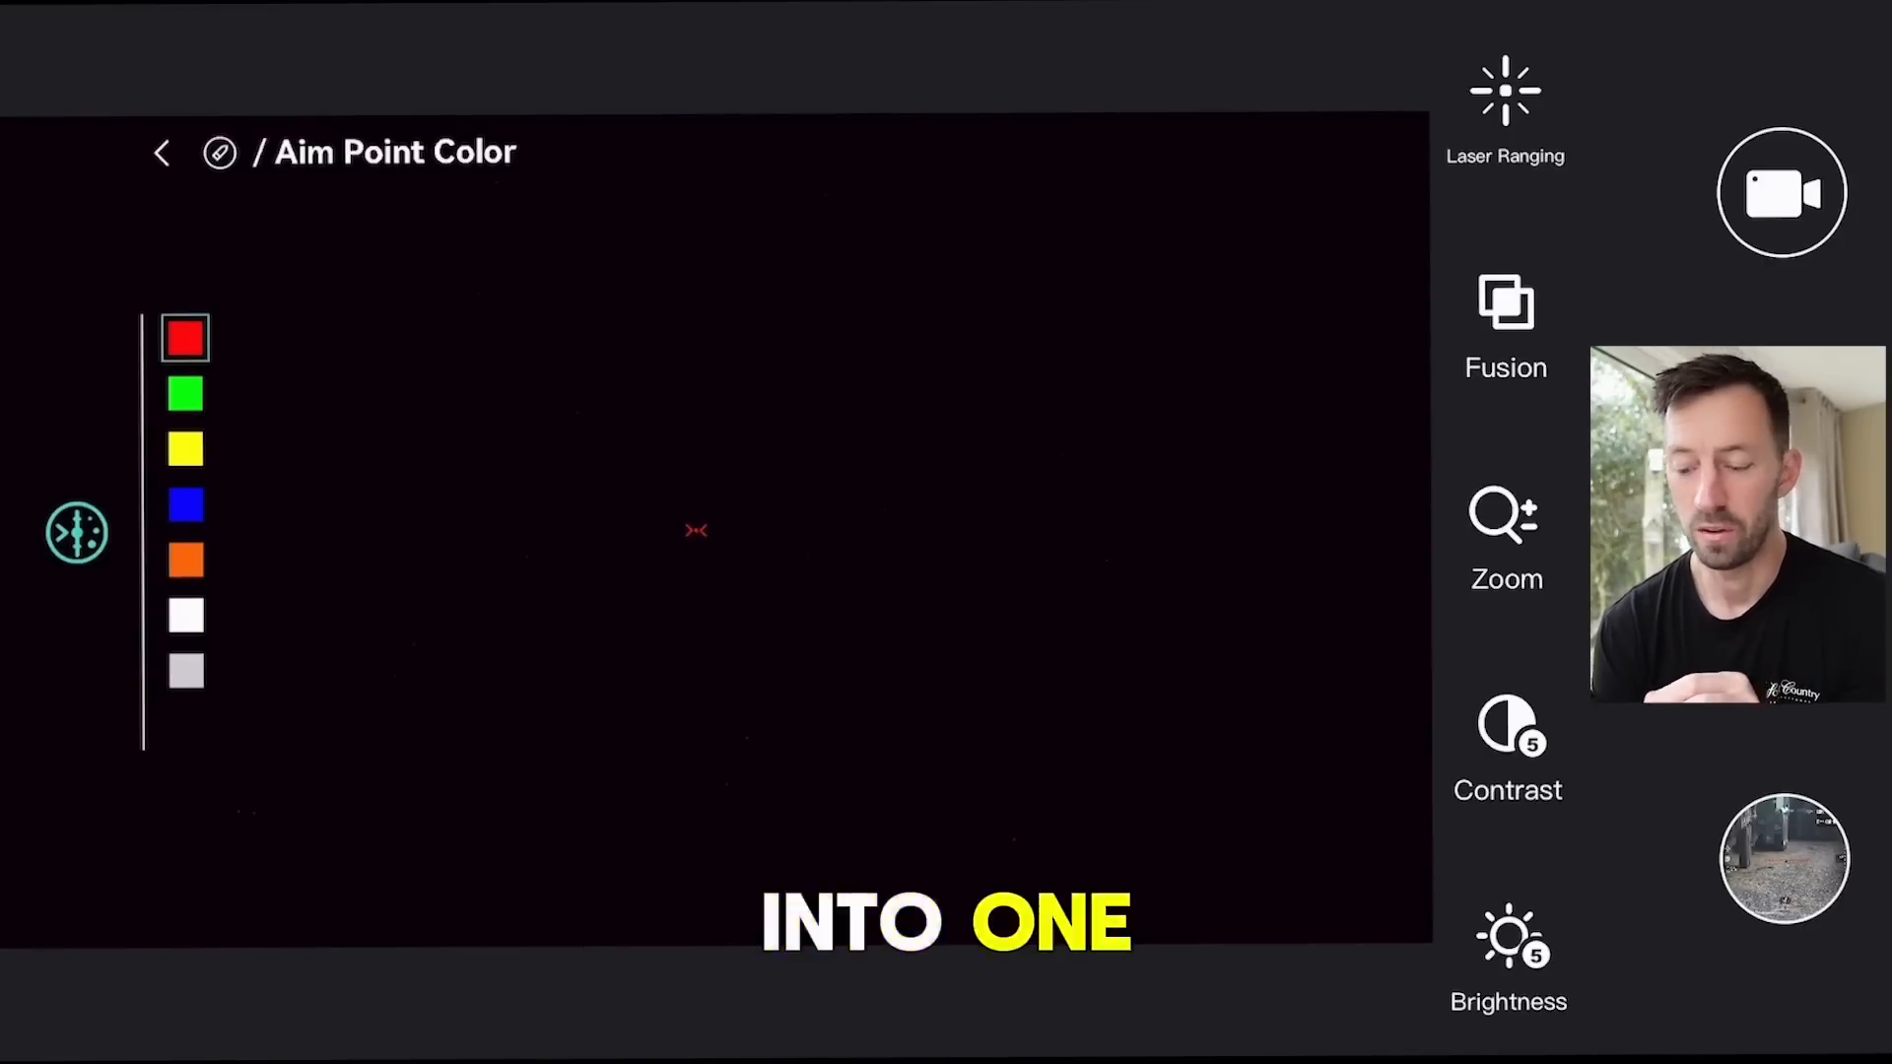
{"action": "left_click", "coordinate": [186, 393]}
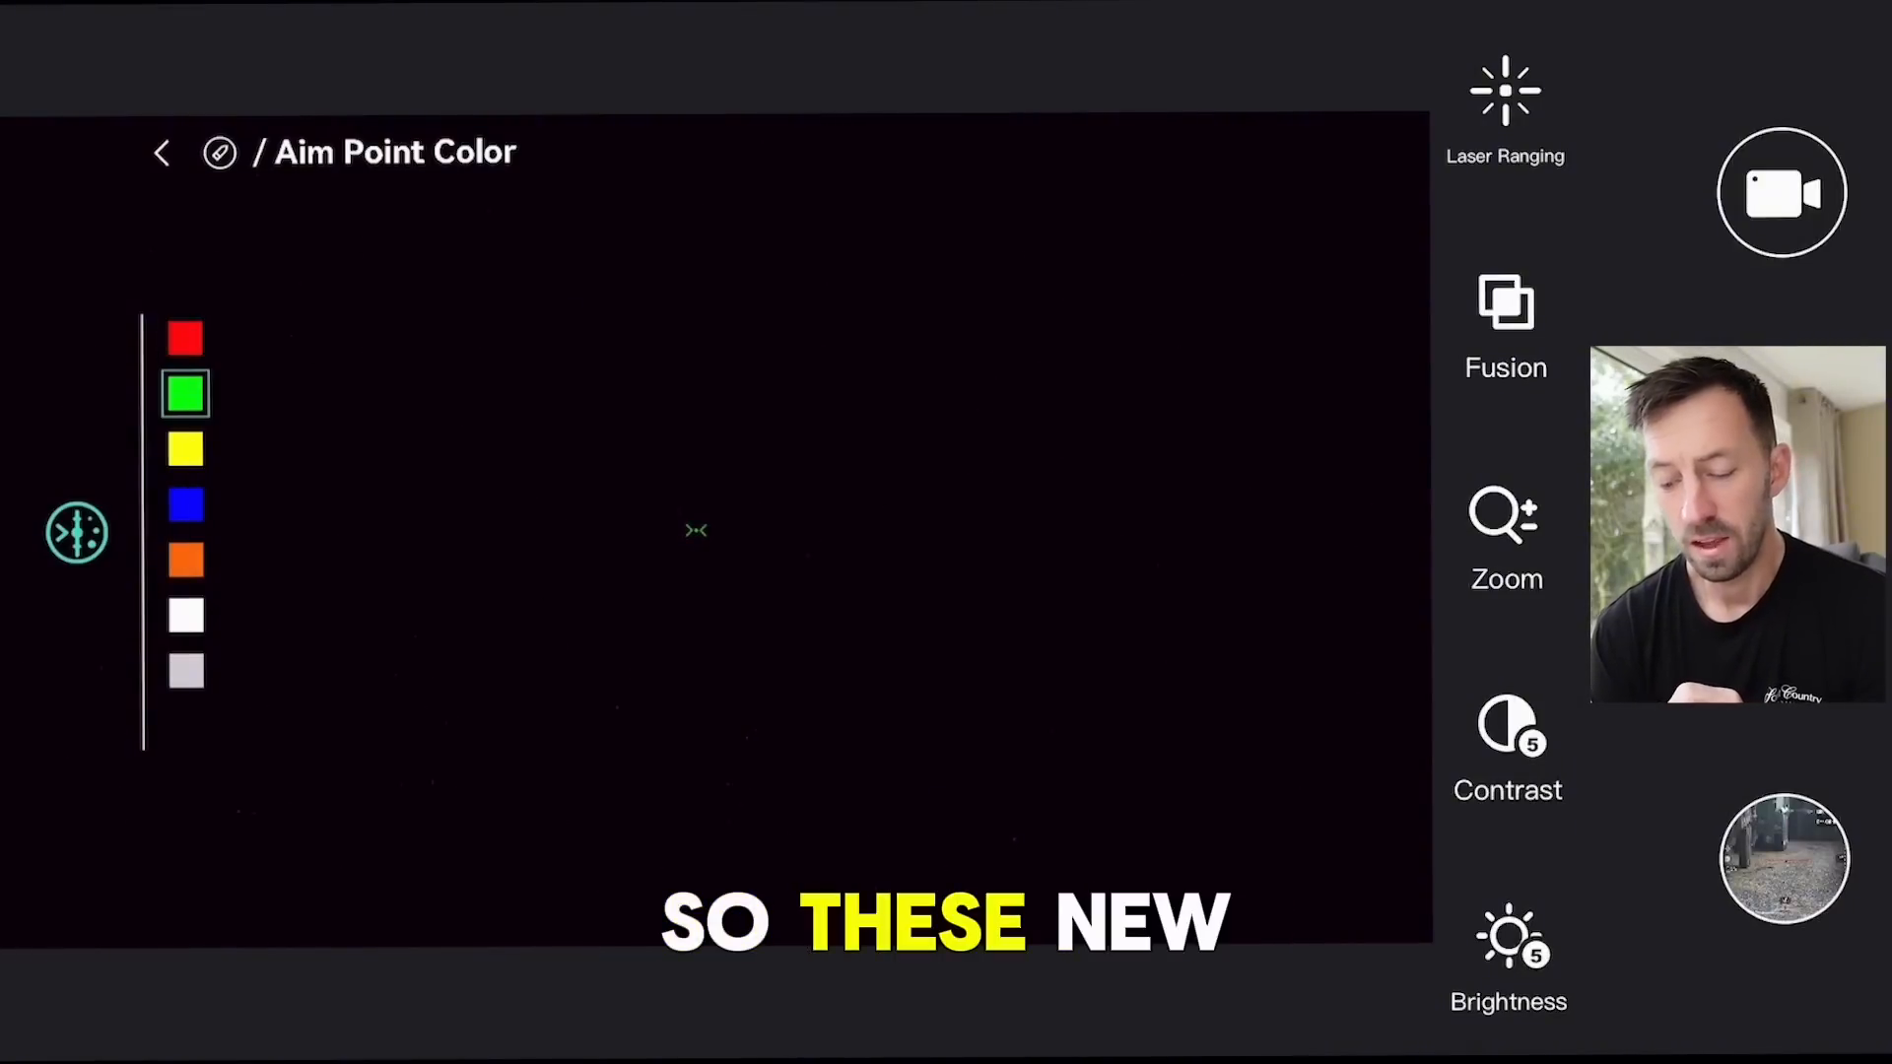
{"action": "left_click", "coordinate": [163, 151]}
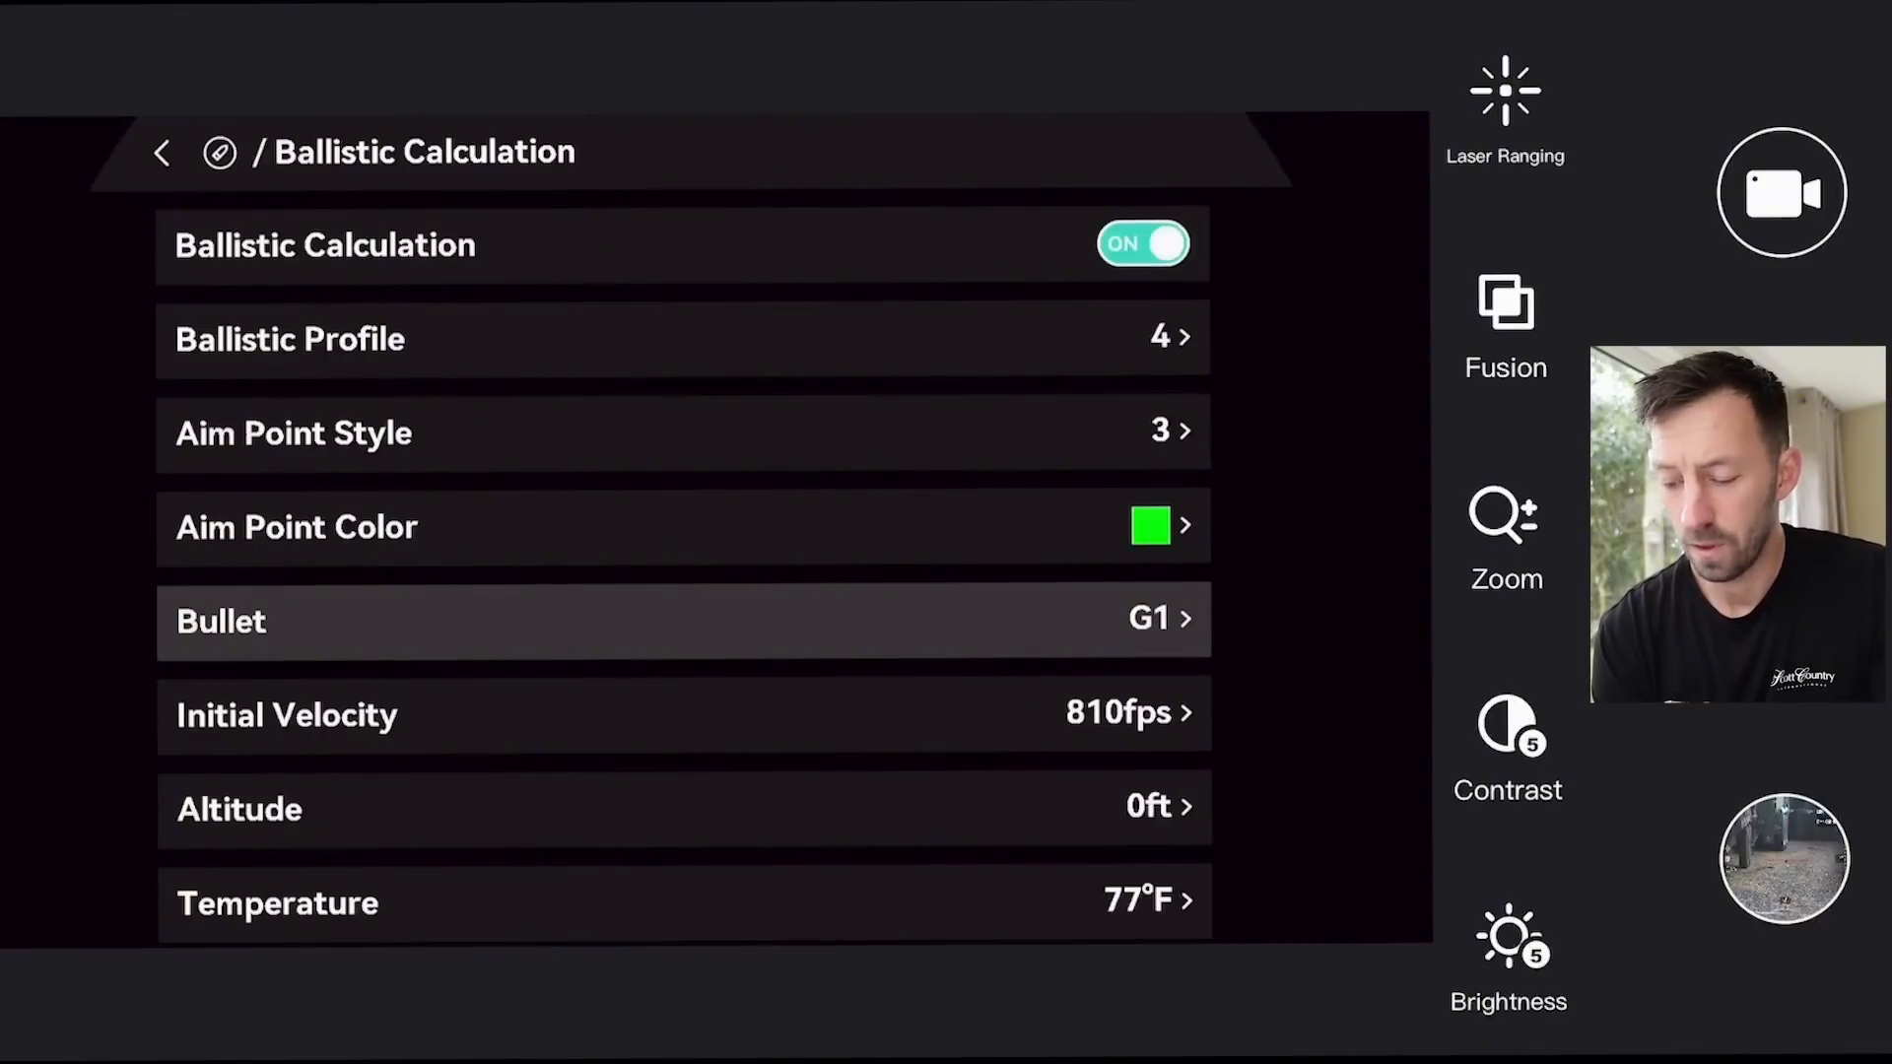
- Scroll the ballistic list to sight height 2.76 inch and back out to the save prompt
{"action": "left_click", "coordinate": [684, 714]}
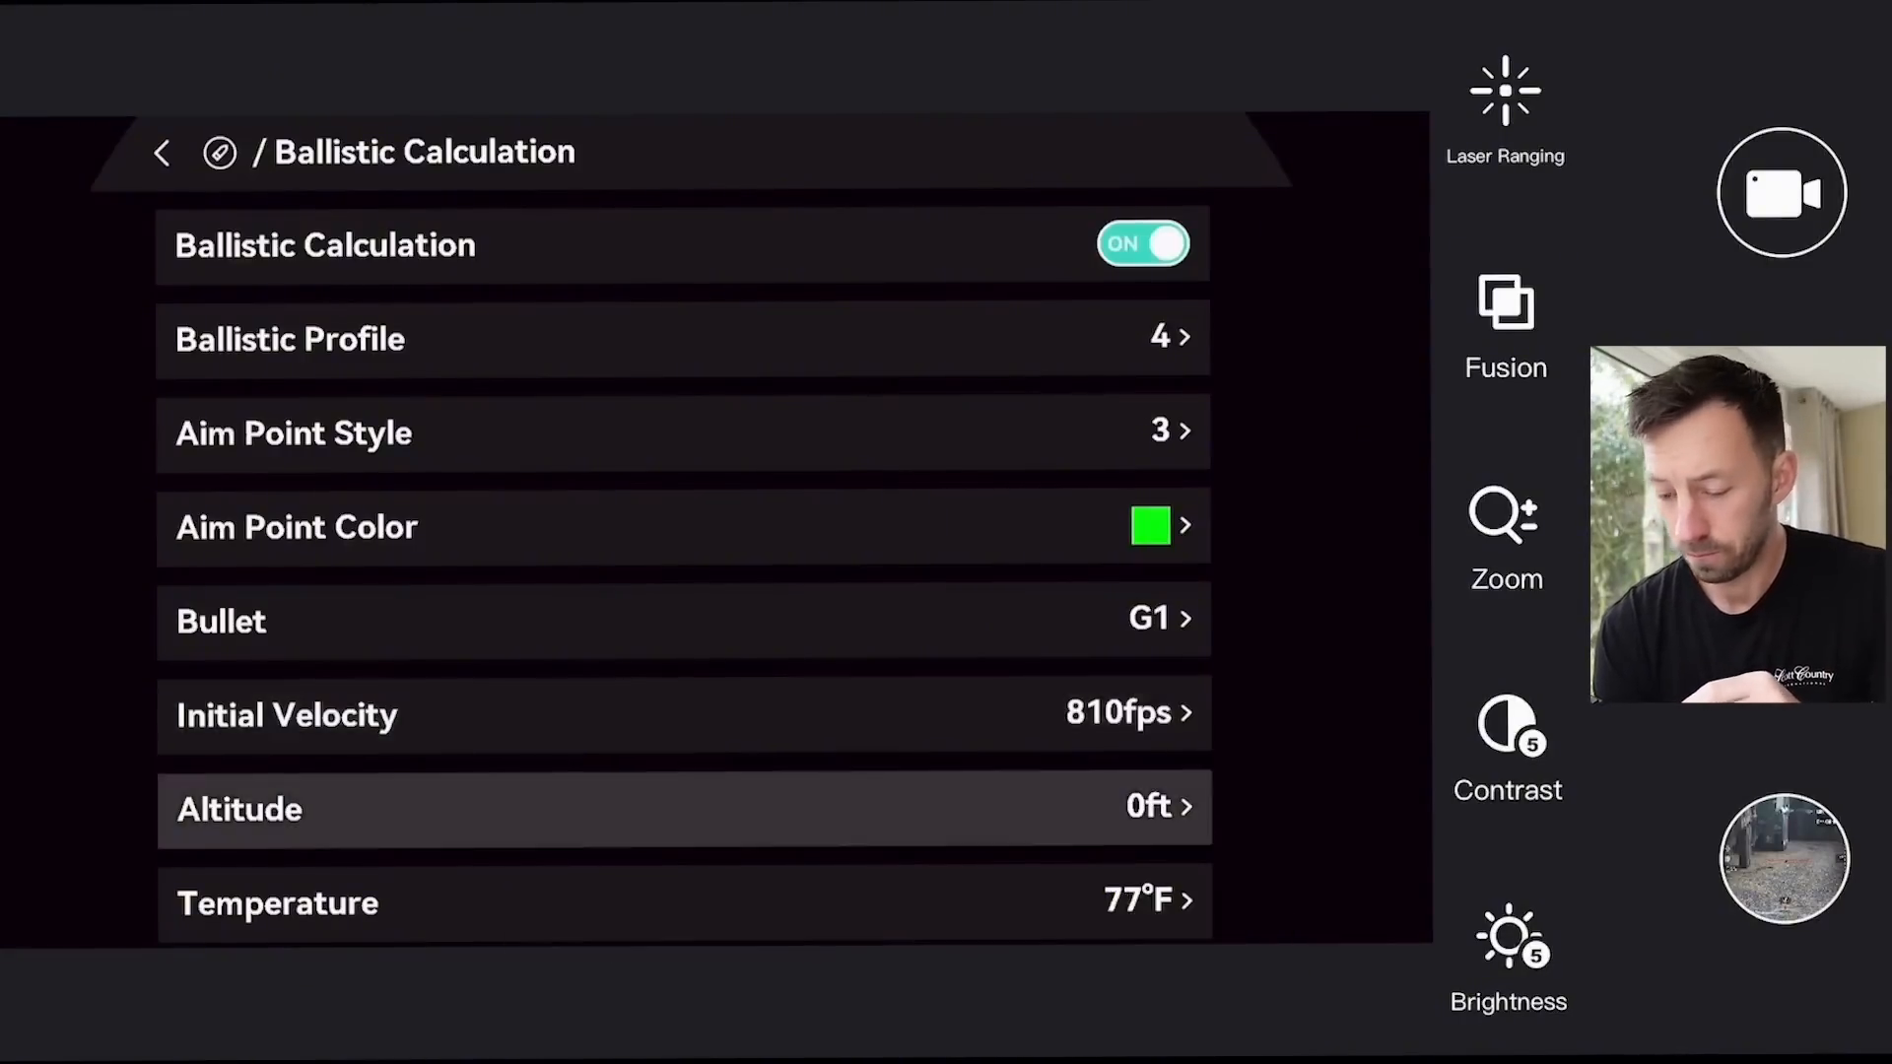
{"action": "scroll", "scroll_direction": "down", "scroll_amount": 3}
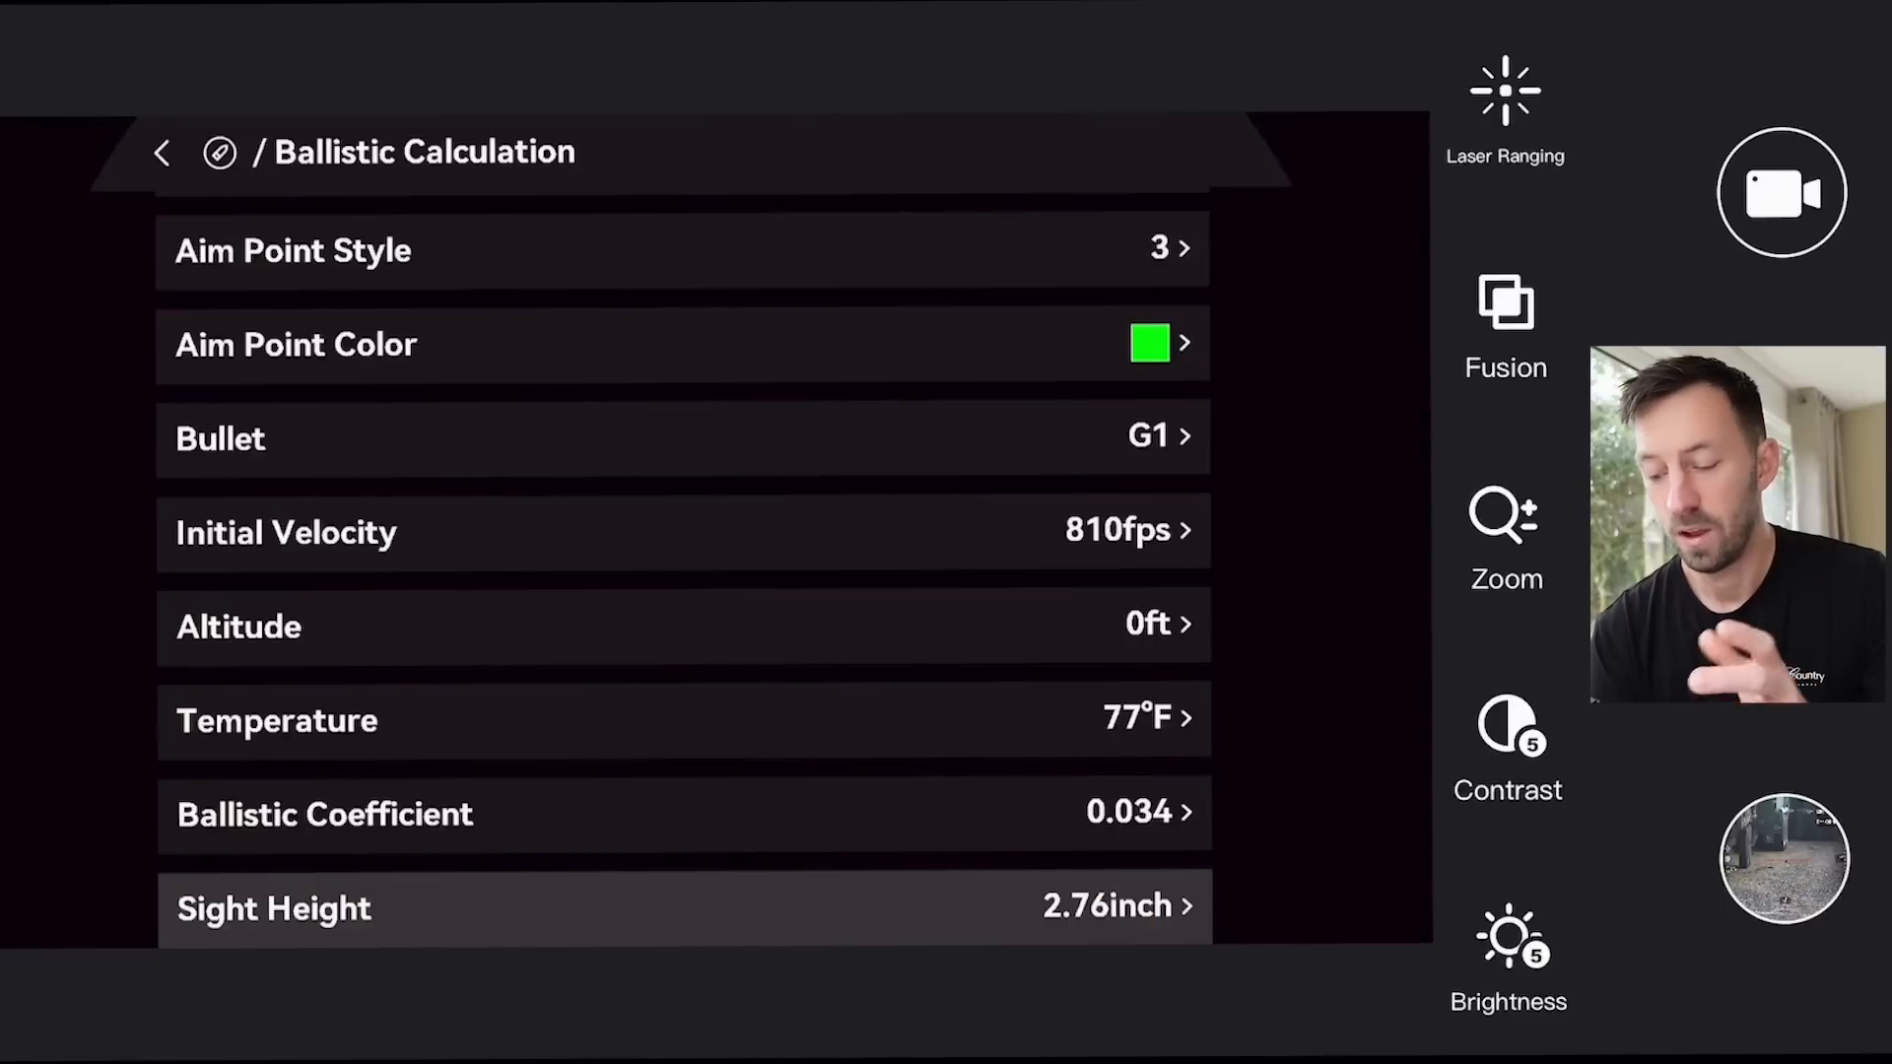
{"action": "scroll", "scroll_direction": "up", "scroll_amount": 3}
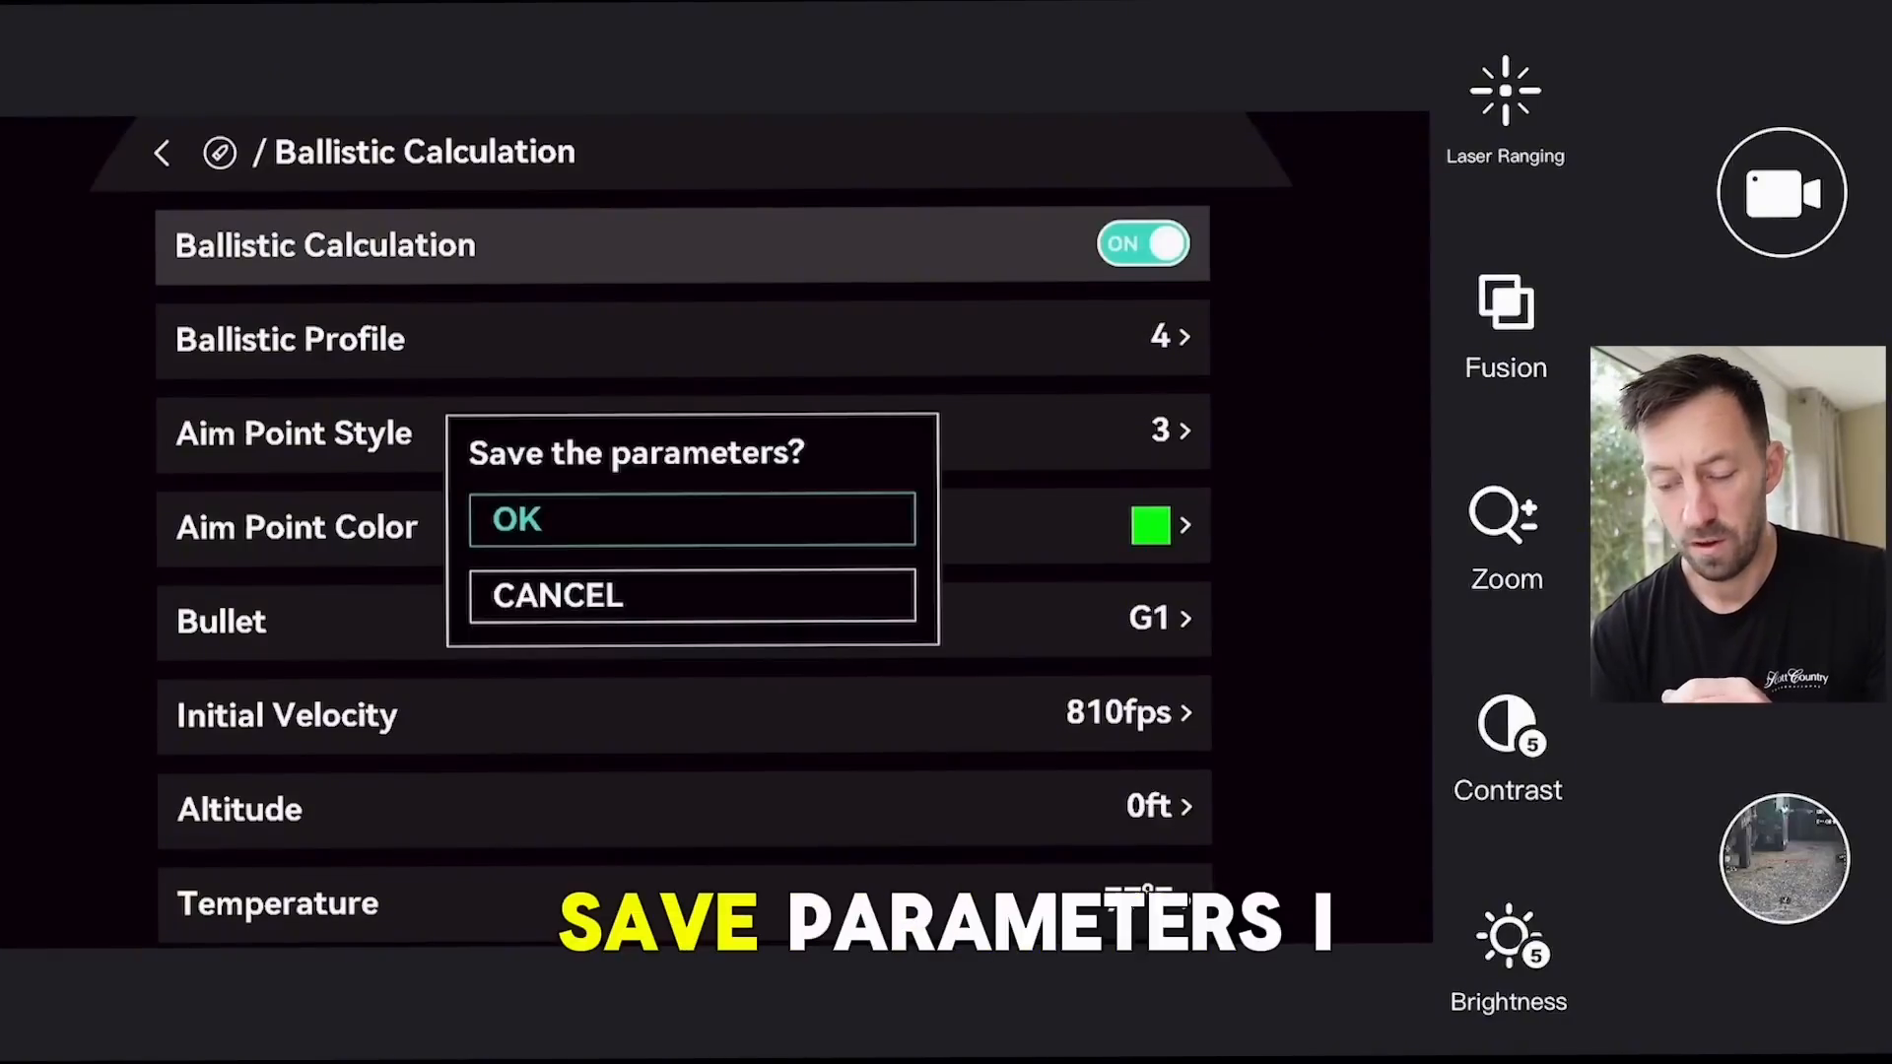
- Confirm saving the ballistic parameters and move to Reticle Mode, set to Fixed Reticle
{"action": "left_click", "coordinate": [692, 520]}
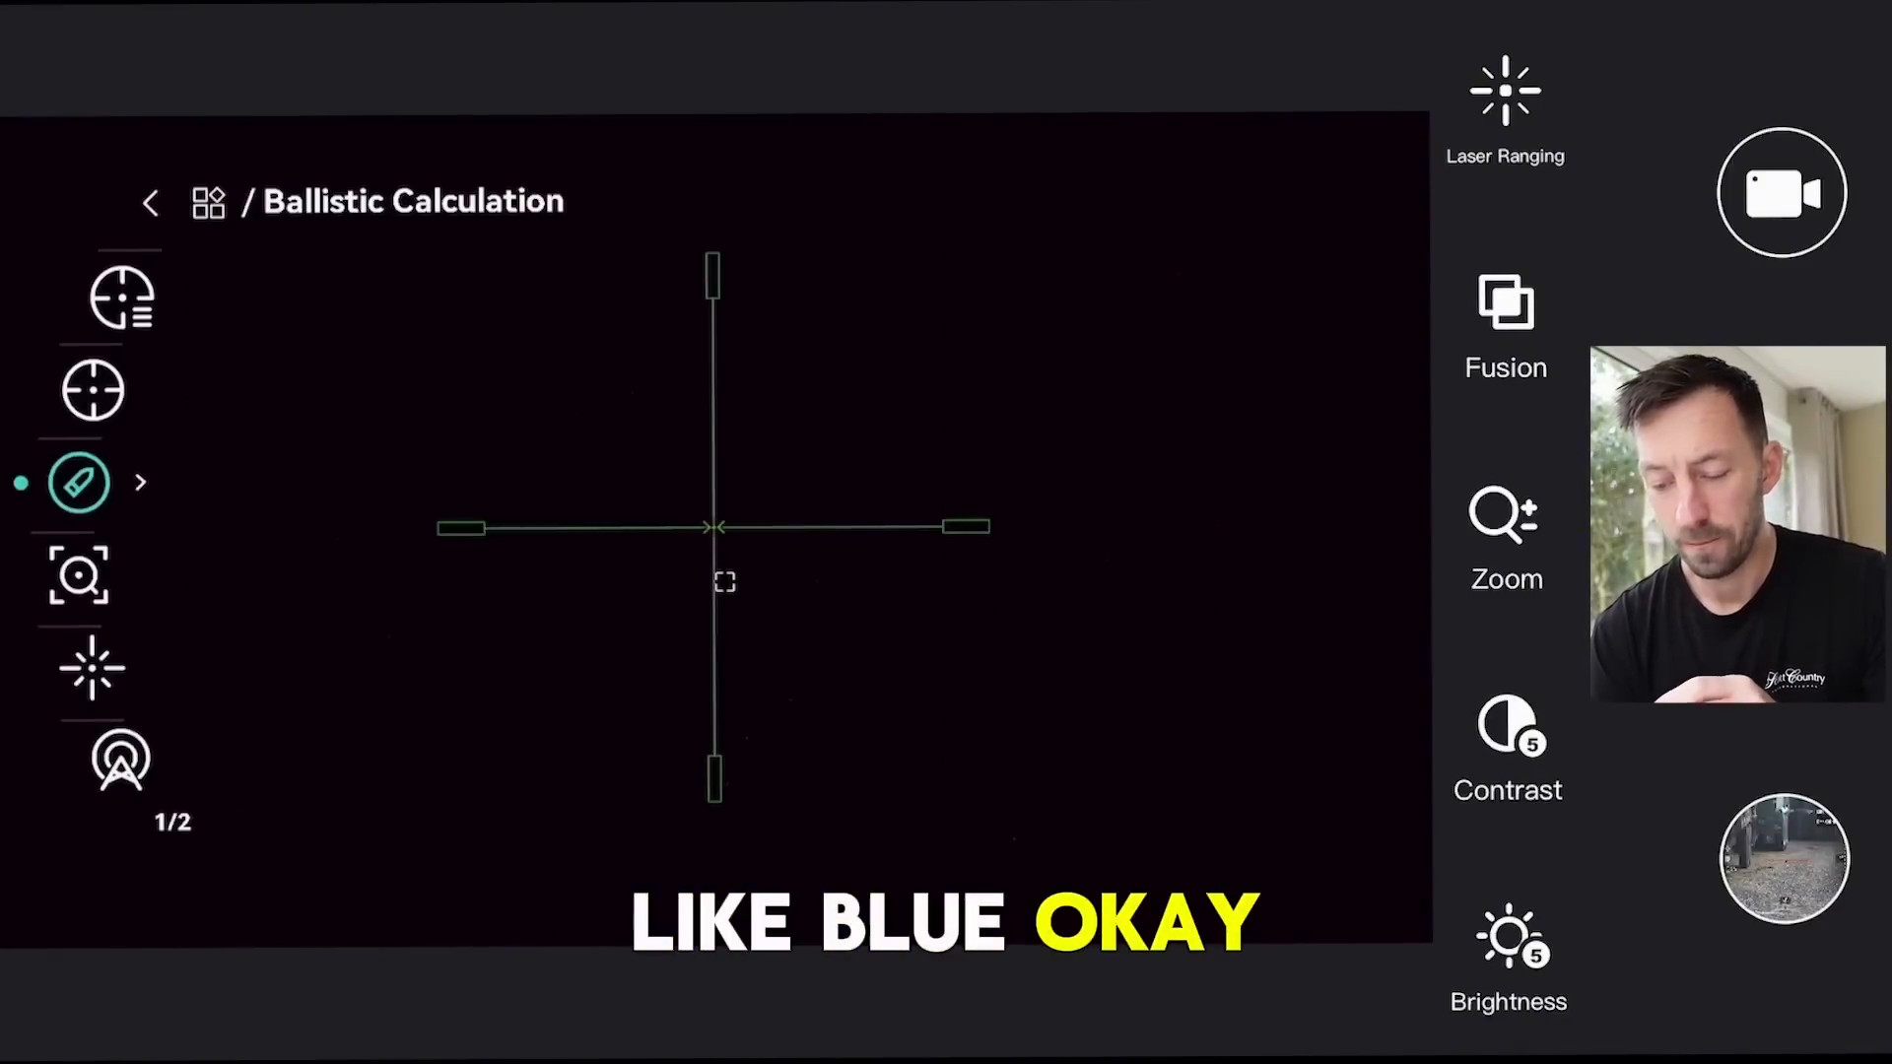
{"action": "left_click", "coordinate": [79, 576]}
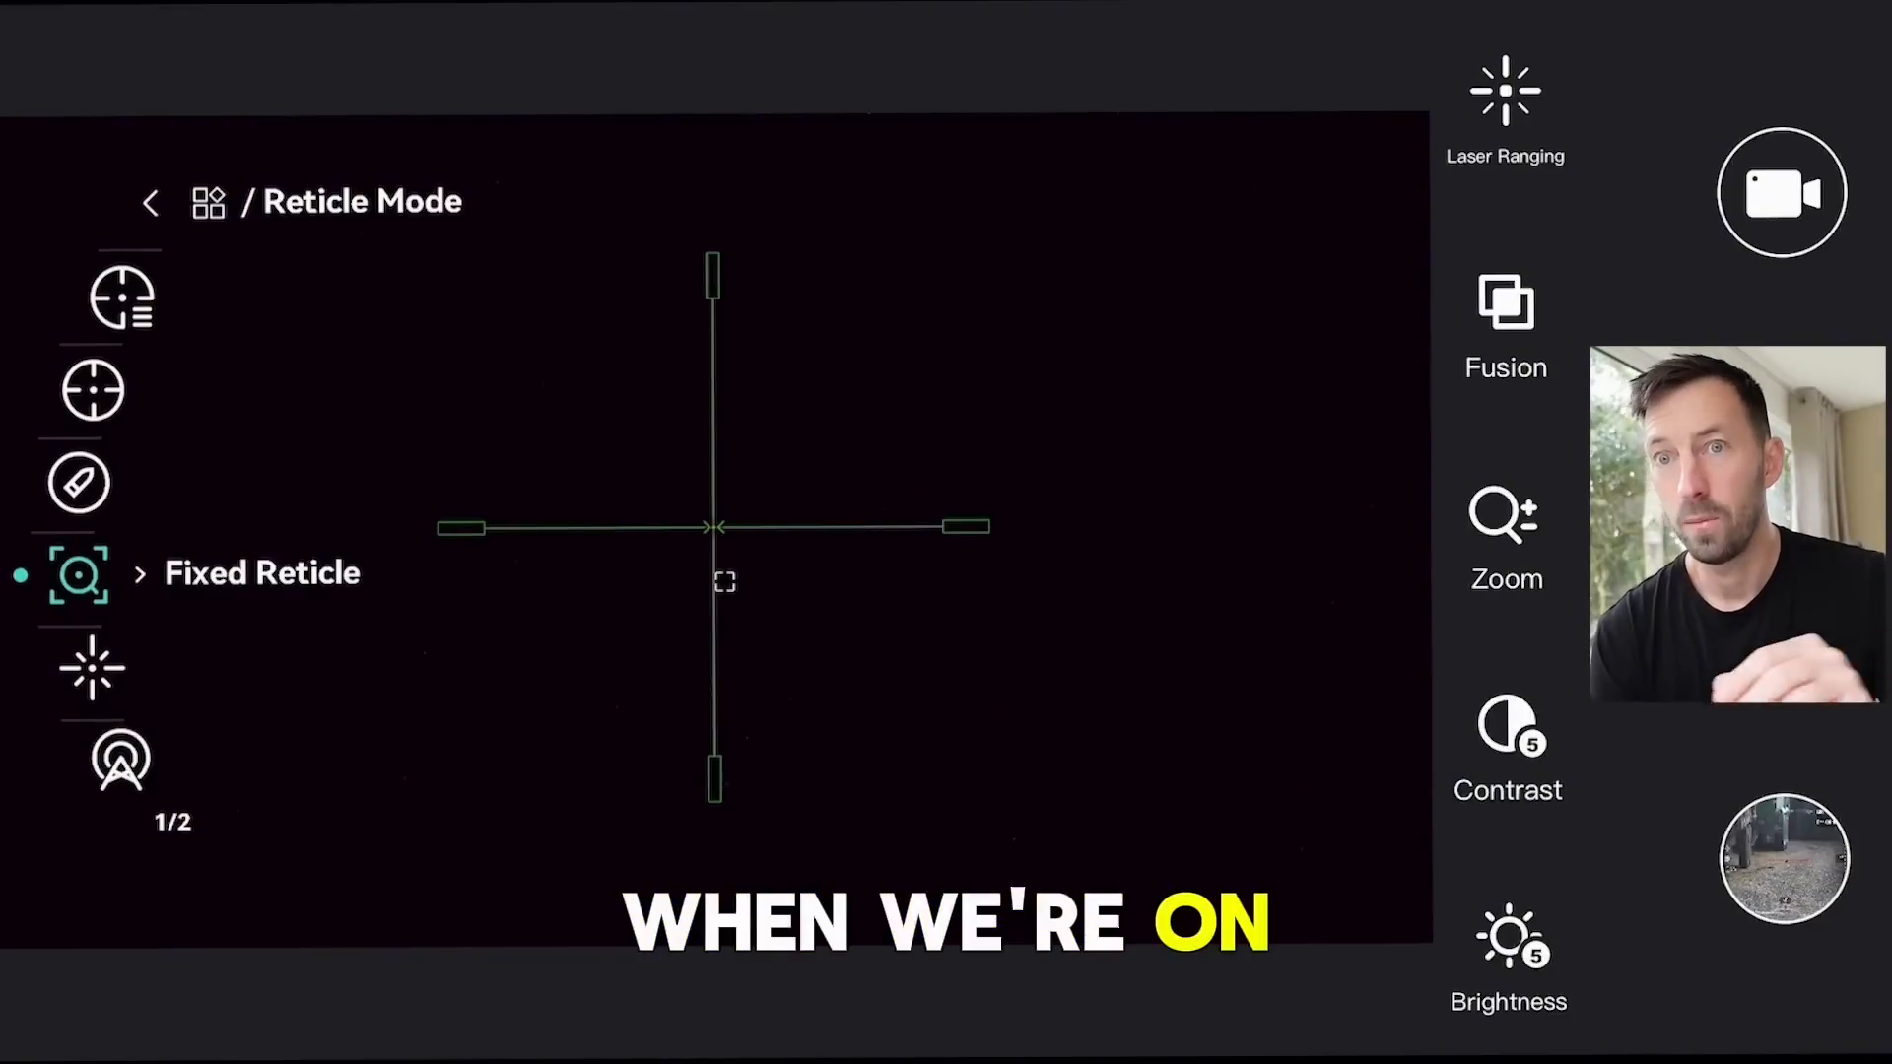
- Exit to live view showing profile E1-20yd, range, 0.0 inch drop and 3.5x zoom
{"action": "left_click", "coordinate": [92, 666]}
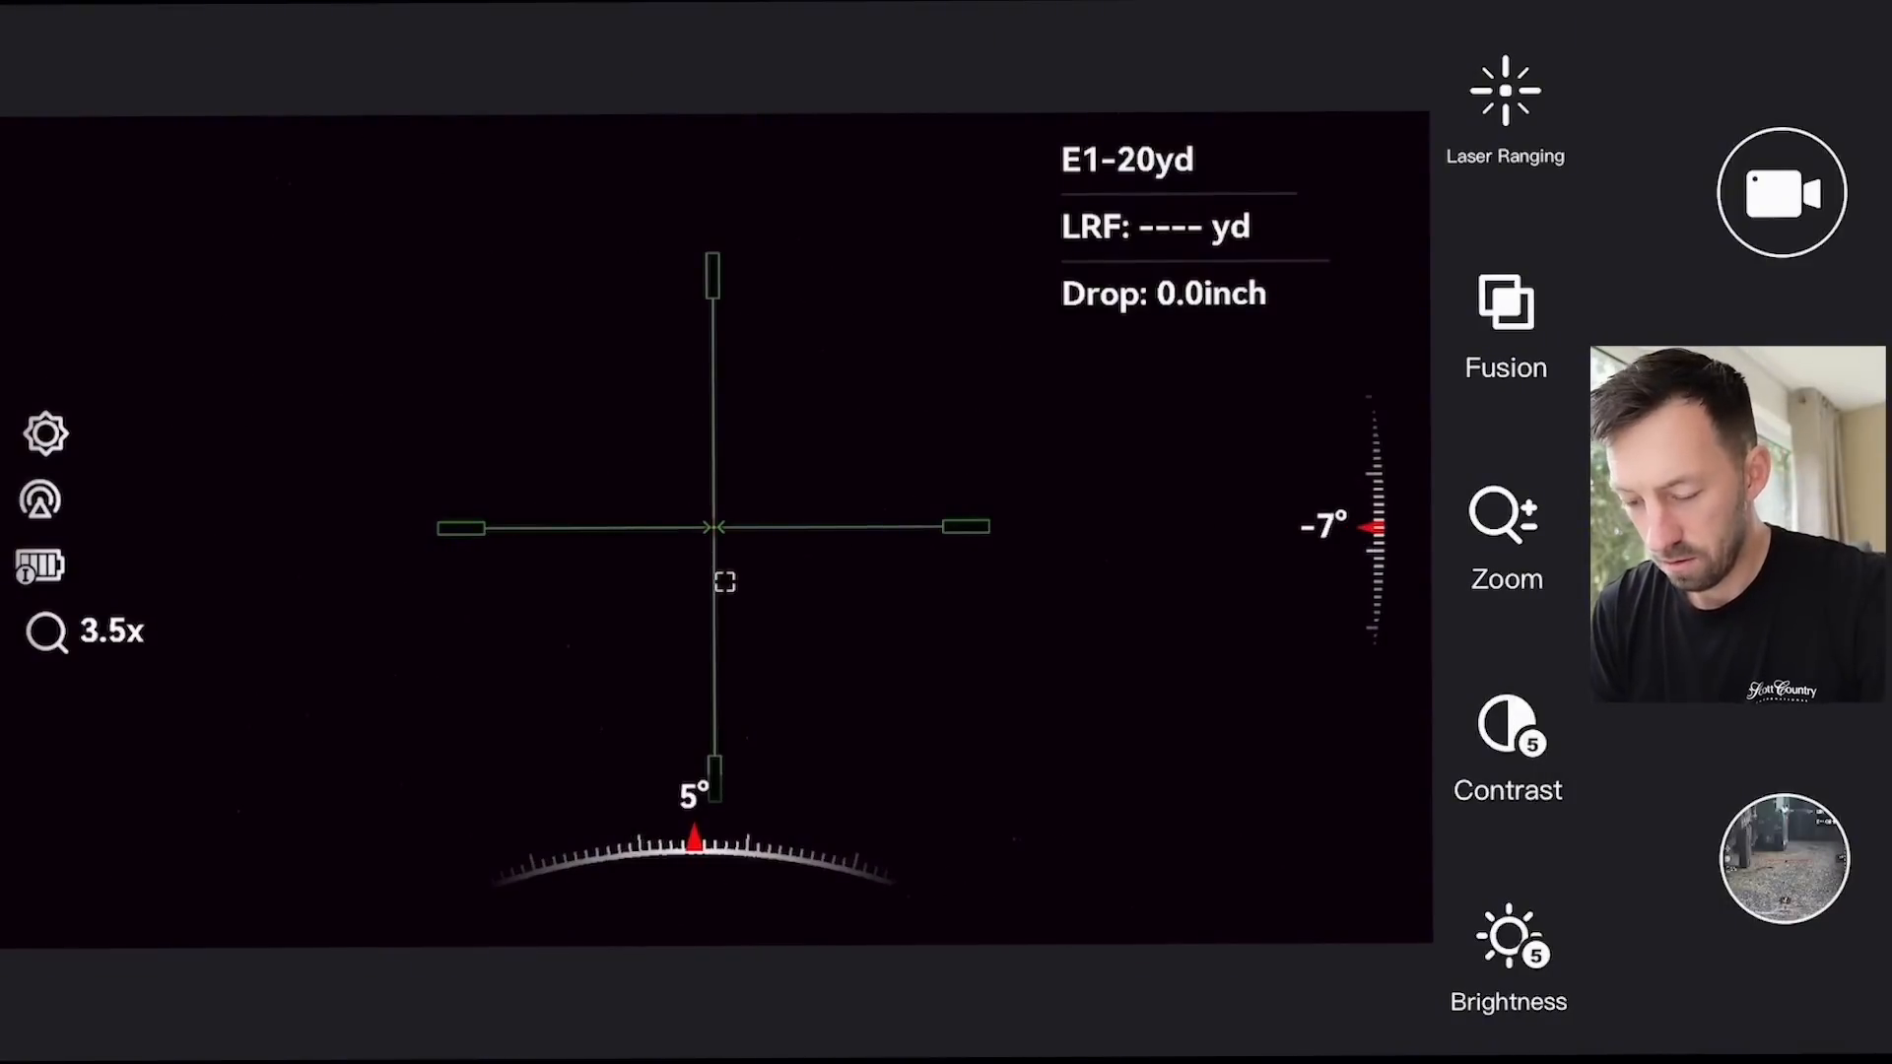
- Check the OSD options, Pitch Scale on and Brand Logo off, then return to Function Settings
{"action": "left_click", "coordinate": [44, 434]}
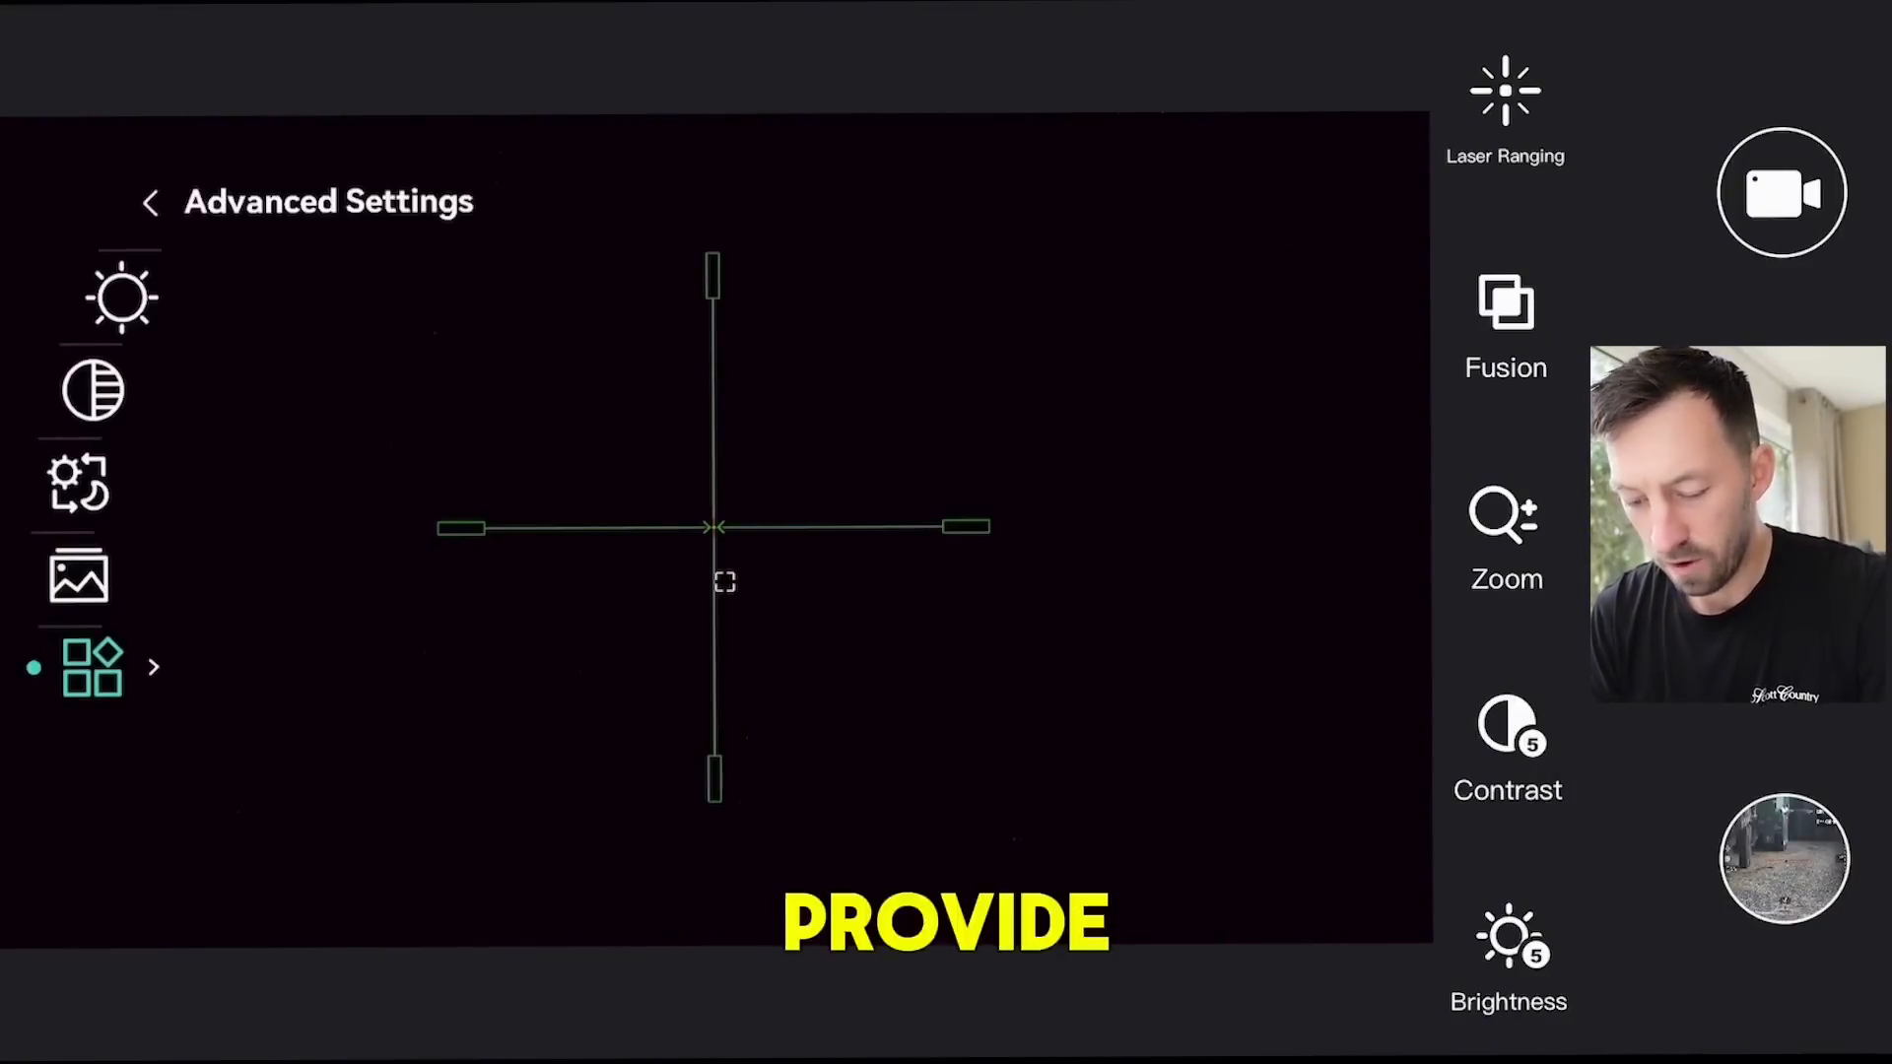
{"action": "left_click", "coordinate": [91, 666]}
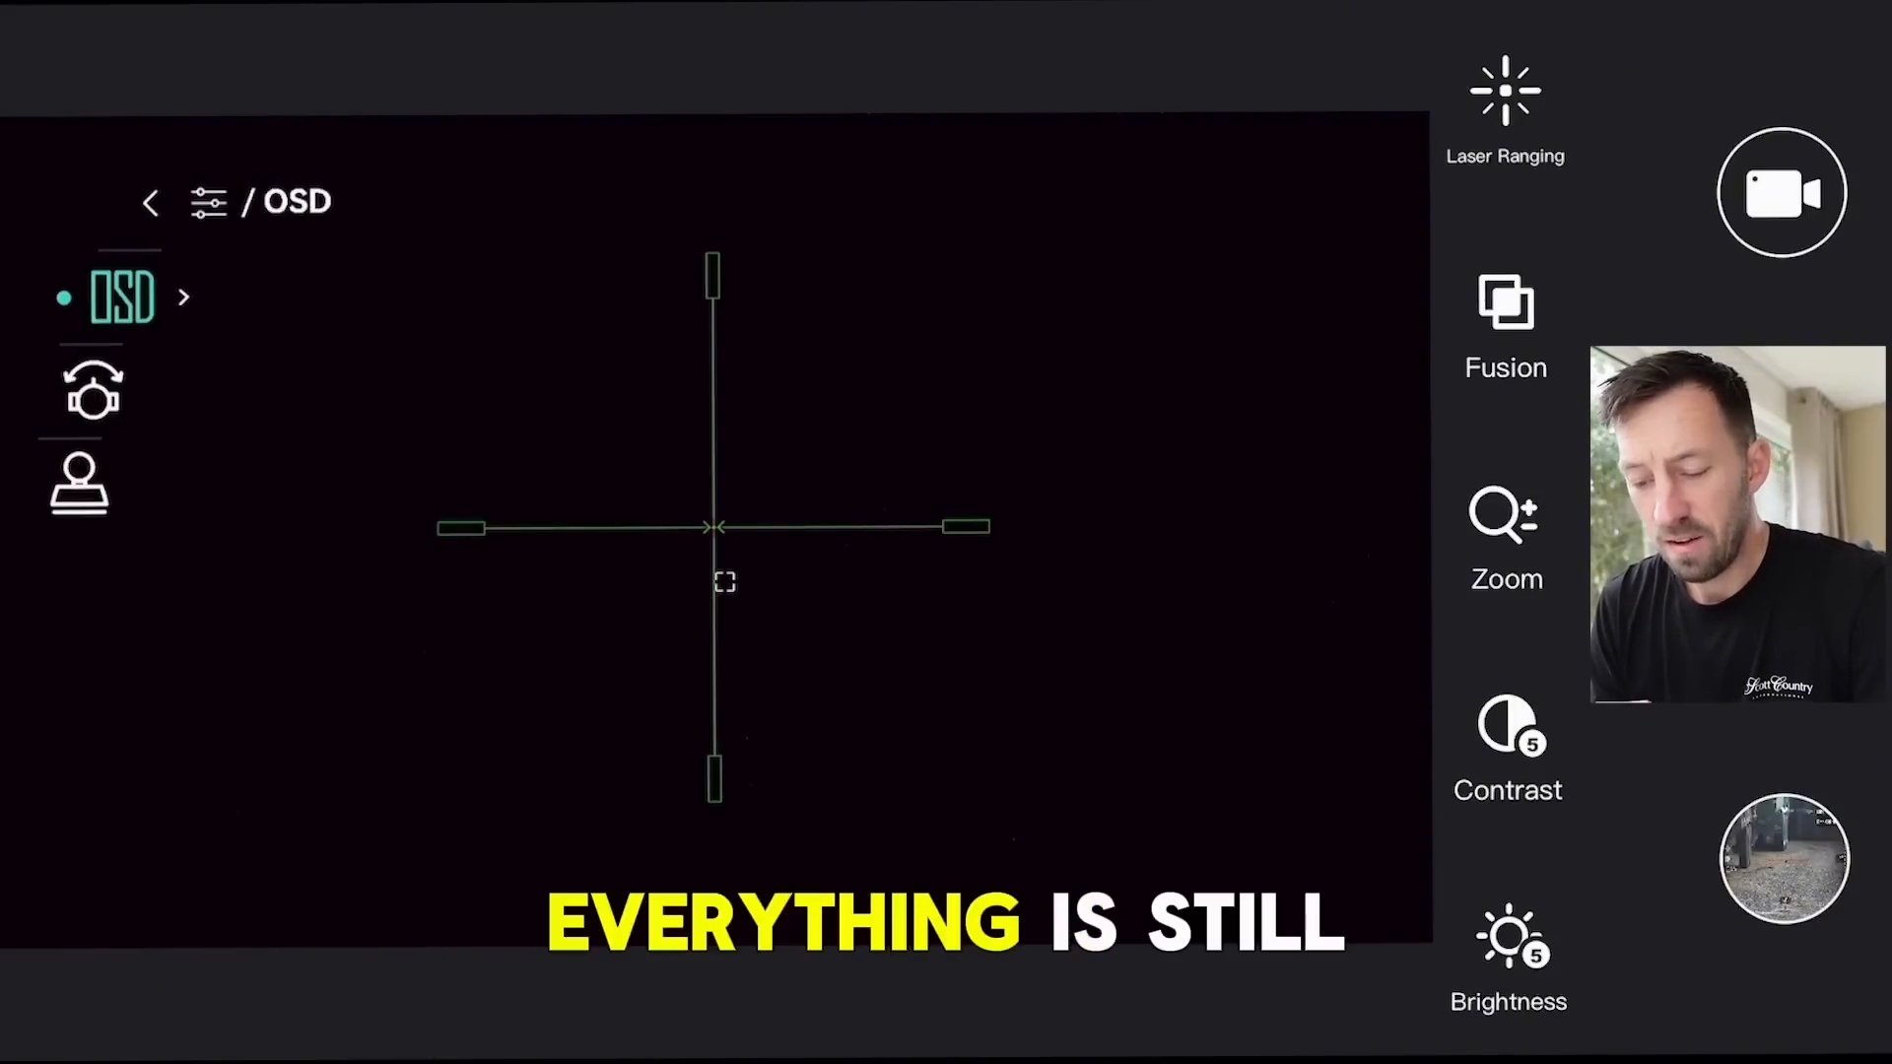
{"action": "left_click", "coordinate": [90, 388]}
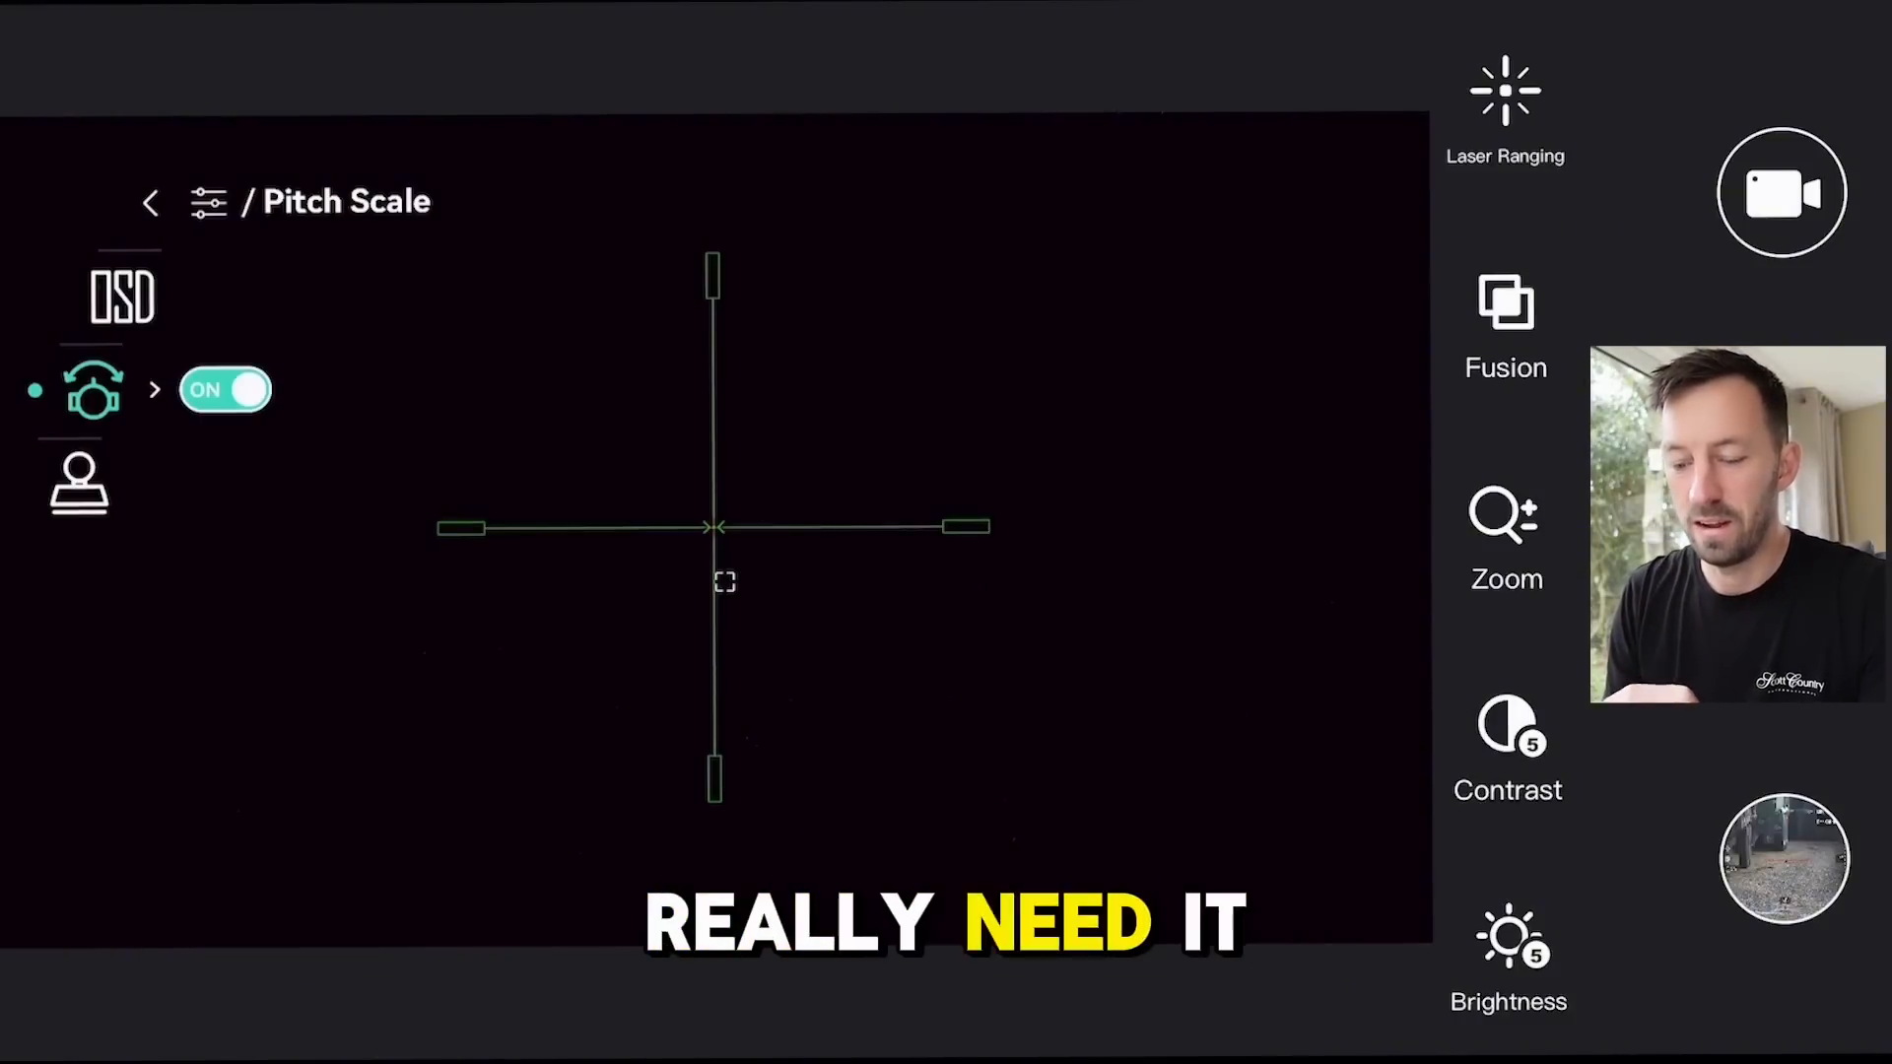
{"action": "left_click", "coordinate": [78, 482]}
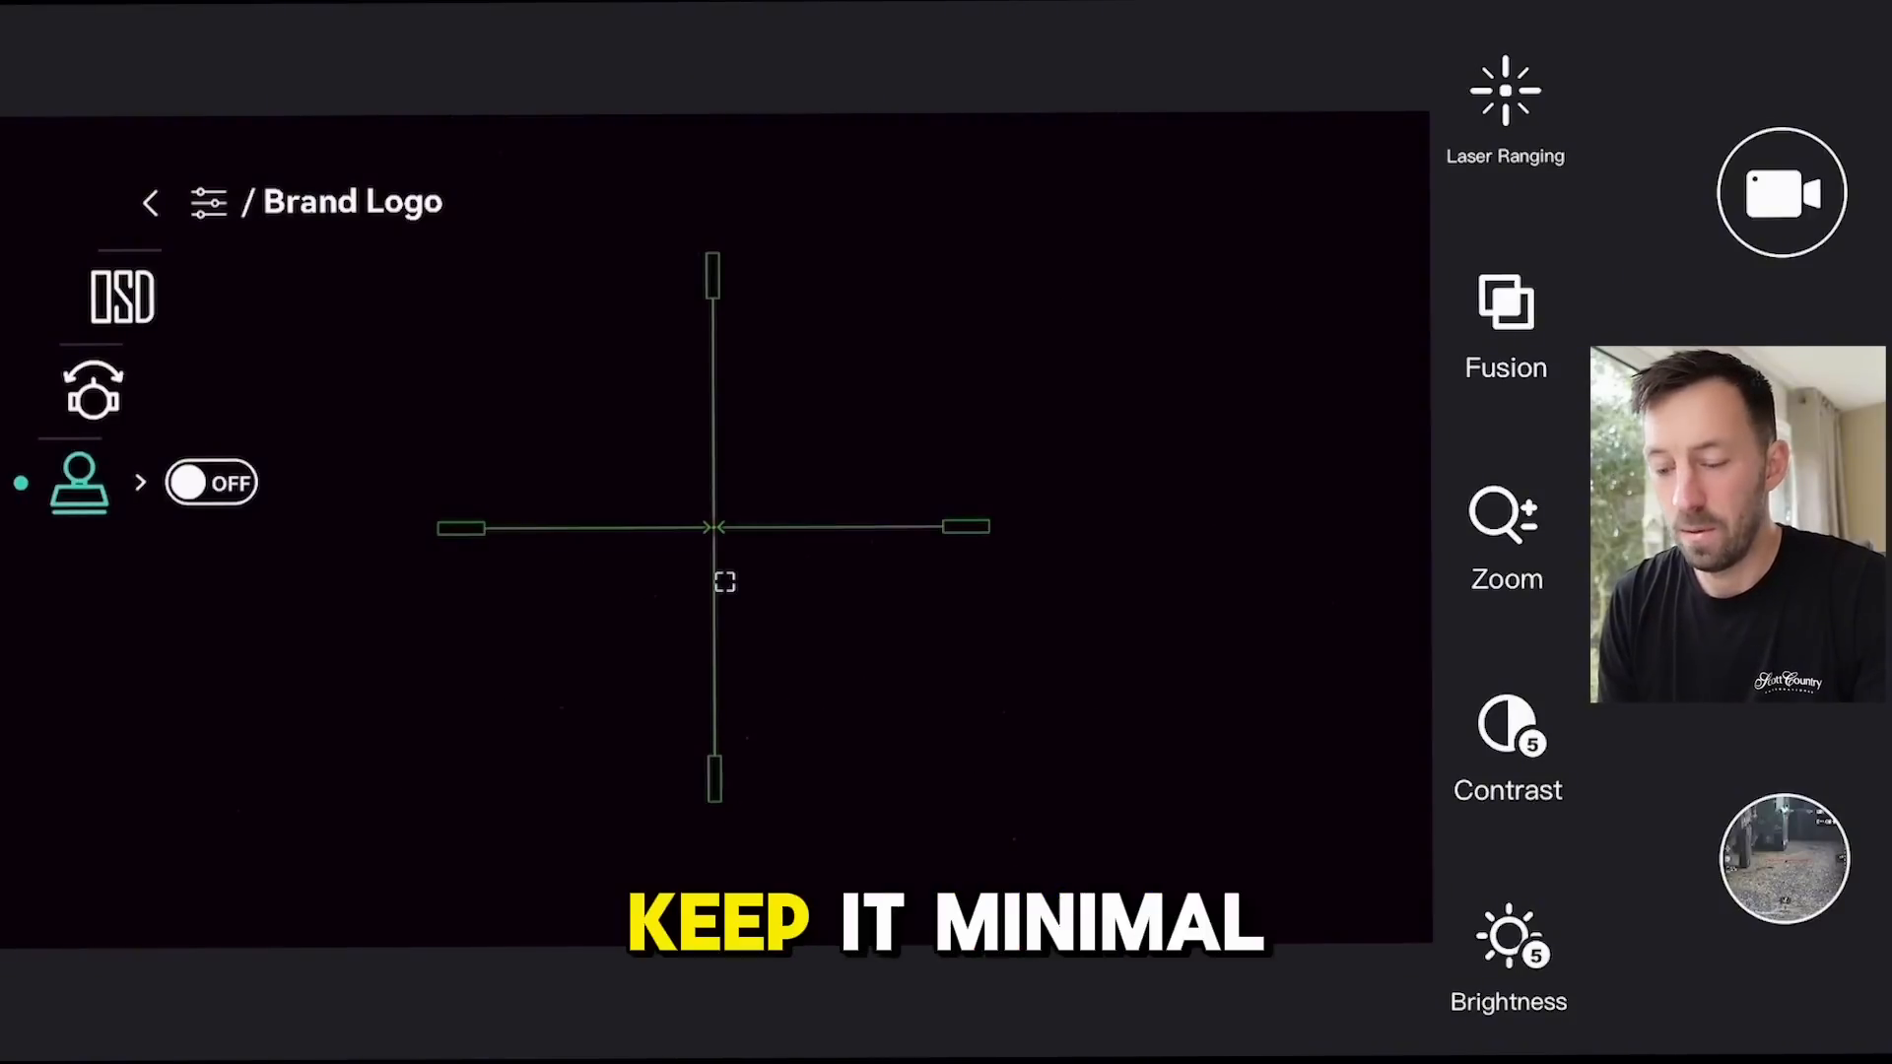
{"action": "left_click", "coordinate": [150, 201]}
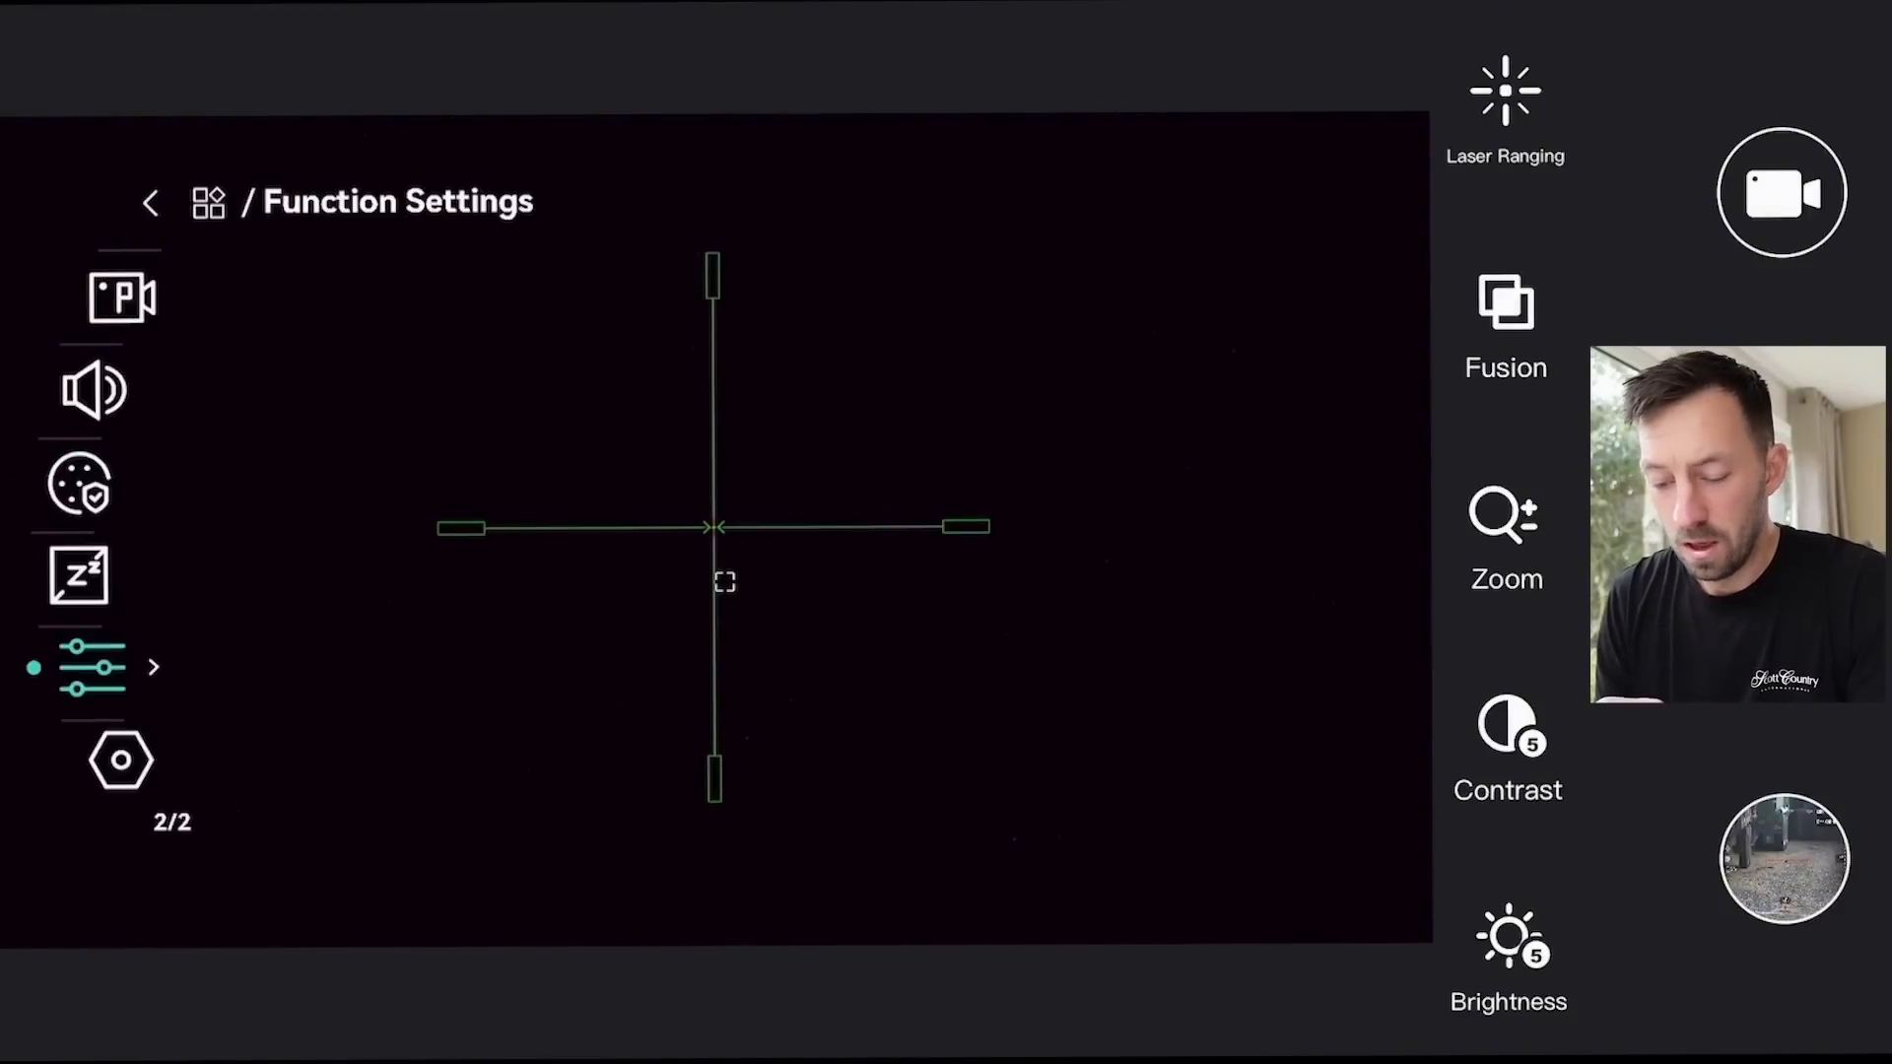
- Open General Settings and step from date 22-08-2024 to auto power-off at 30min
{"action": "left_click", "coordinate": [119, 758]}
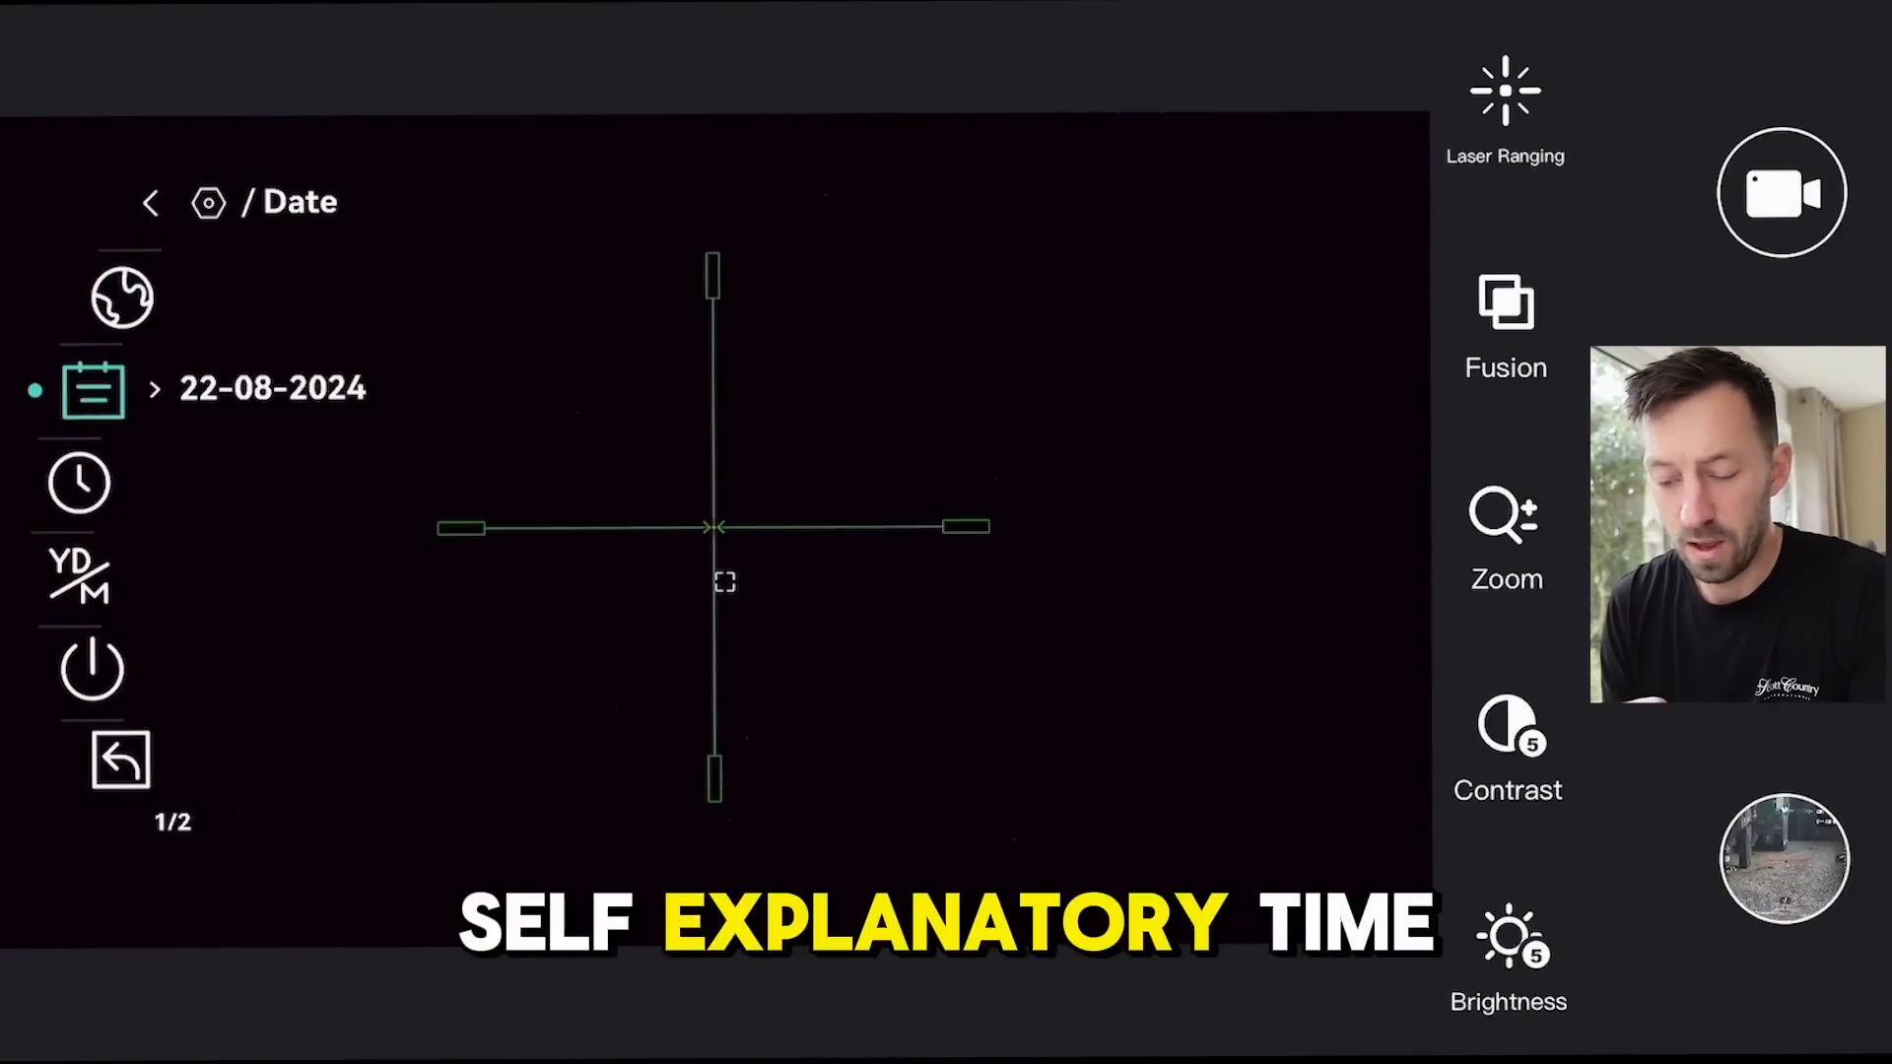
{"action": "left_click", "coordinate": [80, 575]}
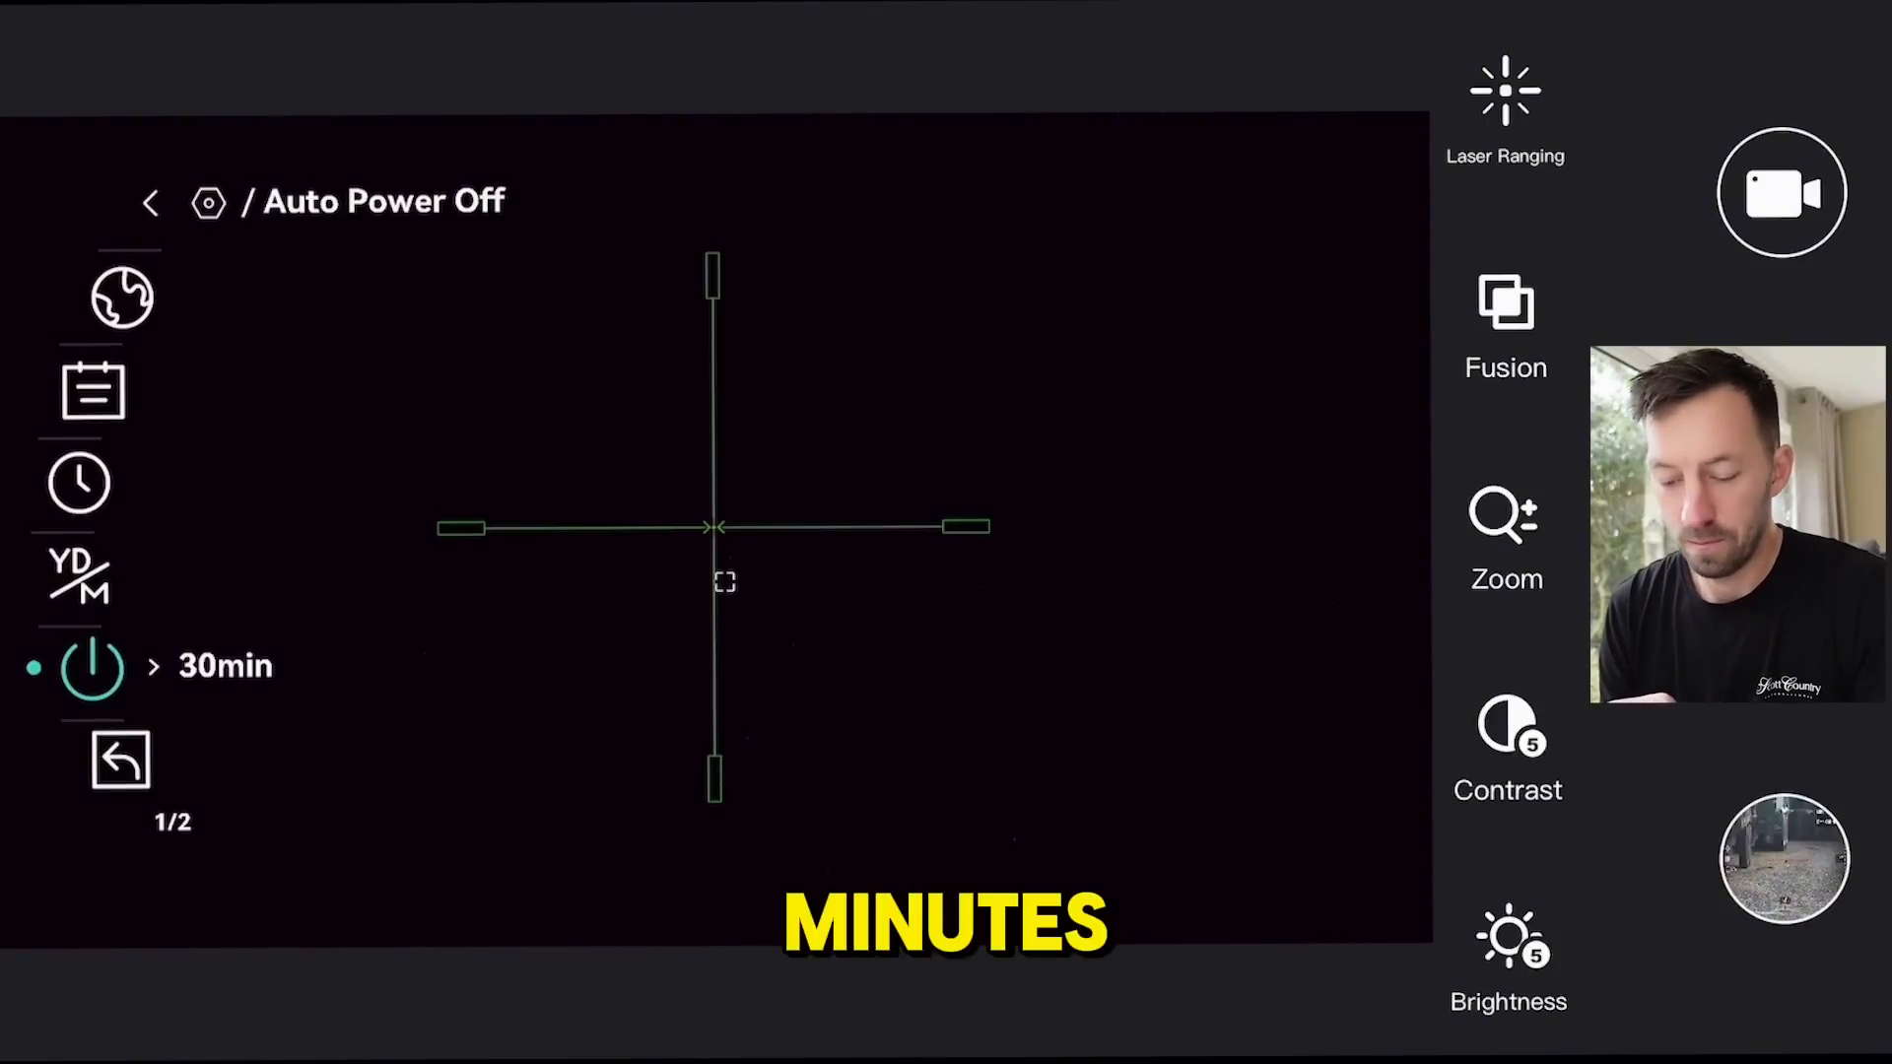
- Exit to live view with profile E1-20yd, 0.0 inch drop and 3.5x zoom
{"action": "left_click", "coordinate": [120, 760]}
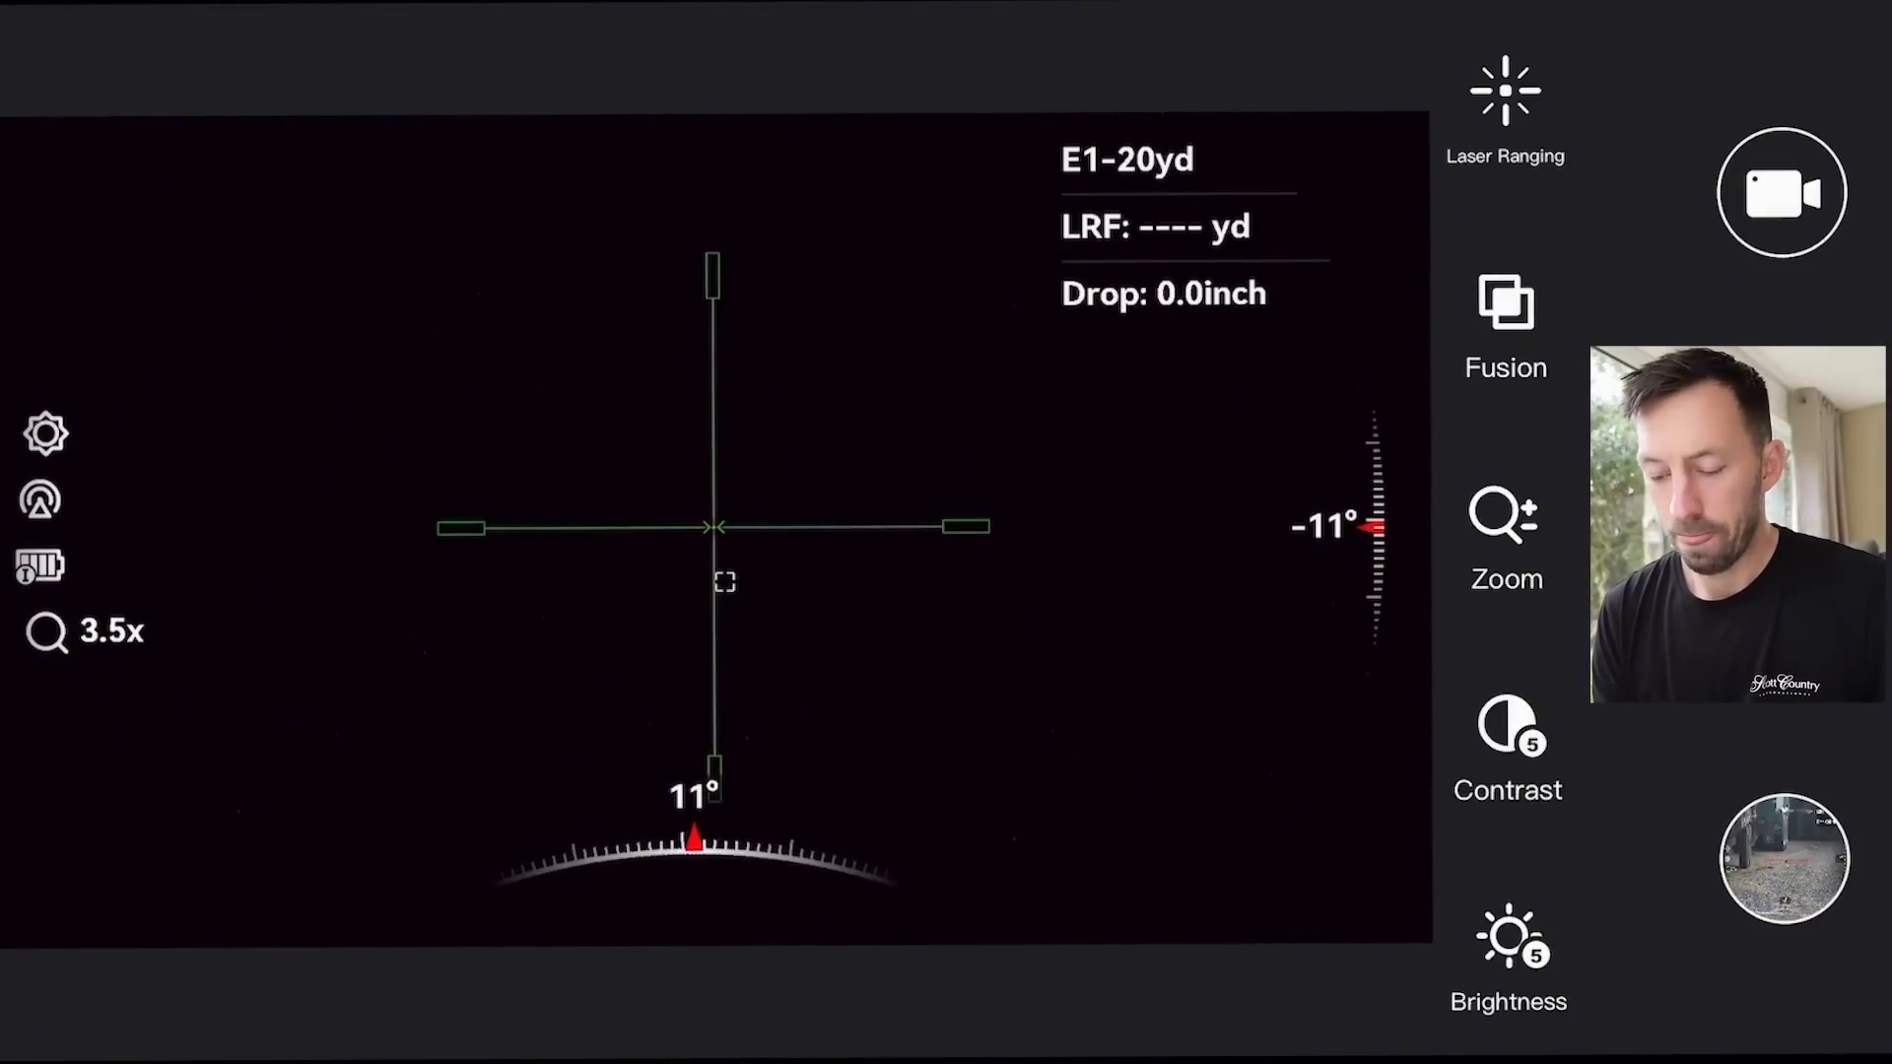
- Reopen the menu on page 2/2 of General Settings, starting with Reset
{"action": "left_click", "coordinate": [47, 433]}
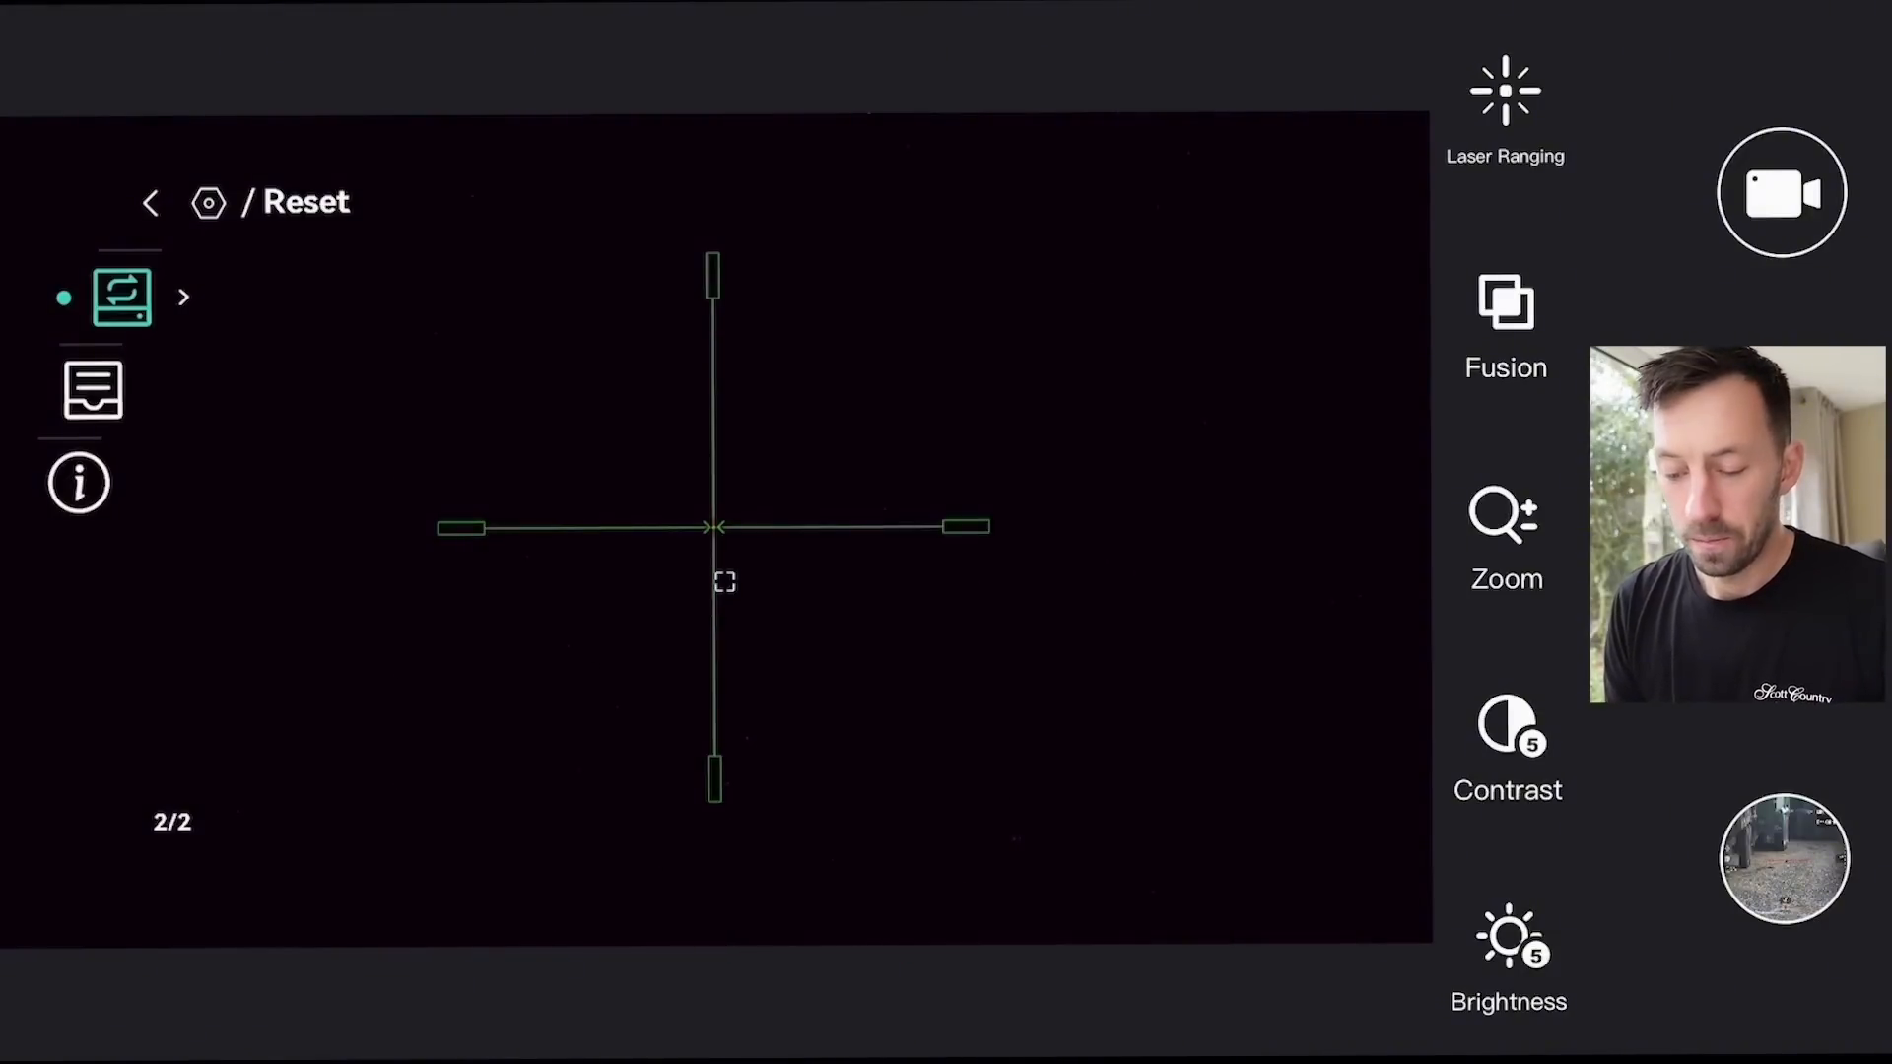
- Check that Diagnostic Log is OFF, then back out through Advanced Settings to the live view
{"action": "left_click", "coordinate": [92, 389]}
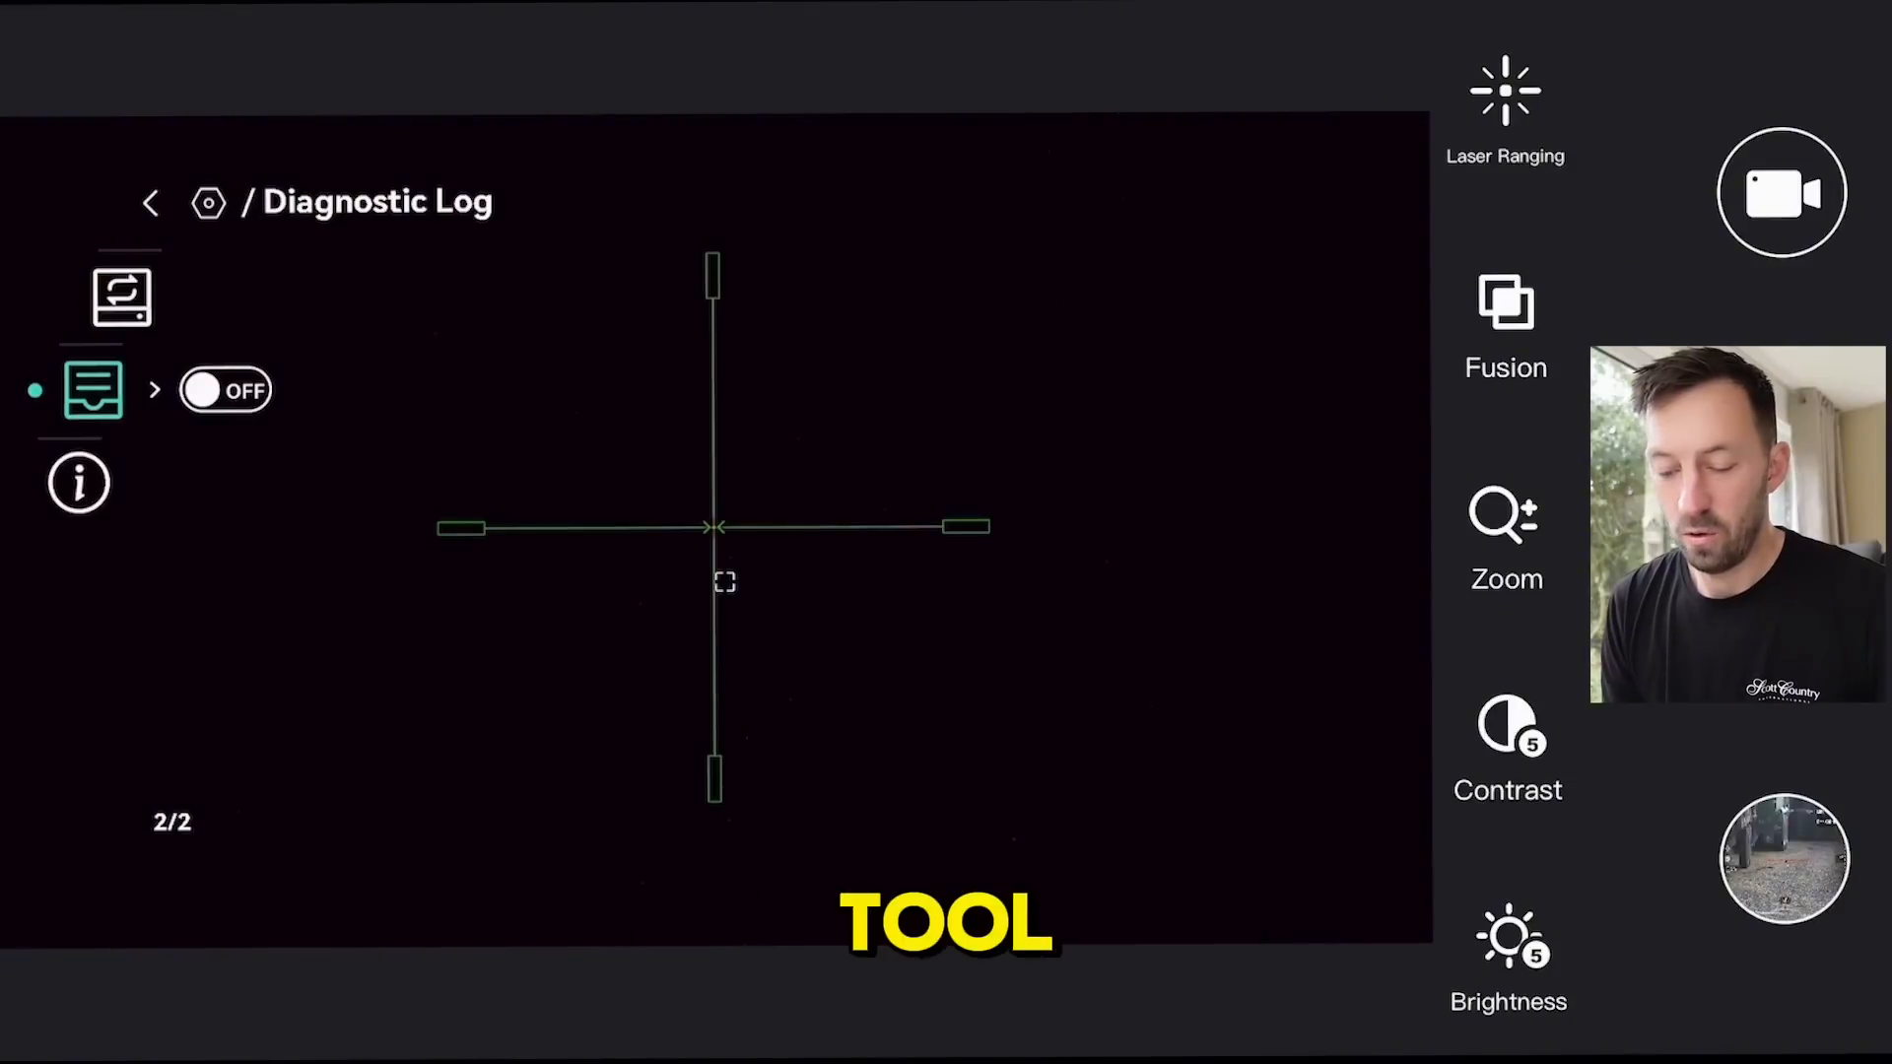
{"action": "left_click", "coordinate": [79, 482]}
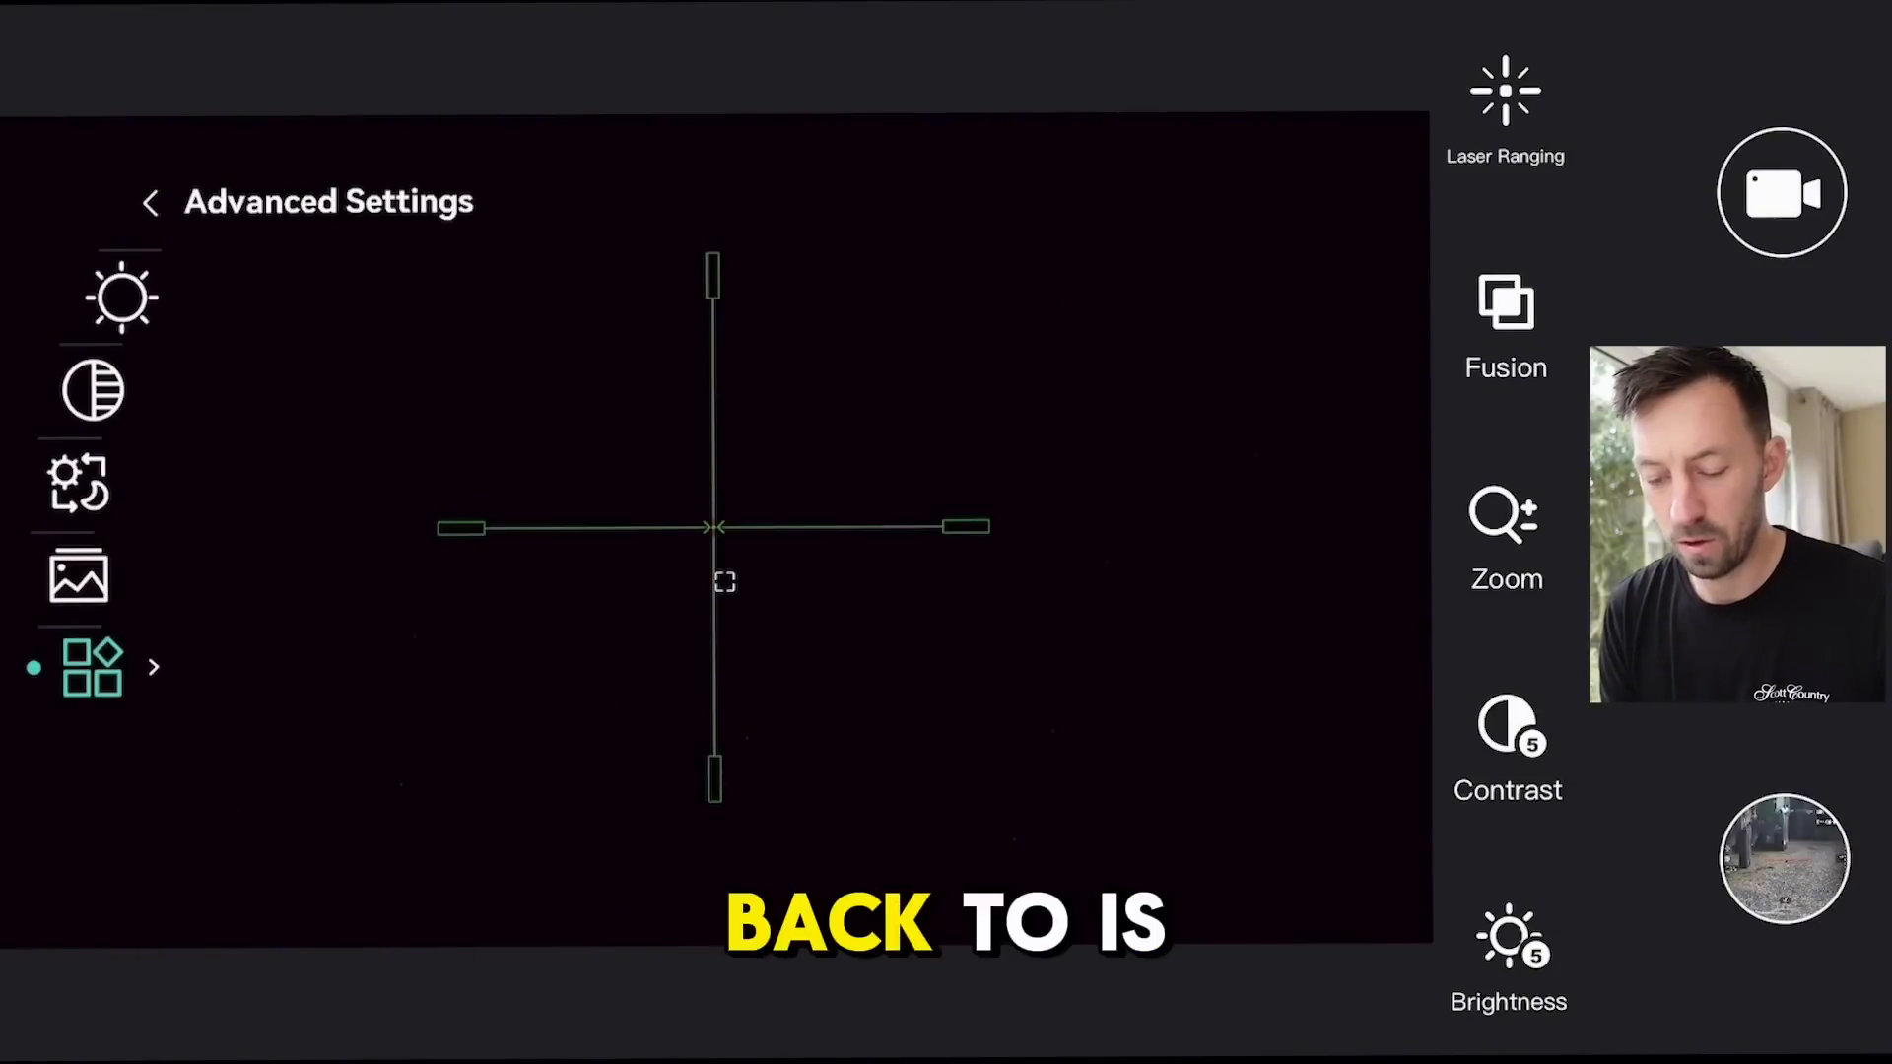
{"action": "left_click", "coordinate": [150, 201]}
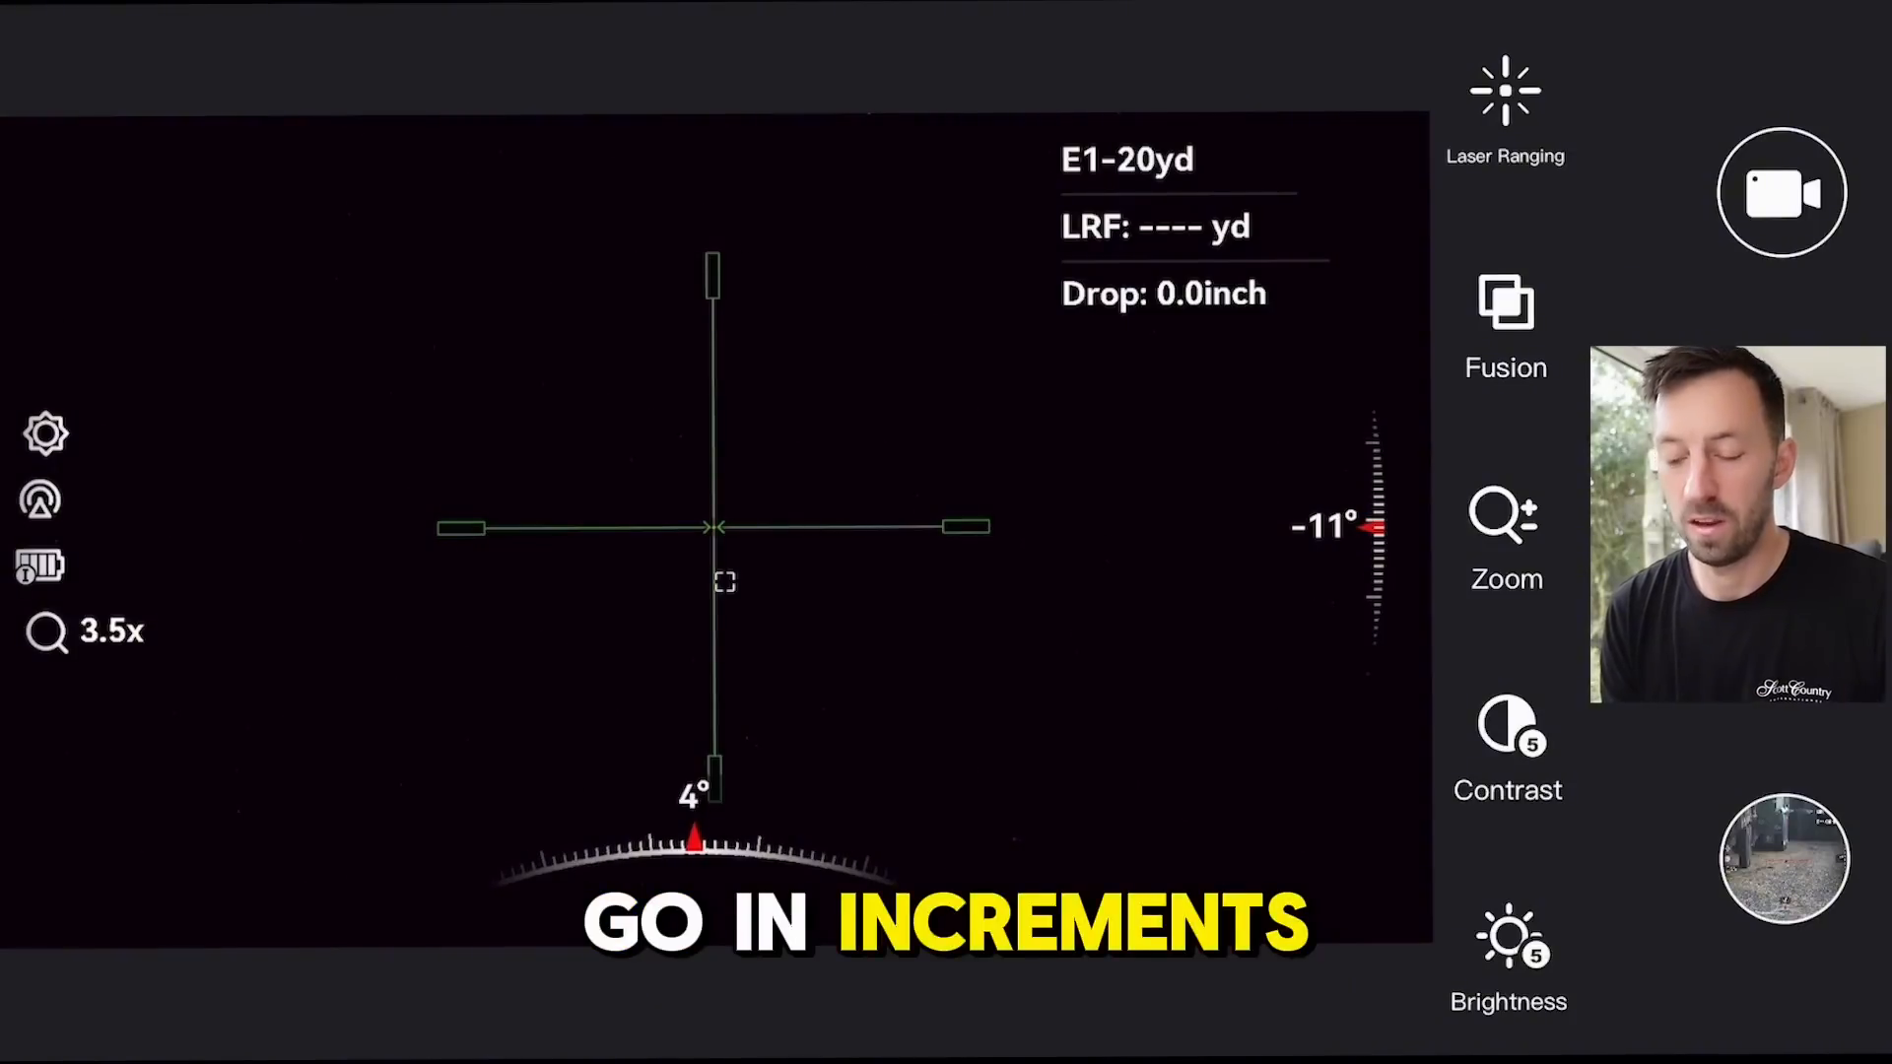
- Tap Zoom to raise the live view magnification from 3.5x to 4.5x
{"action": "left_click", "coordinate": [1504, 516]}
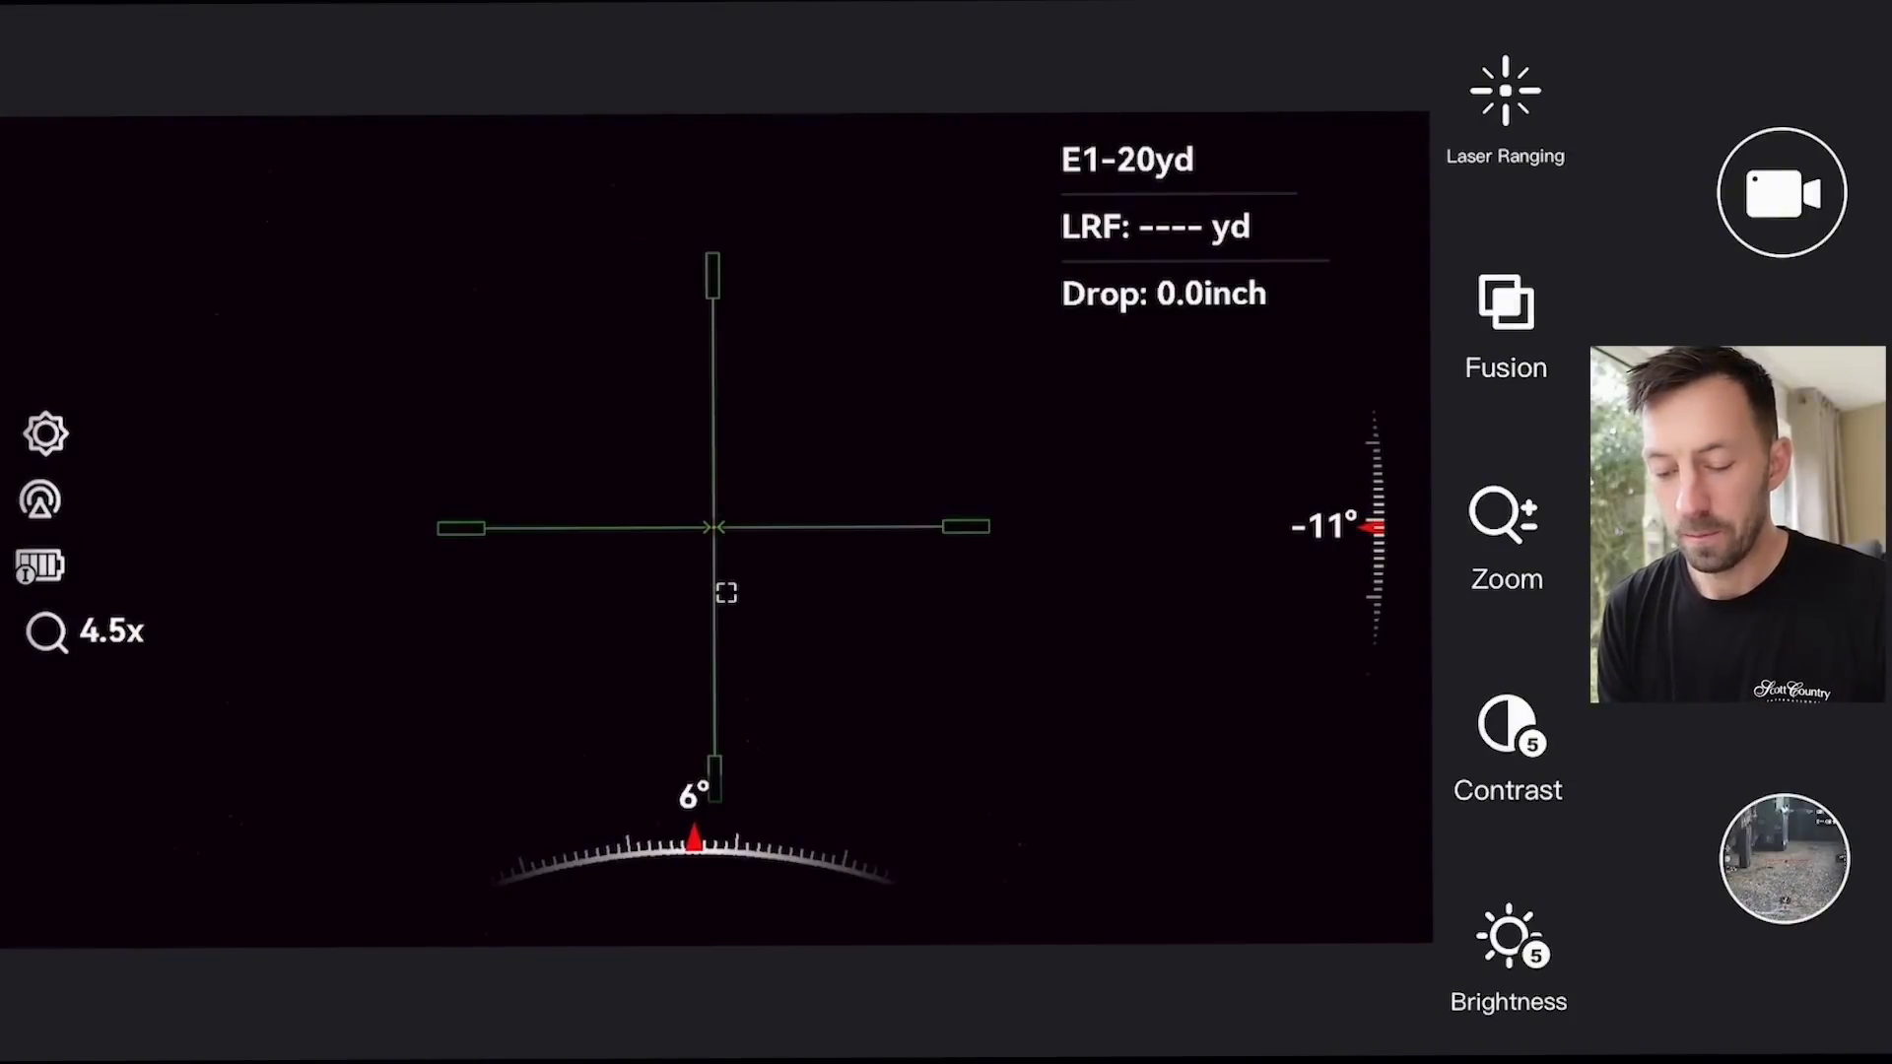